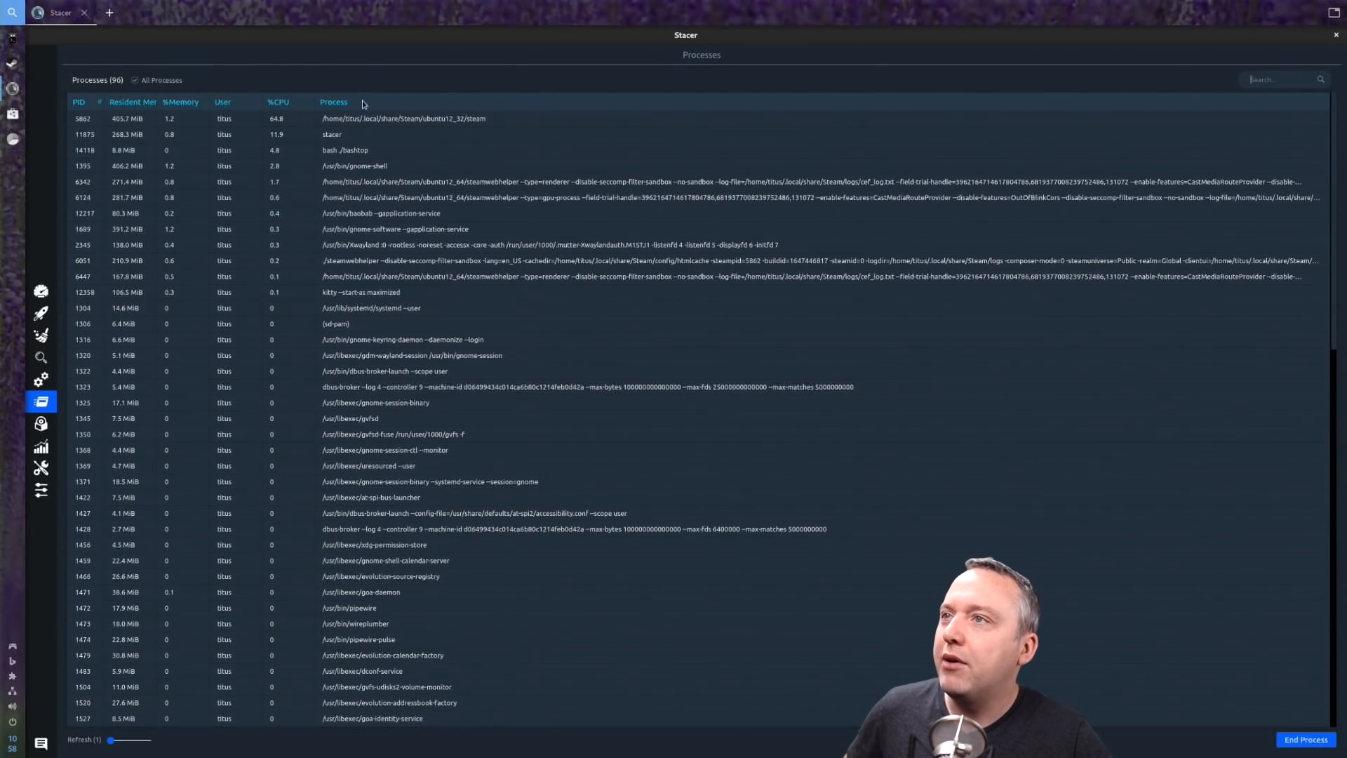
# Browse the system tool's dashboard, startup apps, cleaner, services and processes views
pyautogui.click(41, 292)
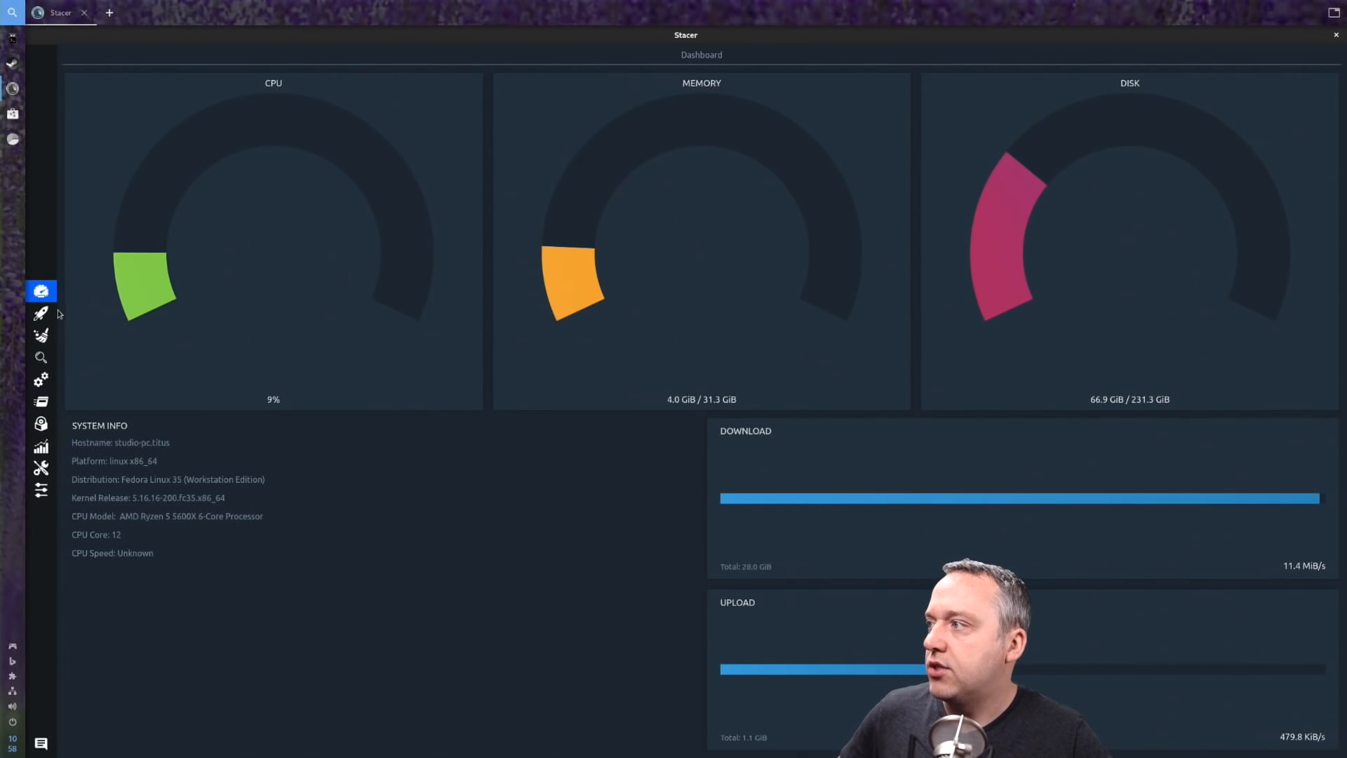
pyautogui.click(41, 313)
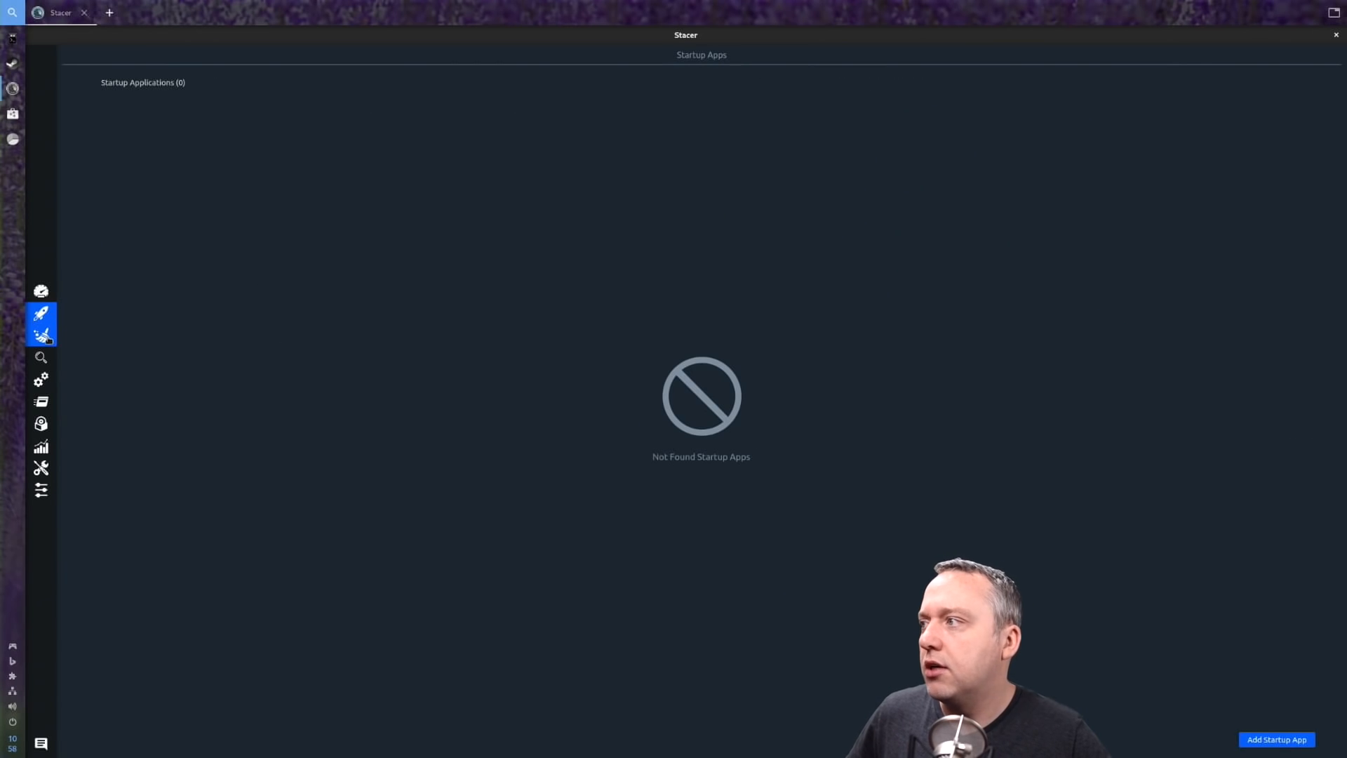
pyautogui.click(39, 381)
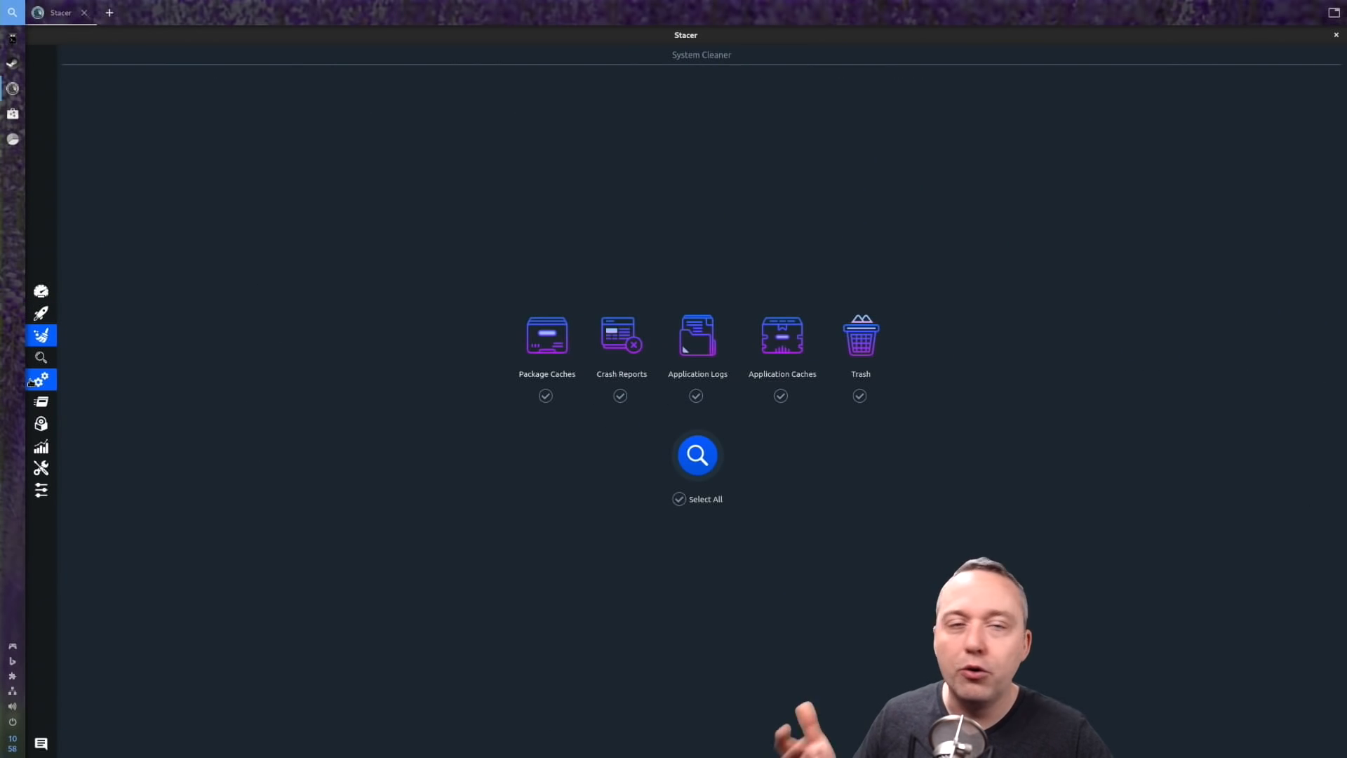
pyautogui.click(39, 403)
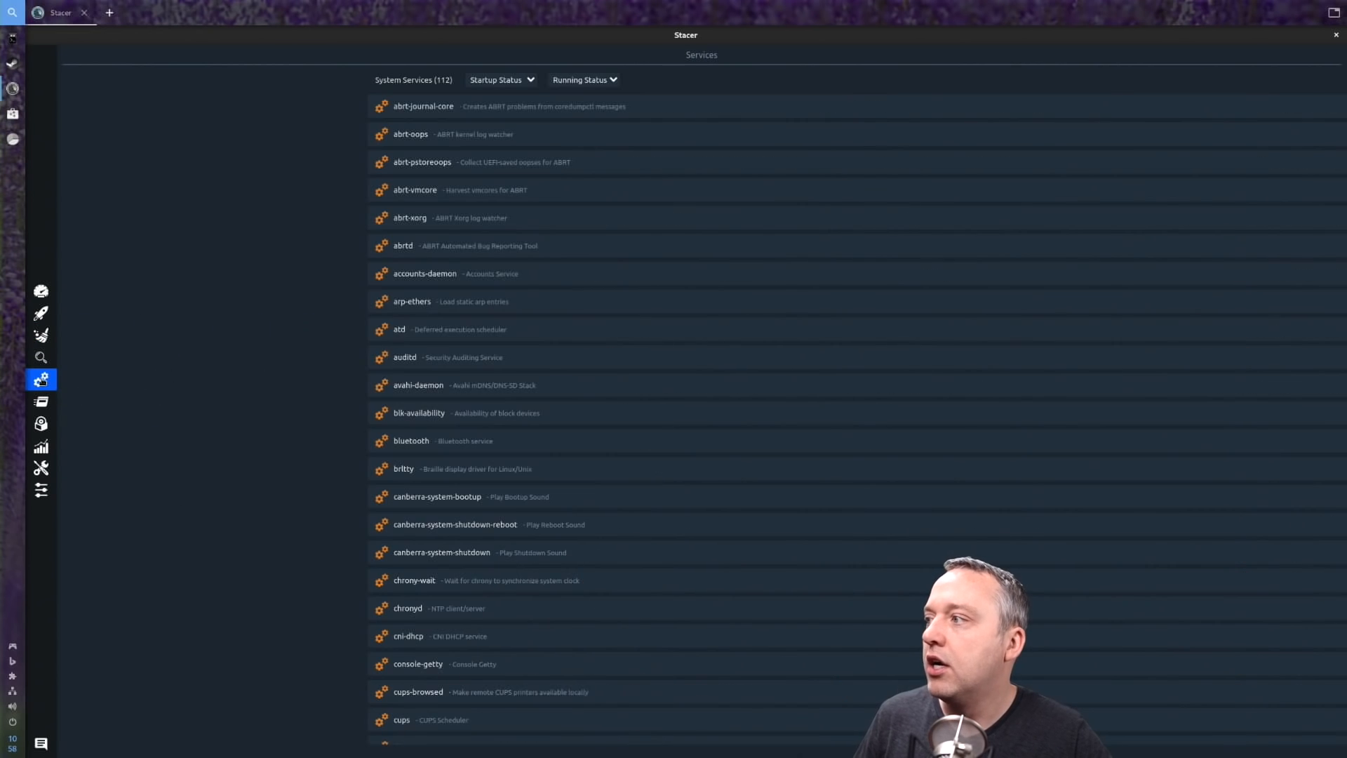
pyautogui.click(41, 400)
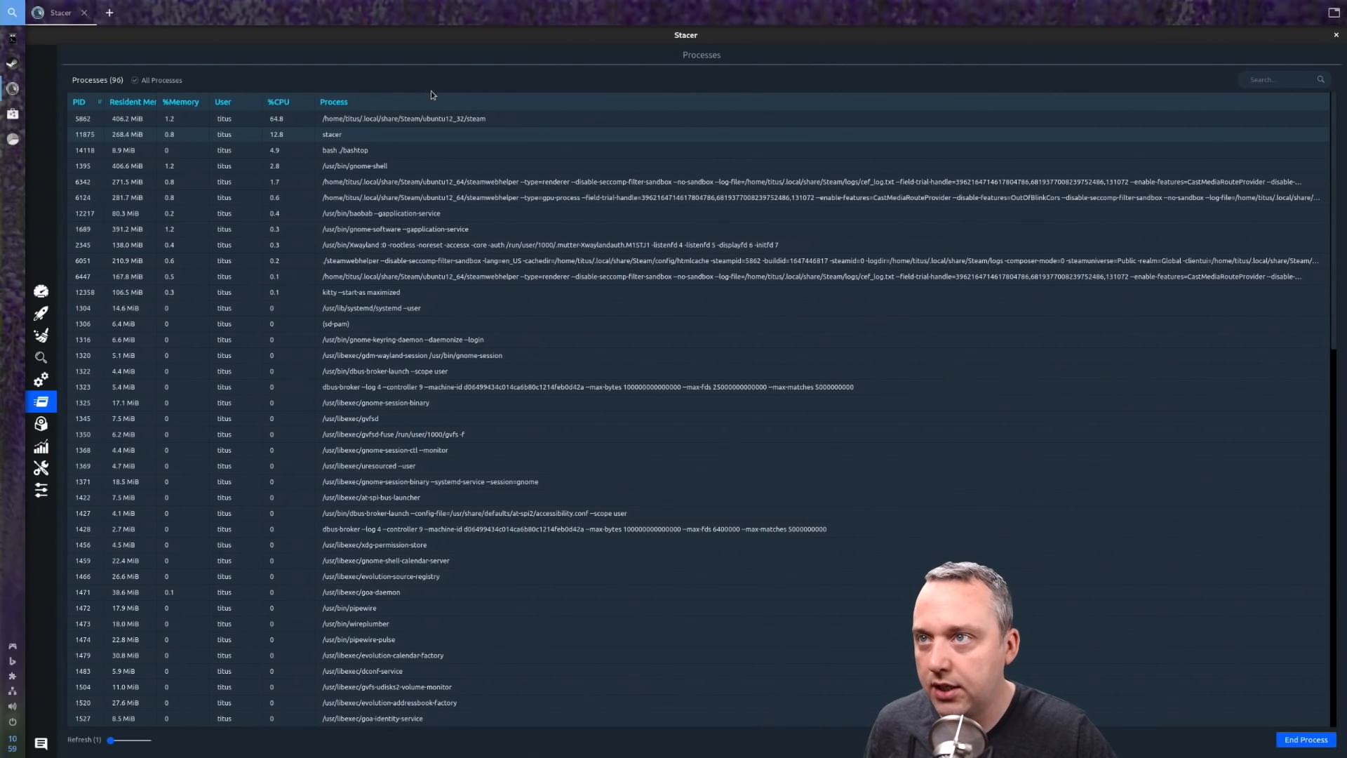
pyautogui.moveTo(356, 133)
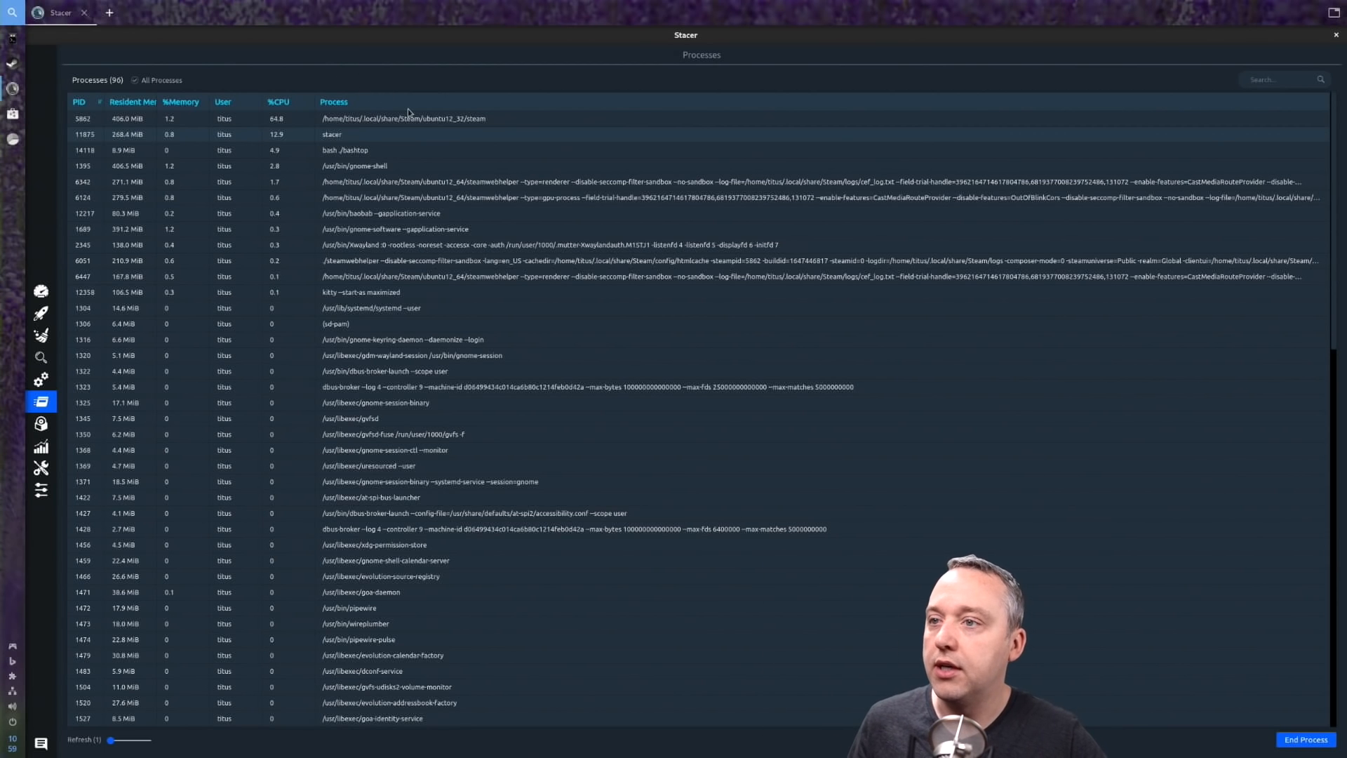
pyautogui.moveTo(408, 73)
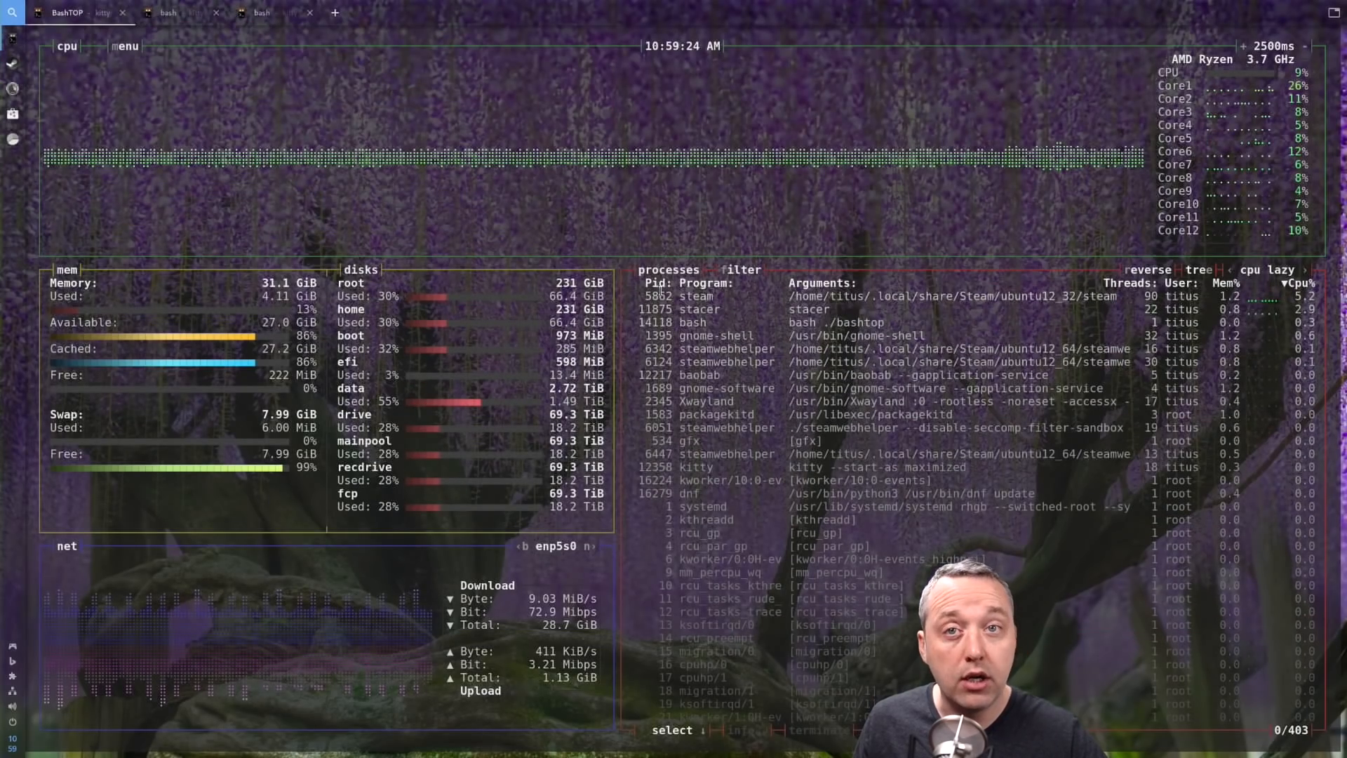
# Switch to the kitty bash tab running ncdu and move down its home-folder listing
pyautogui.click(171, 12)
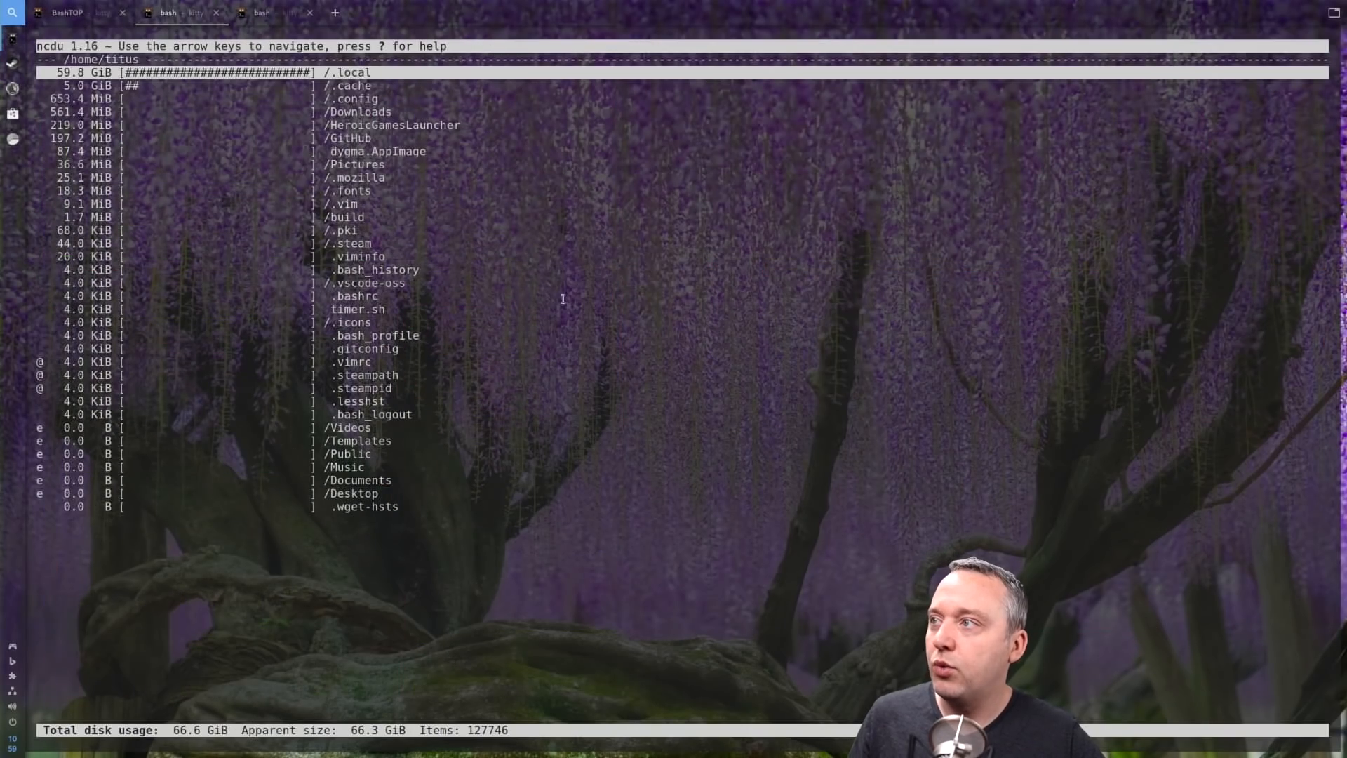
pyautogui.moveTo(533, 263)
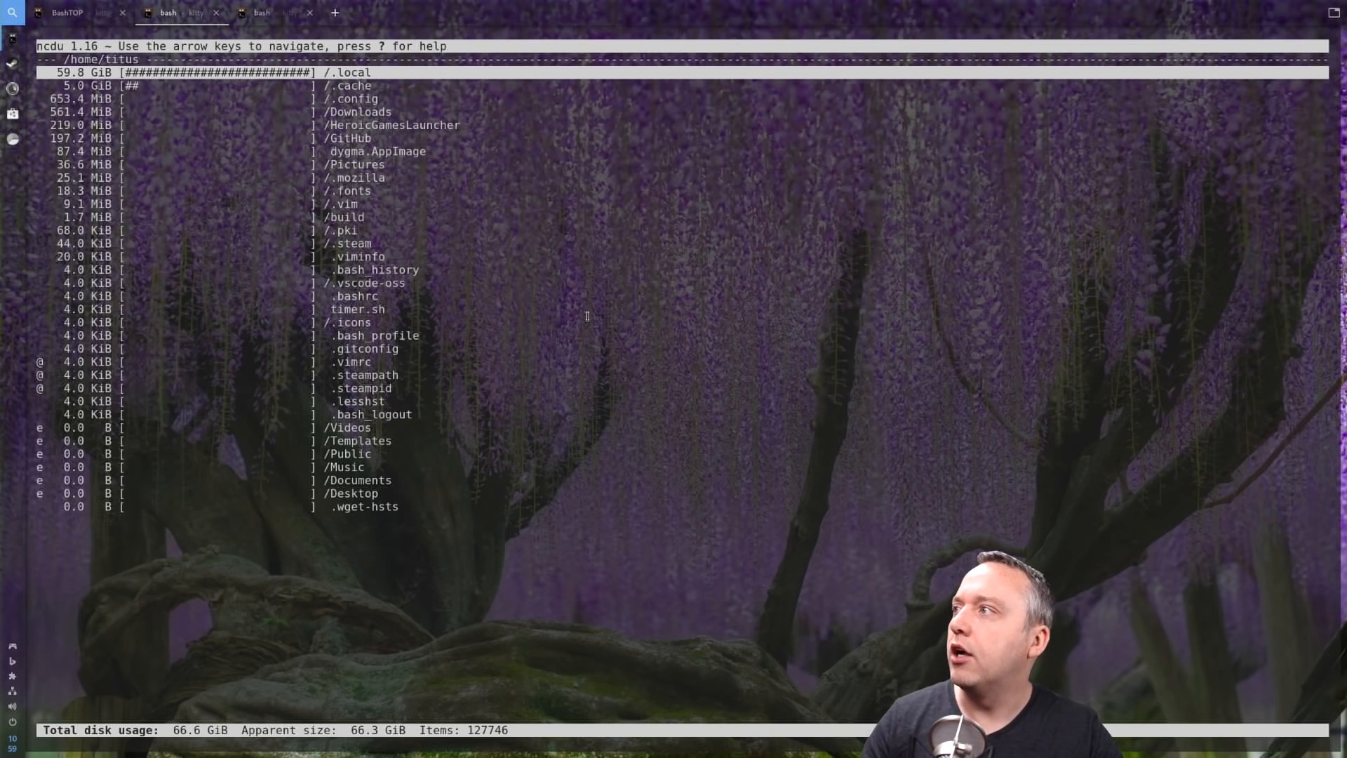
pyautogui.press('Down')
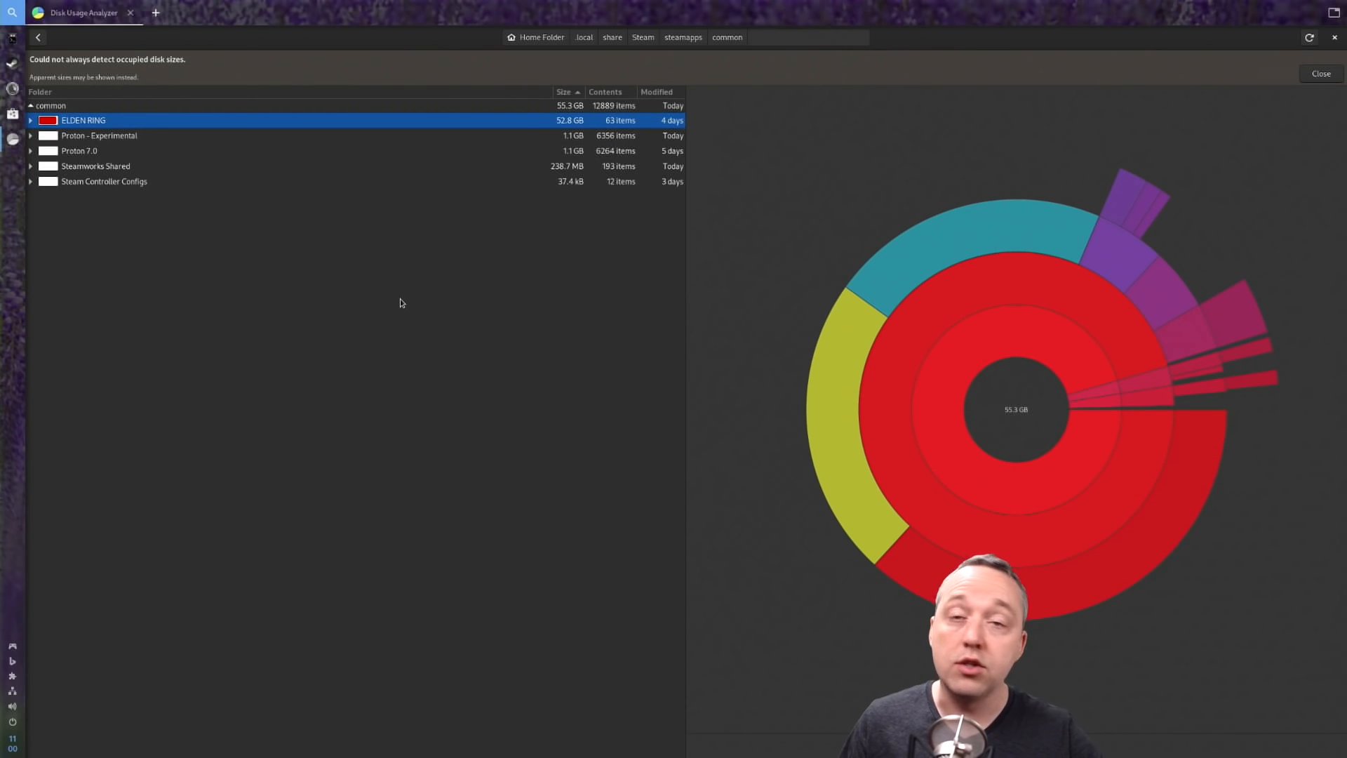
pyautogui.moveTo(213, 255)
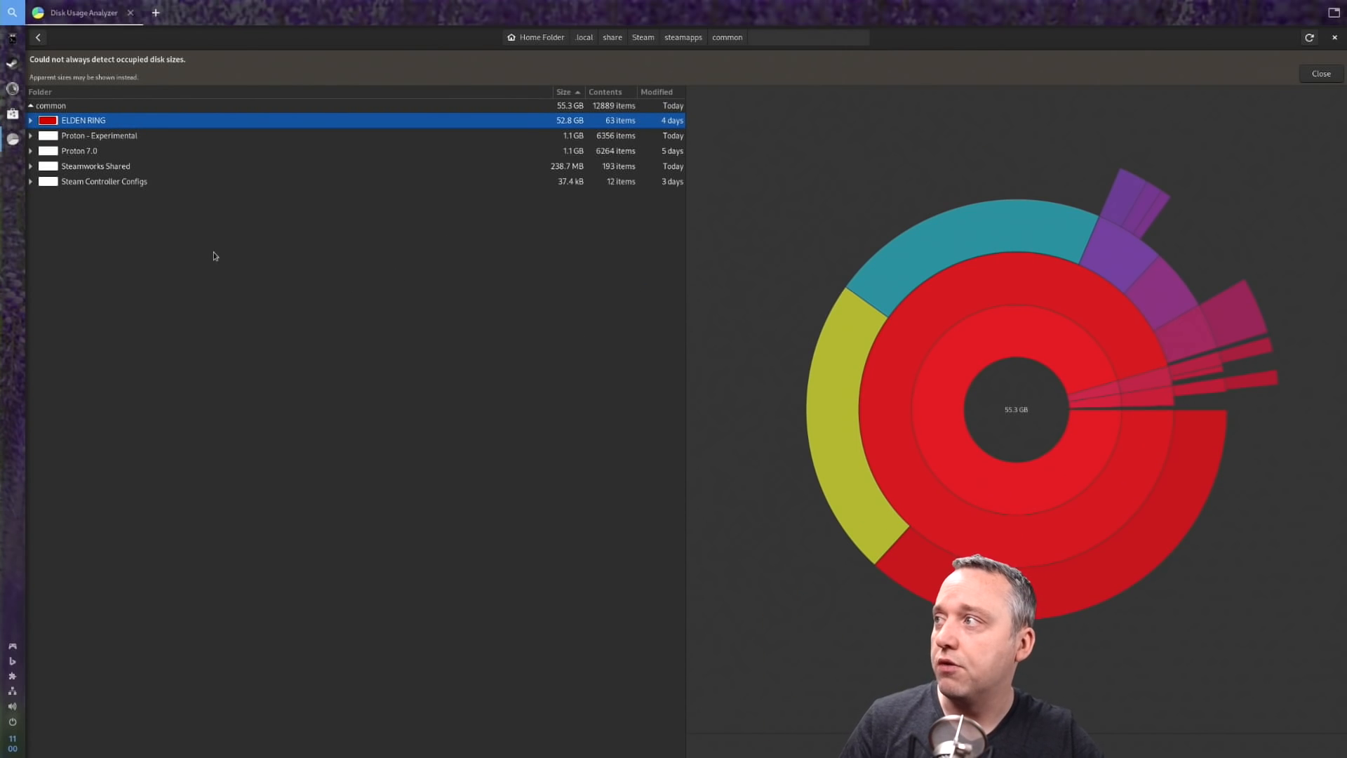
pyautogui.moveTo(507, 60)
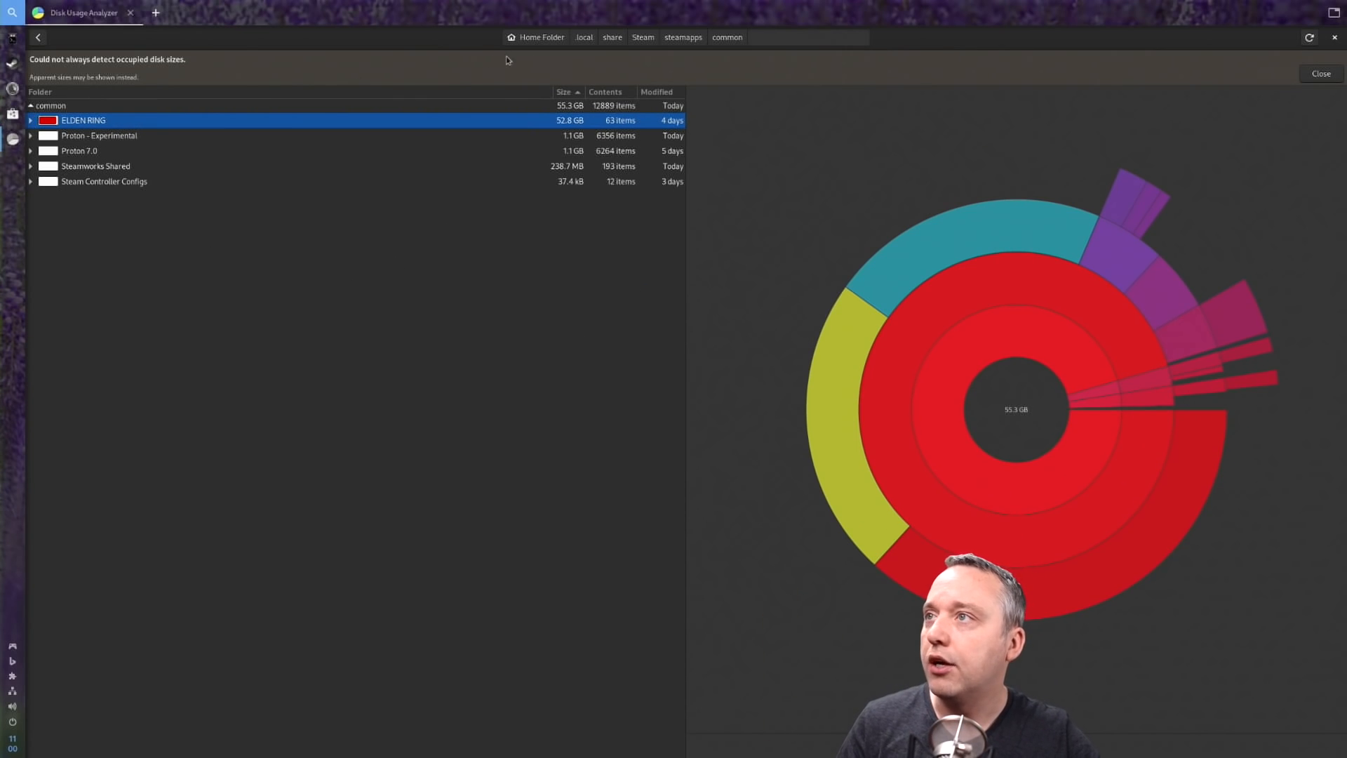
# Go up to the steamapps folder (57.1 GB) via the breadcrumb path bar
pyautogui.click(643, 37)
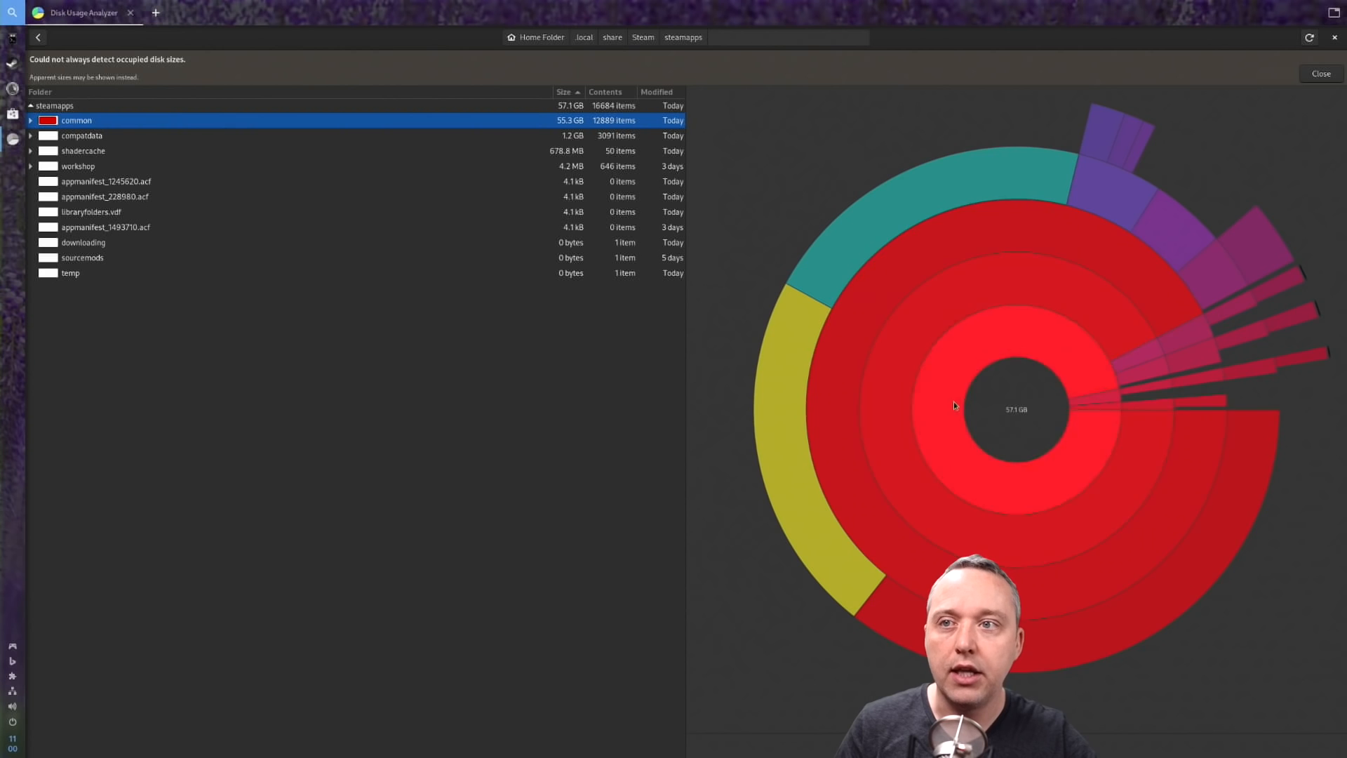
pyautogui.moveTo(893, 475)
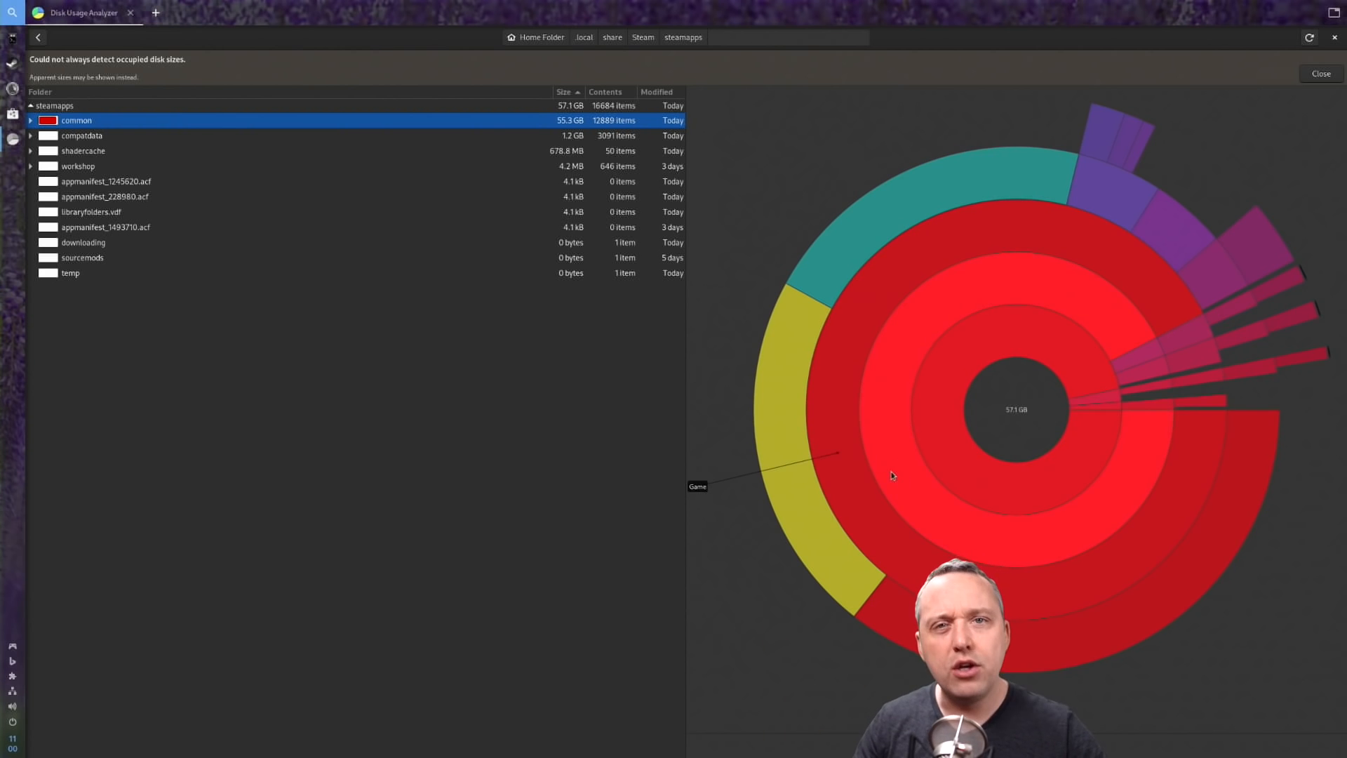
pyautogui.moveTo(794, 534)
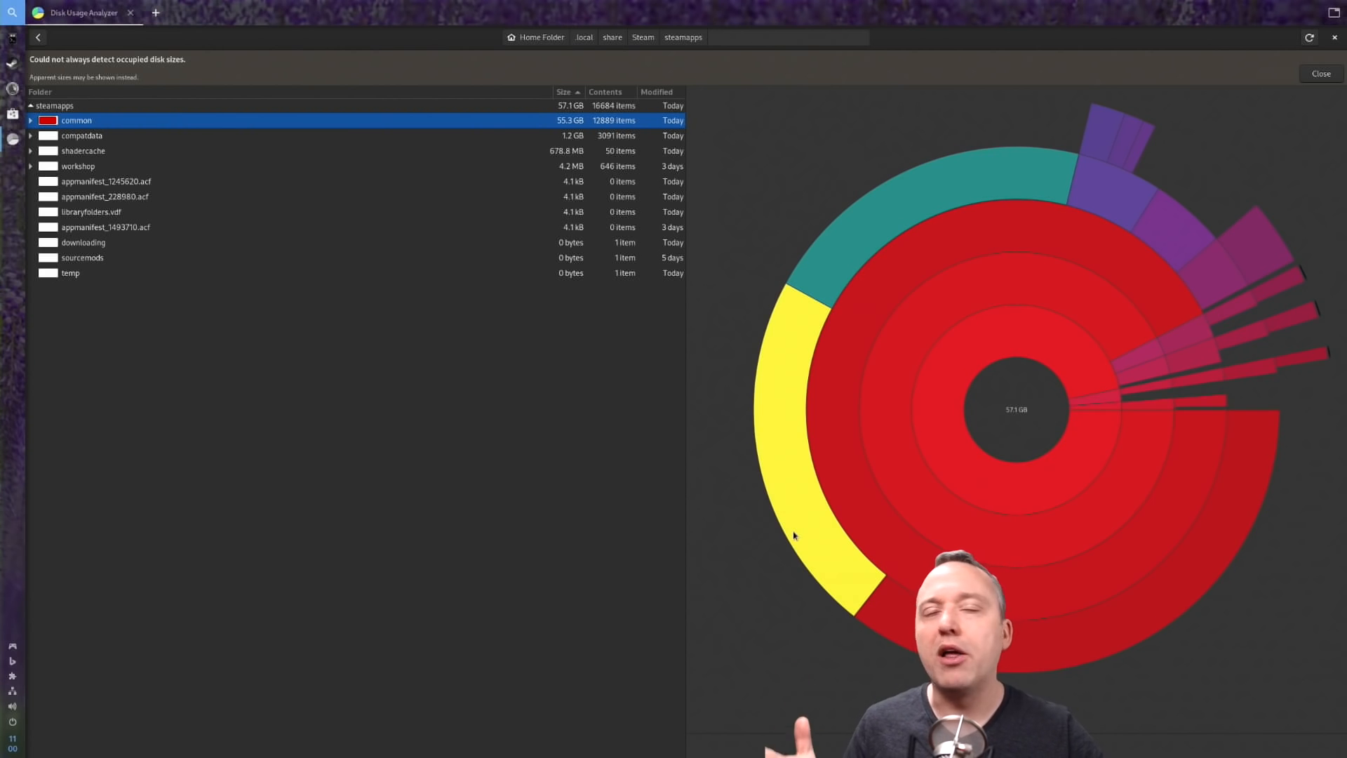
pyautogui.moveTo(789, 568)
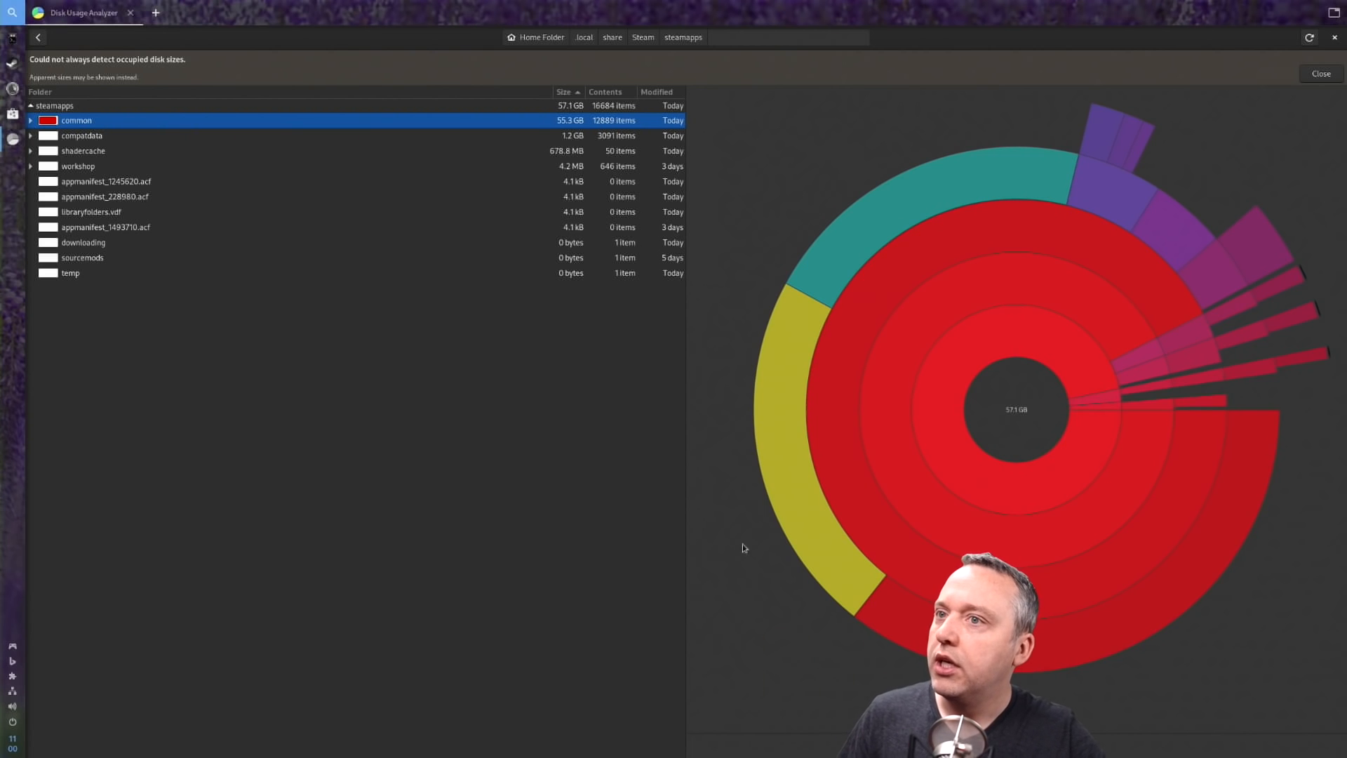
pyautogui.moveTo(775, 205)
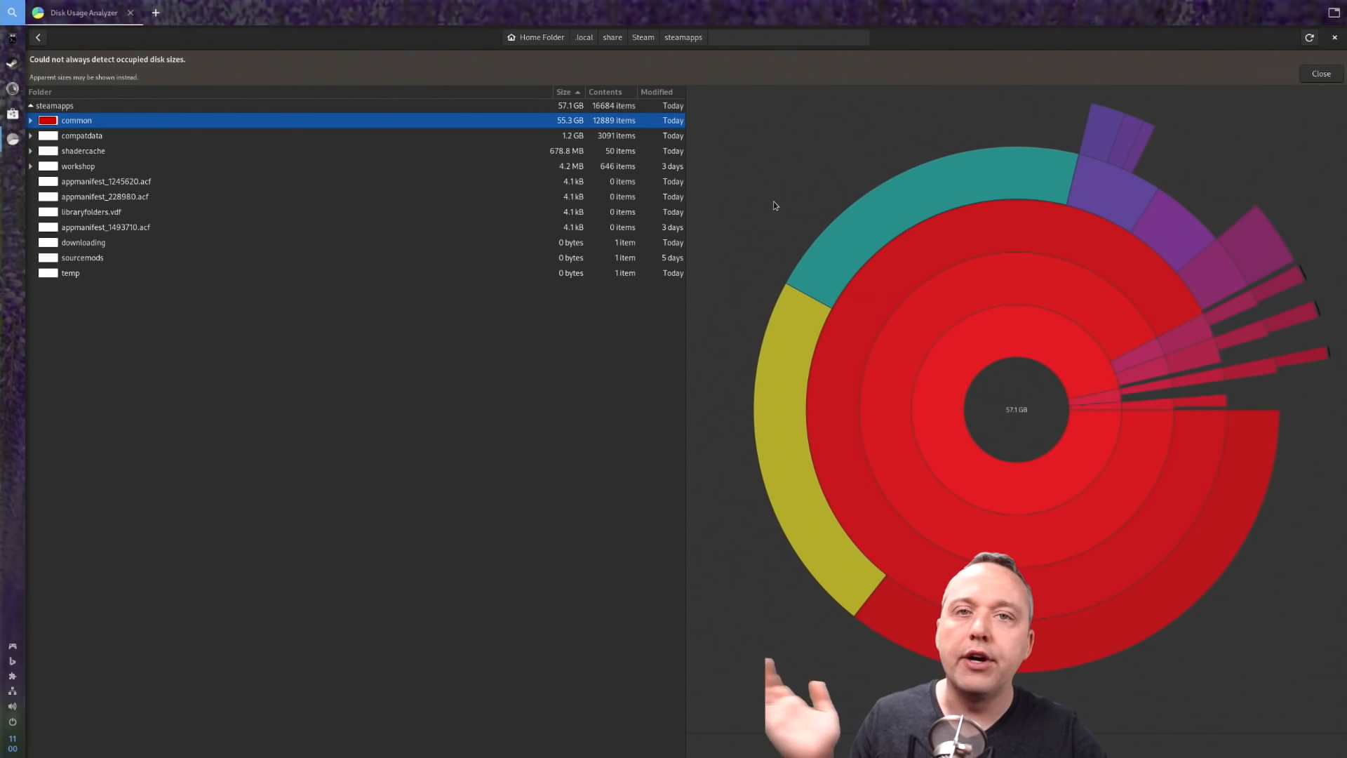
pyautogui.moveTo(977, 503)
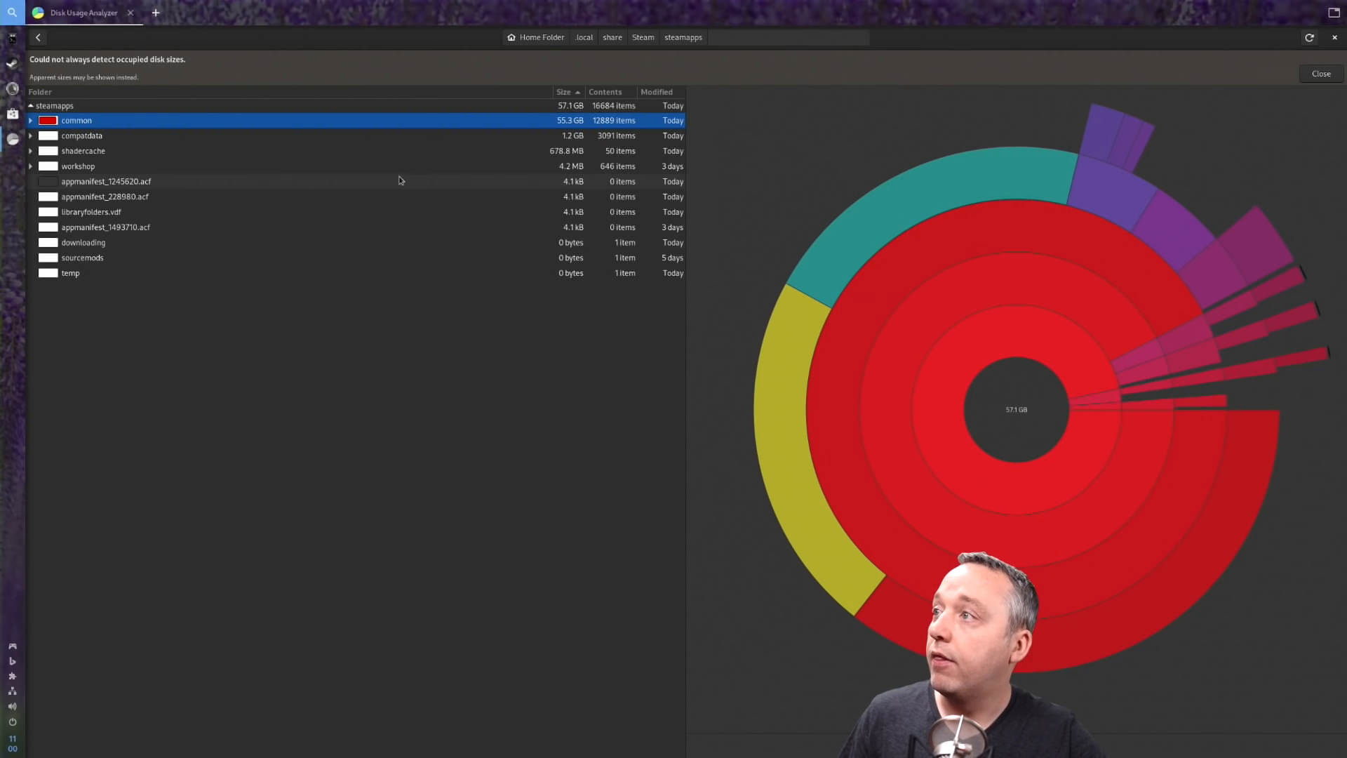
pyautogui.moveTo(219, 333)
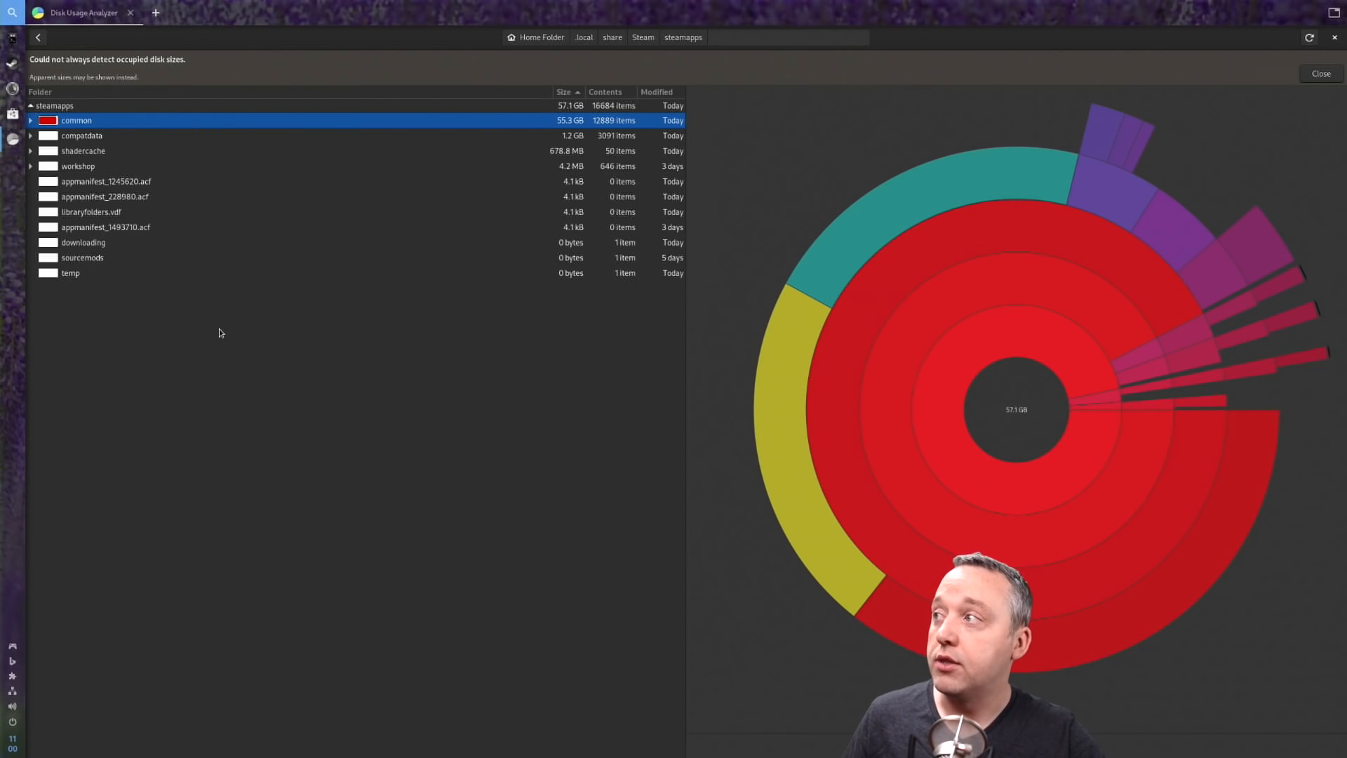
pyautogui.moveTo(252, 347)
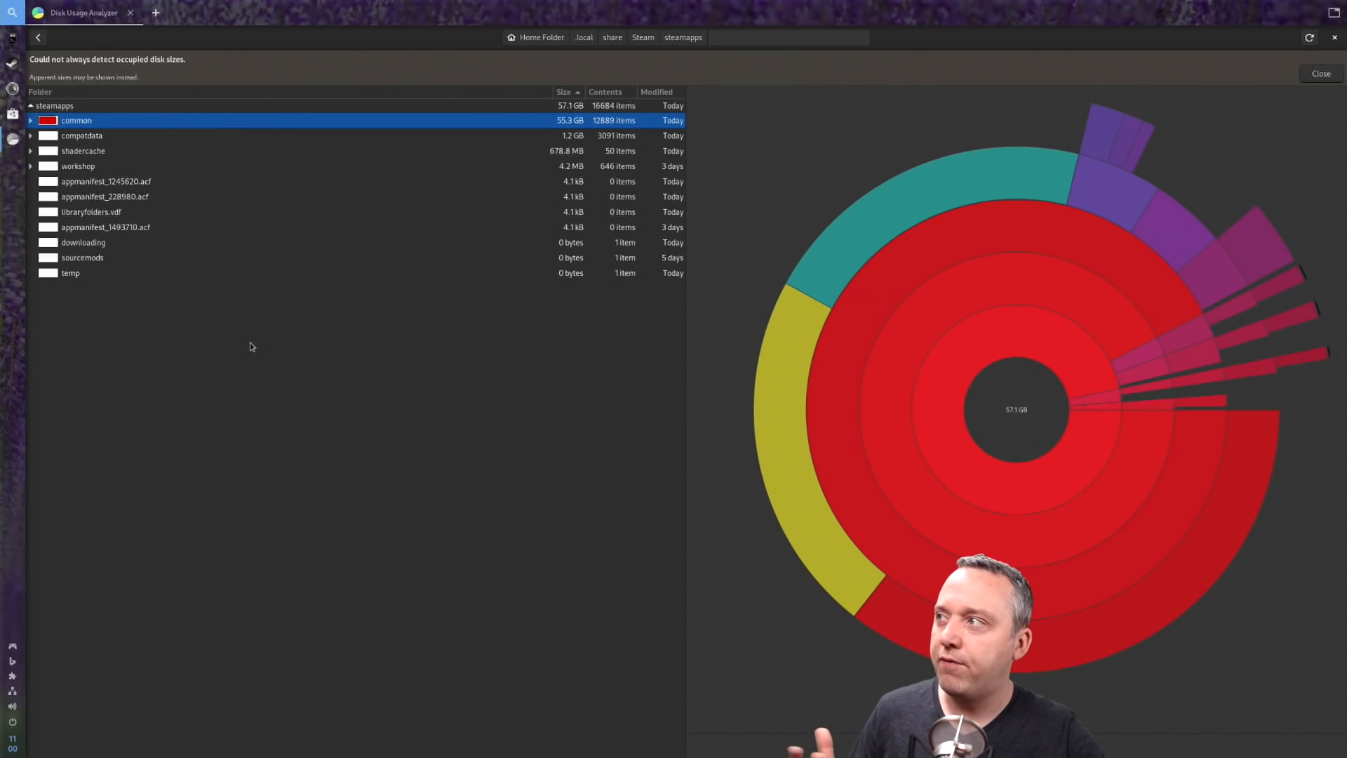
pyautogui.moveTo(262, 336)
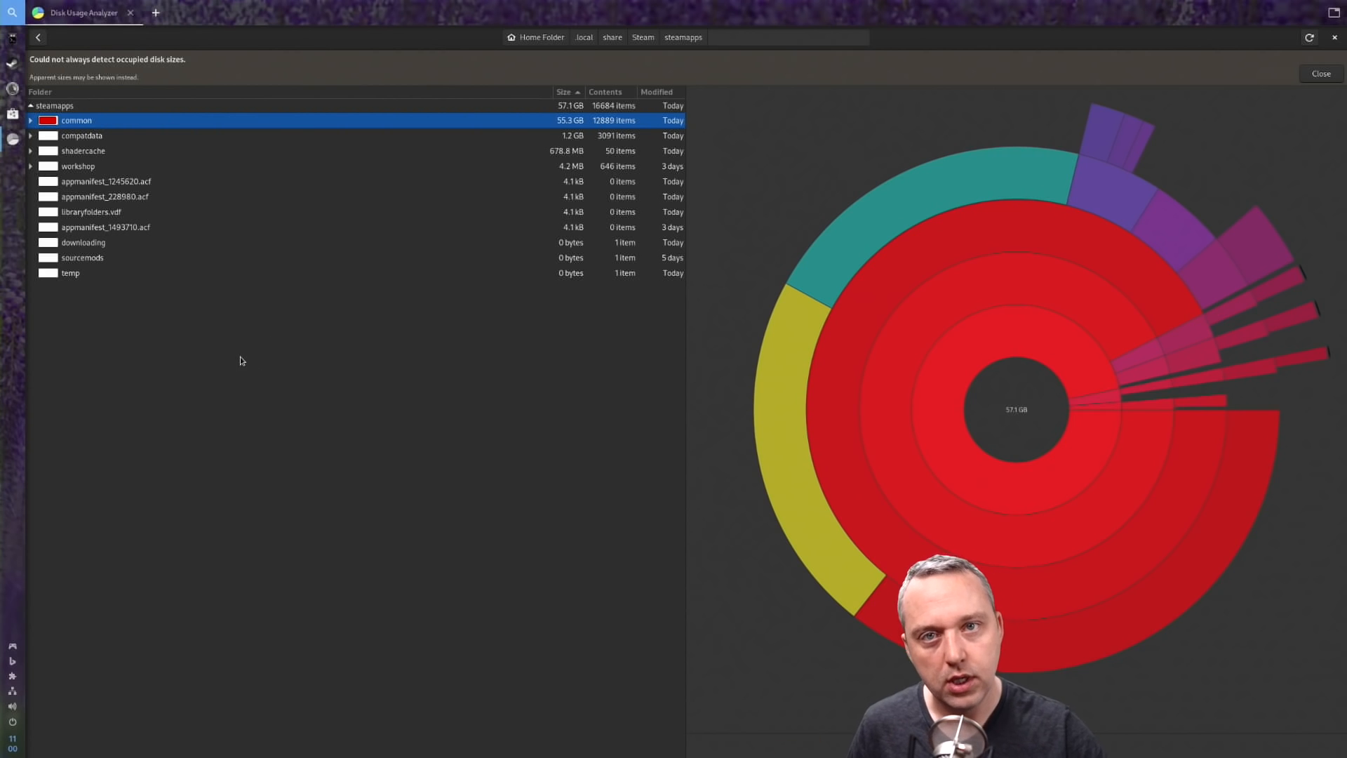
pyautogui.moveTo(246, 382)
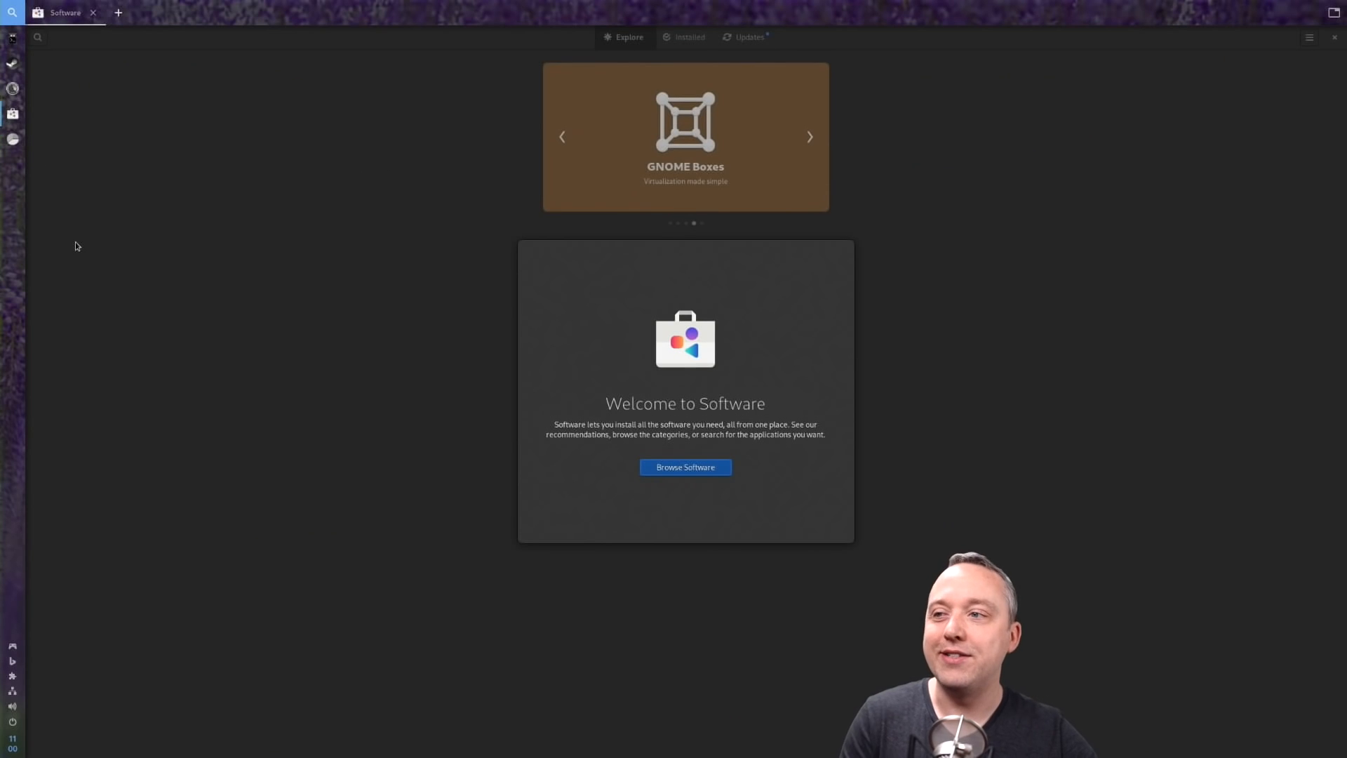
pyautogui.moveTo(130, 267)
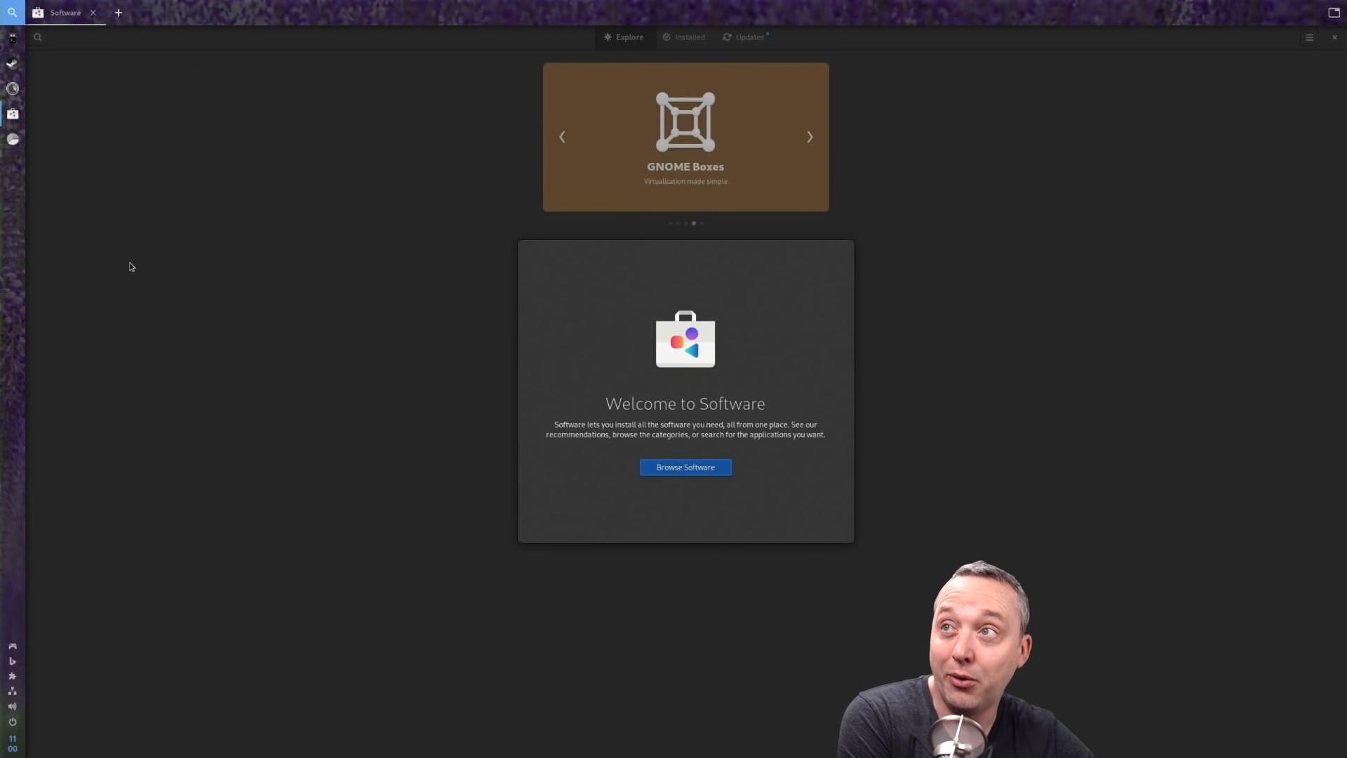
pyautogui.moveTo(754, 50)
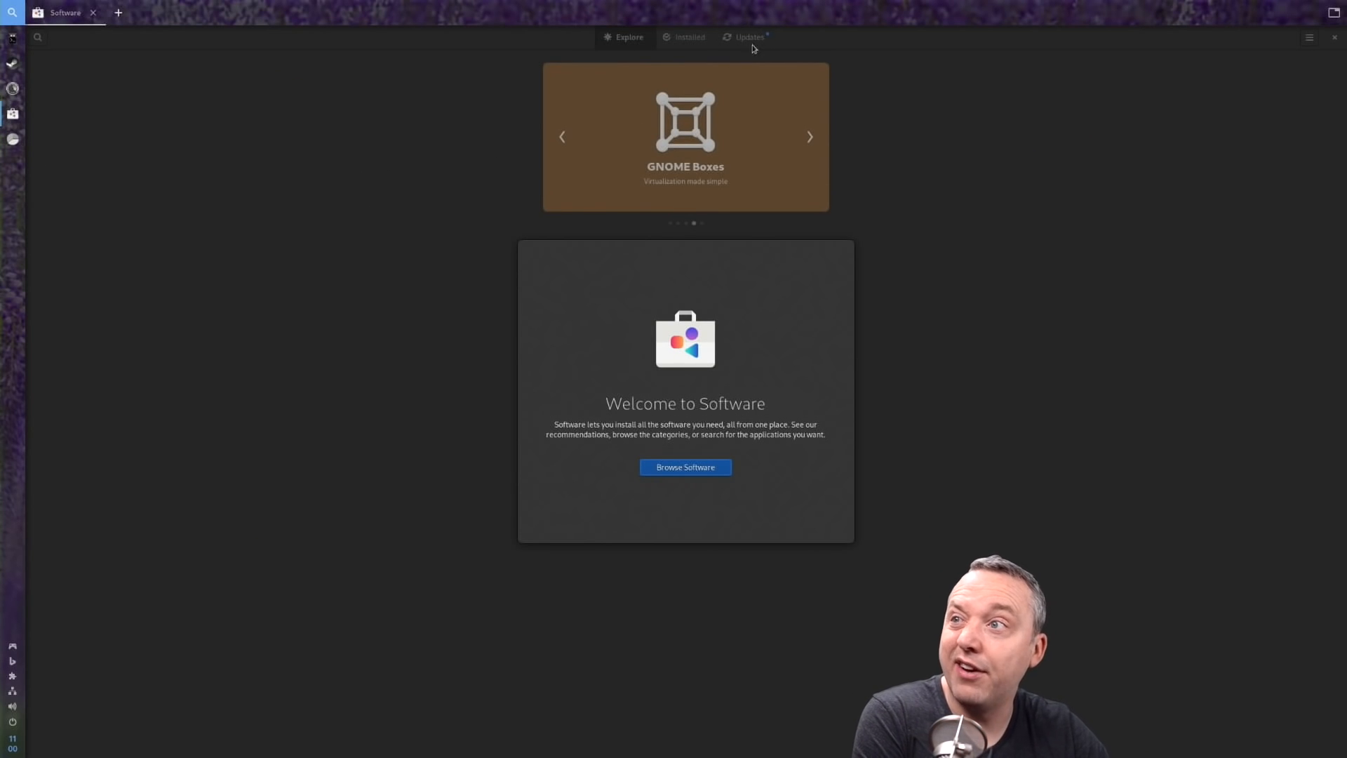
# Dismiss the welcome screen and view the pending OS Updates package list
pyautogui.click(685, 466)
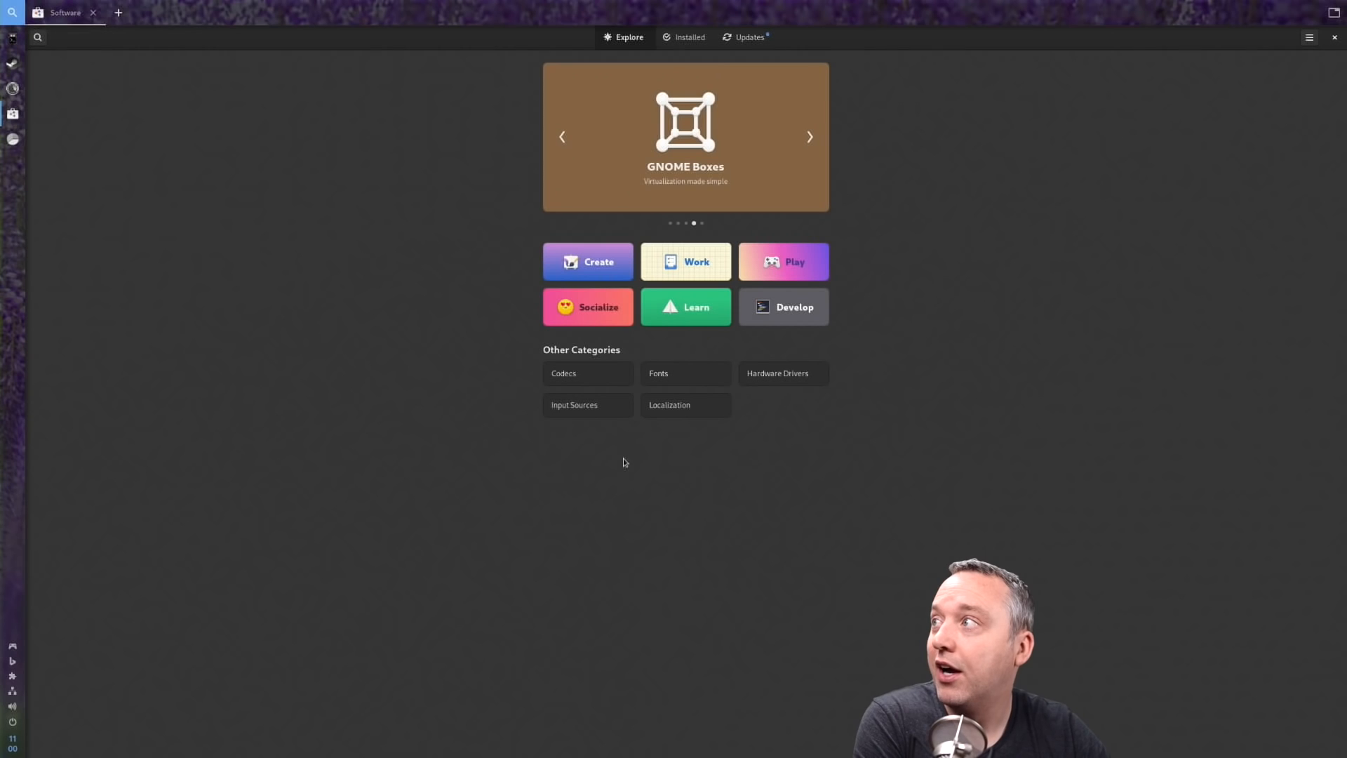
pyautogui.click(744, 37)
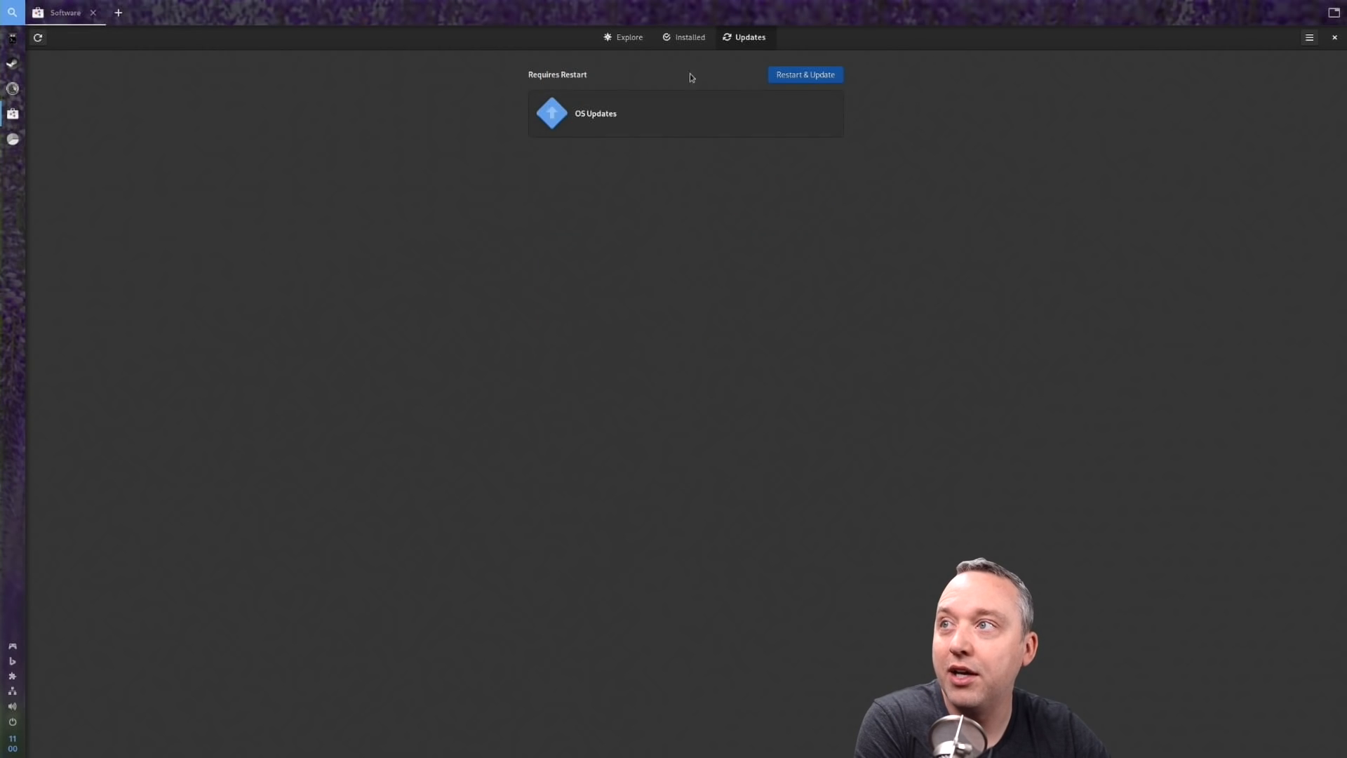
pyautogui.click(595, 112)
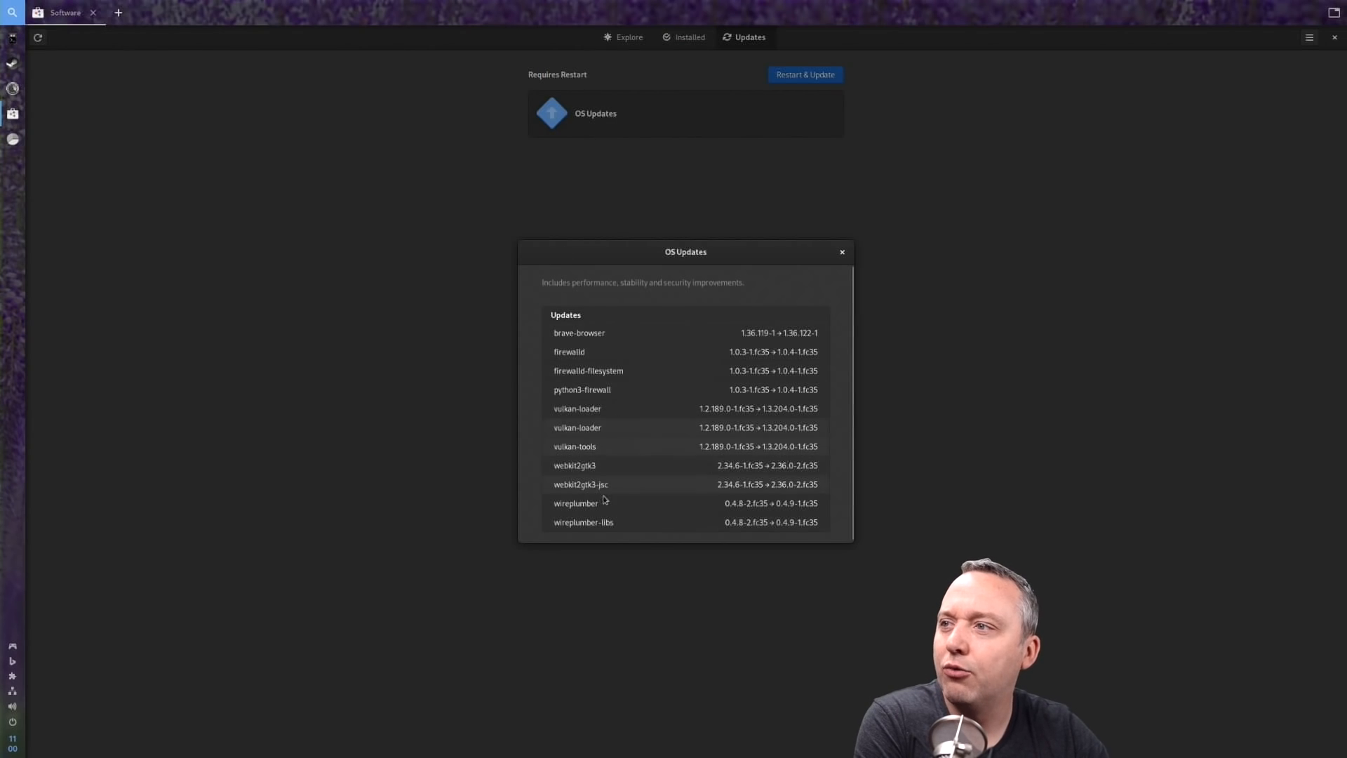
pyautogui.moveTo(673, 461)
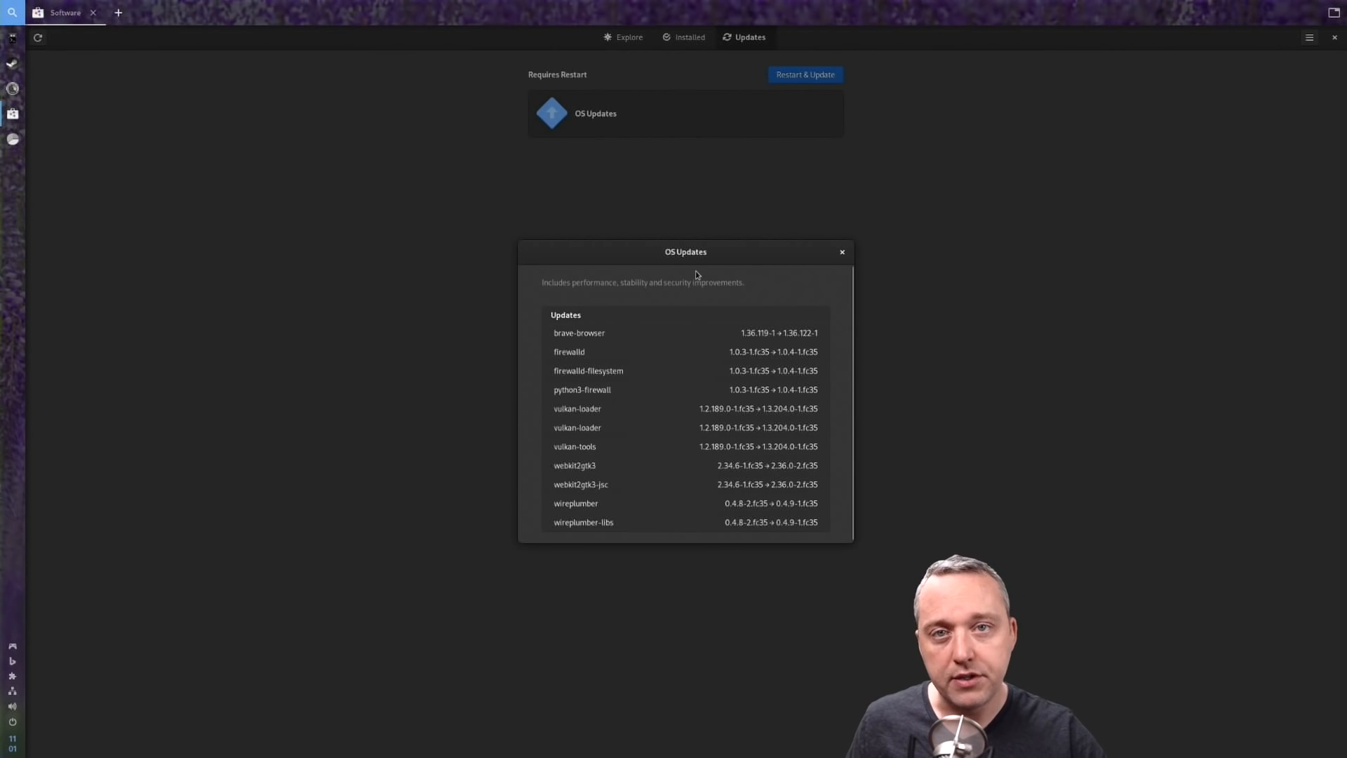
pyautogui.moveTo(697, 324)
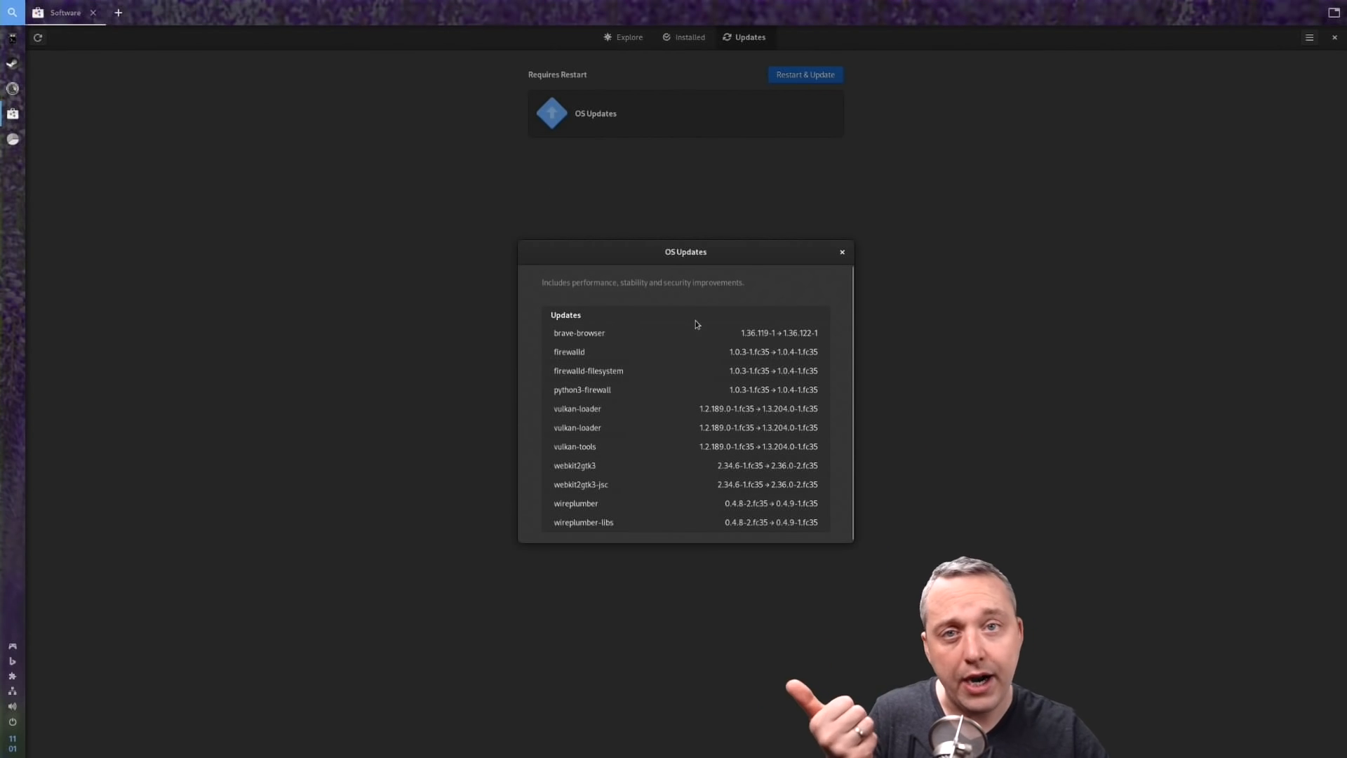
pyautogui.moveTo(657, 384)
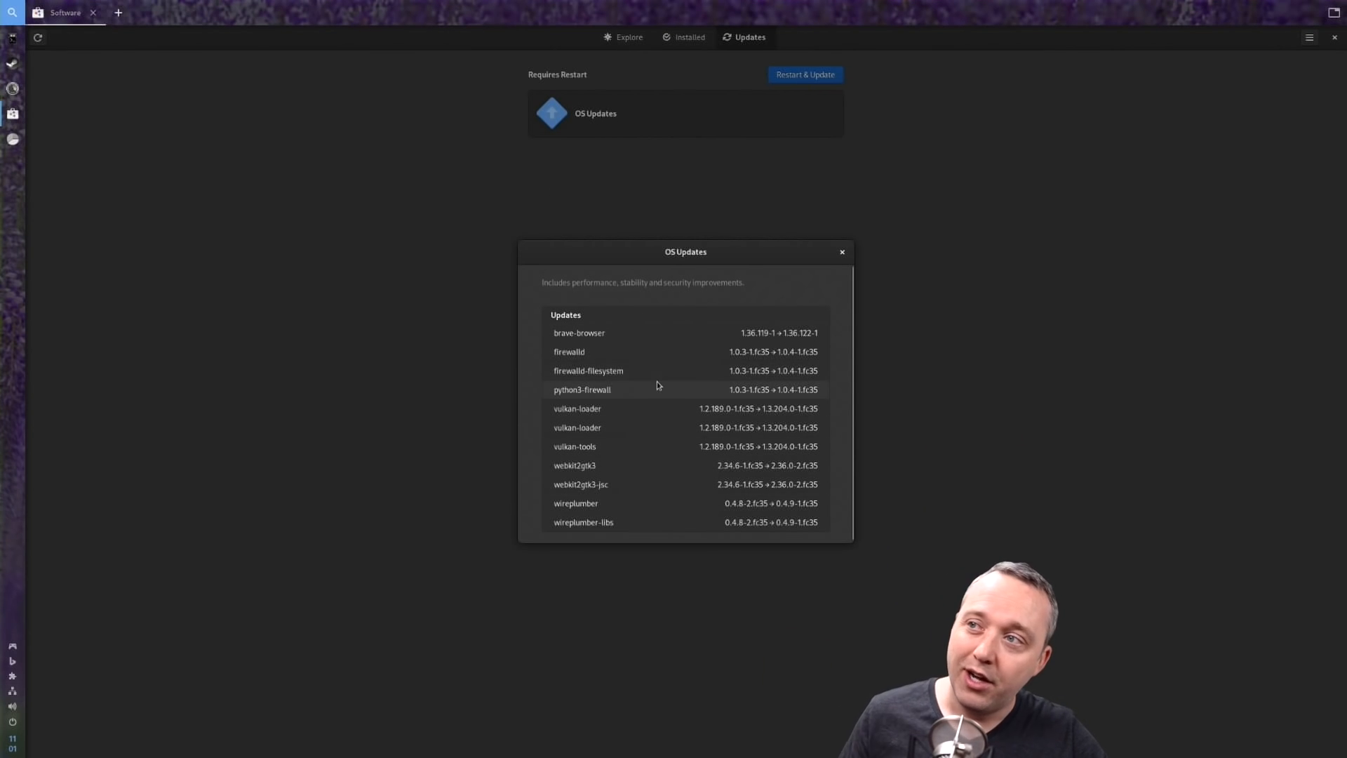
pyautogui.moveTo(577, 278)
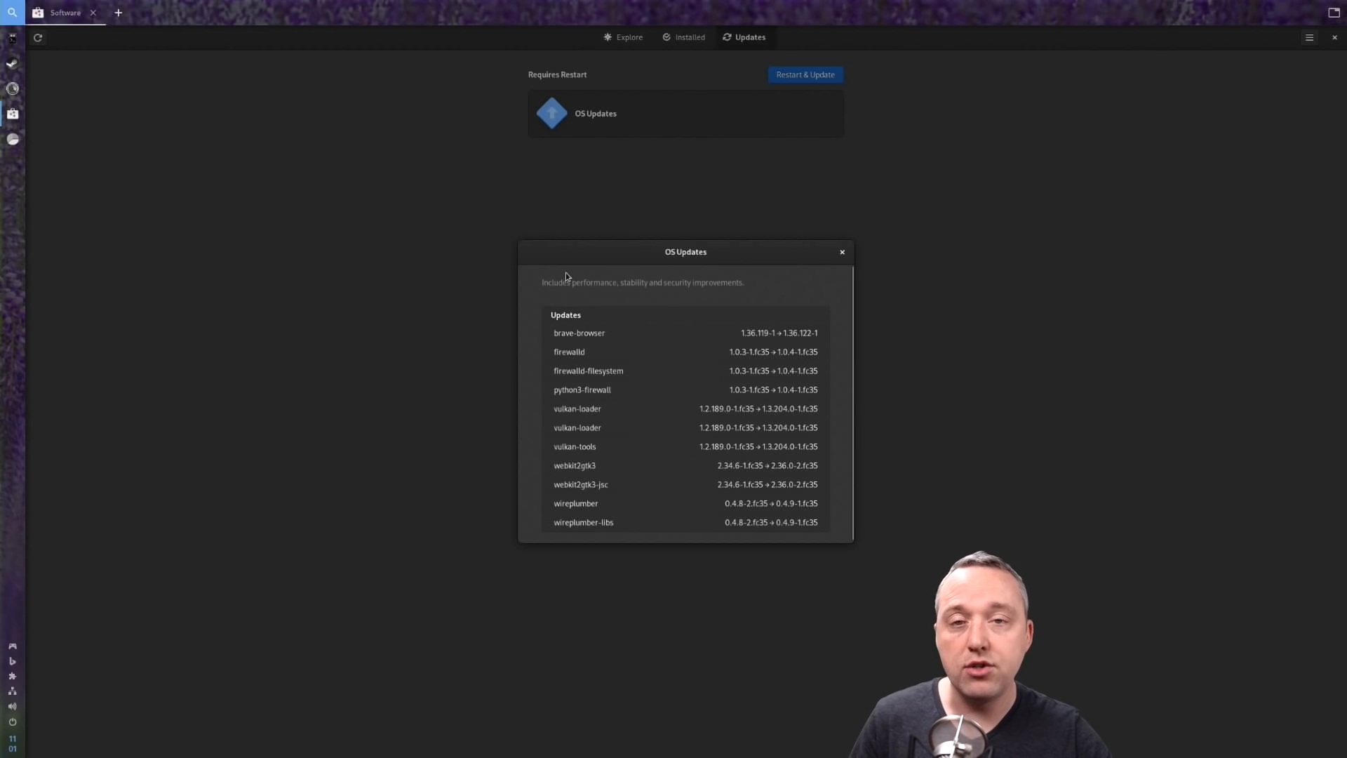
pyautogui.moveTo(578, 291)
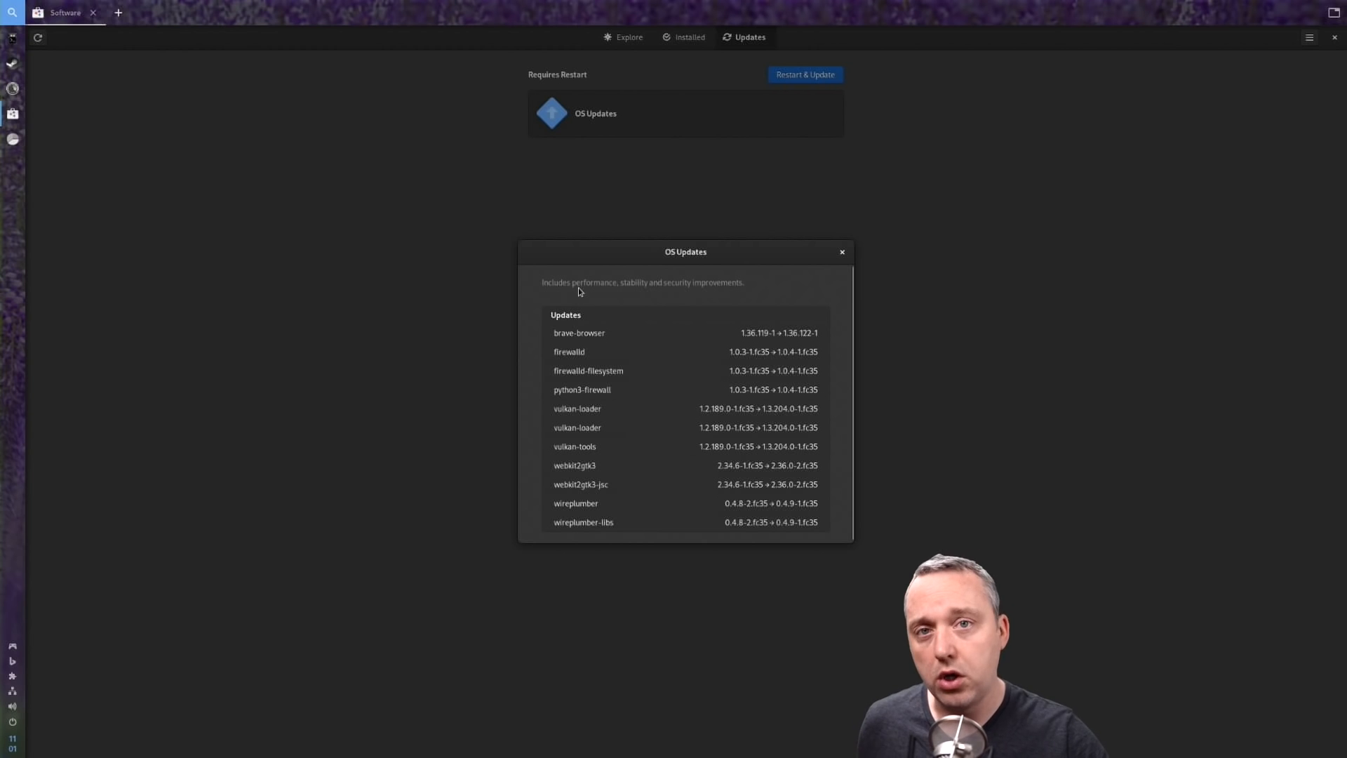
pyautogui.moveTo(529, 242)
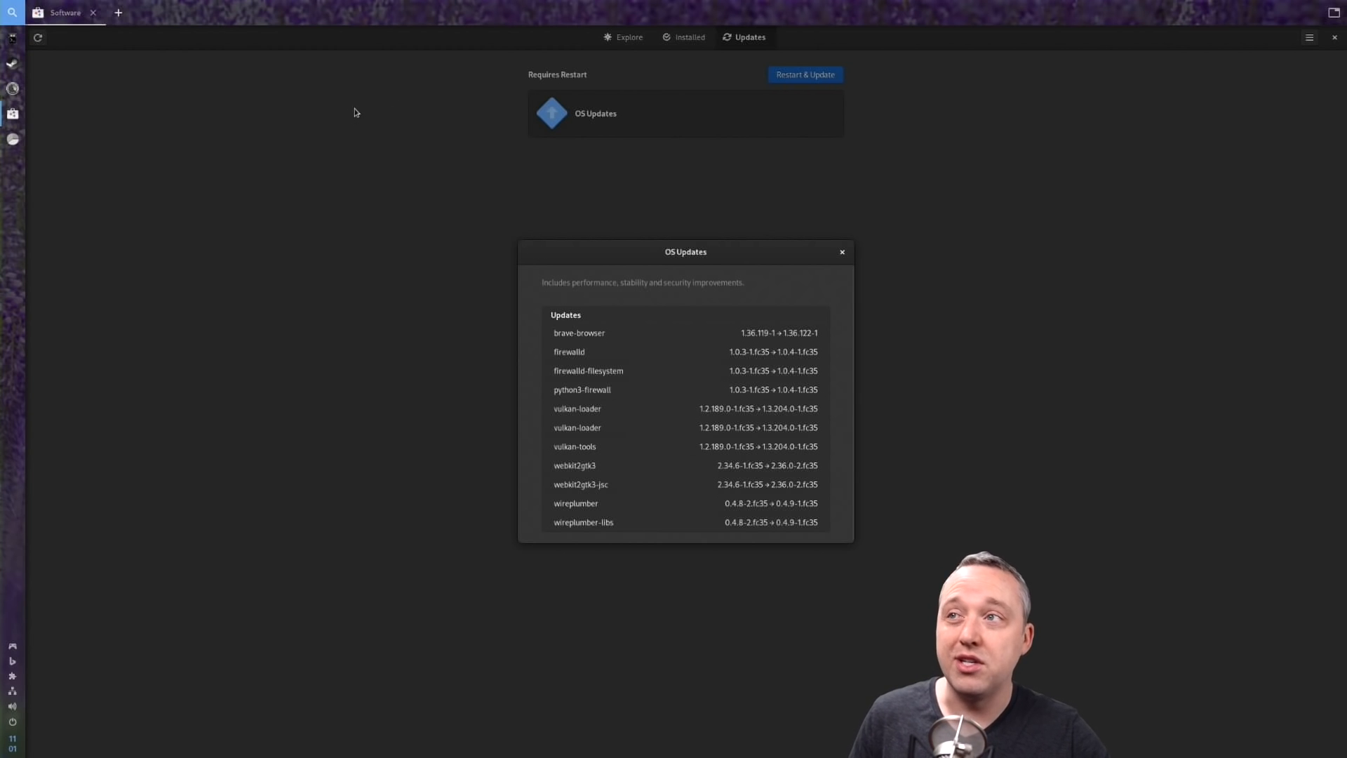
pyautogui.moveTo(434, 234)
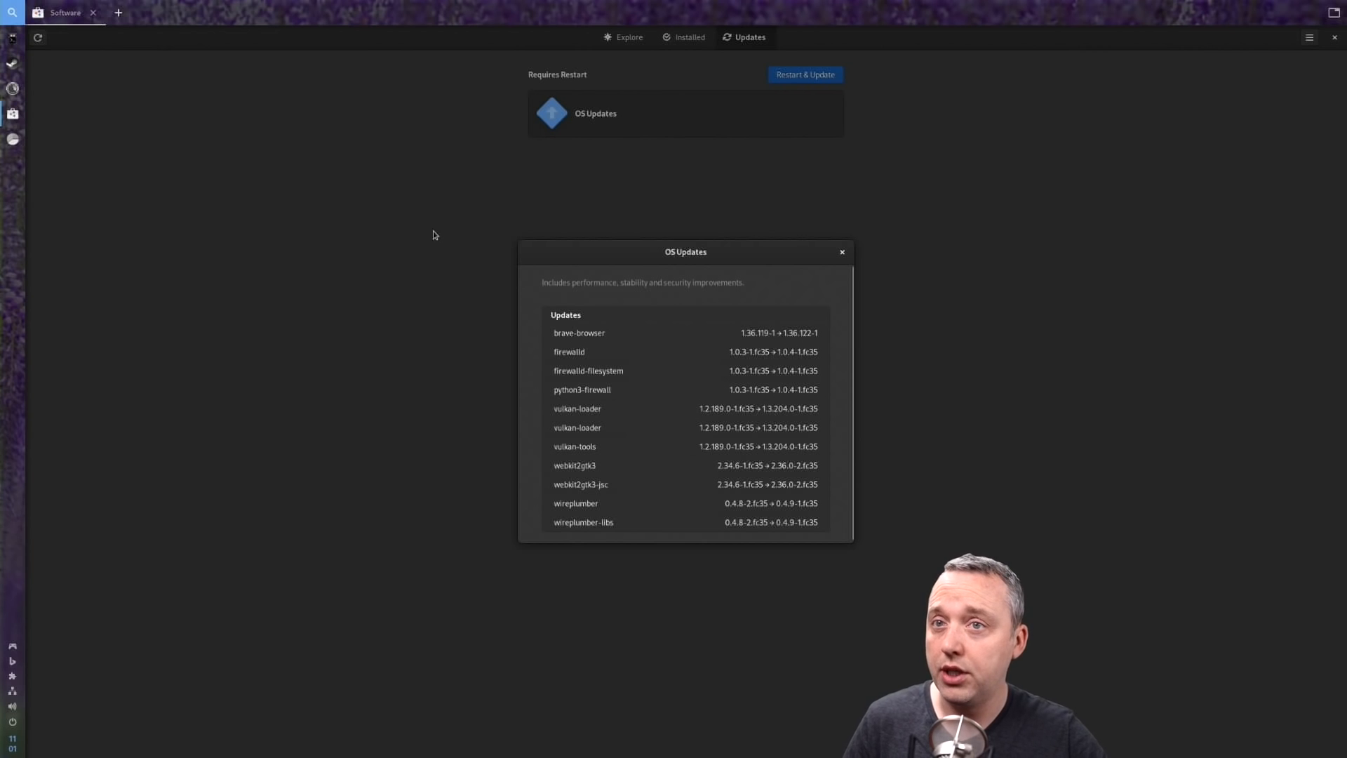
pyautogui.moveTo(594, 108)
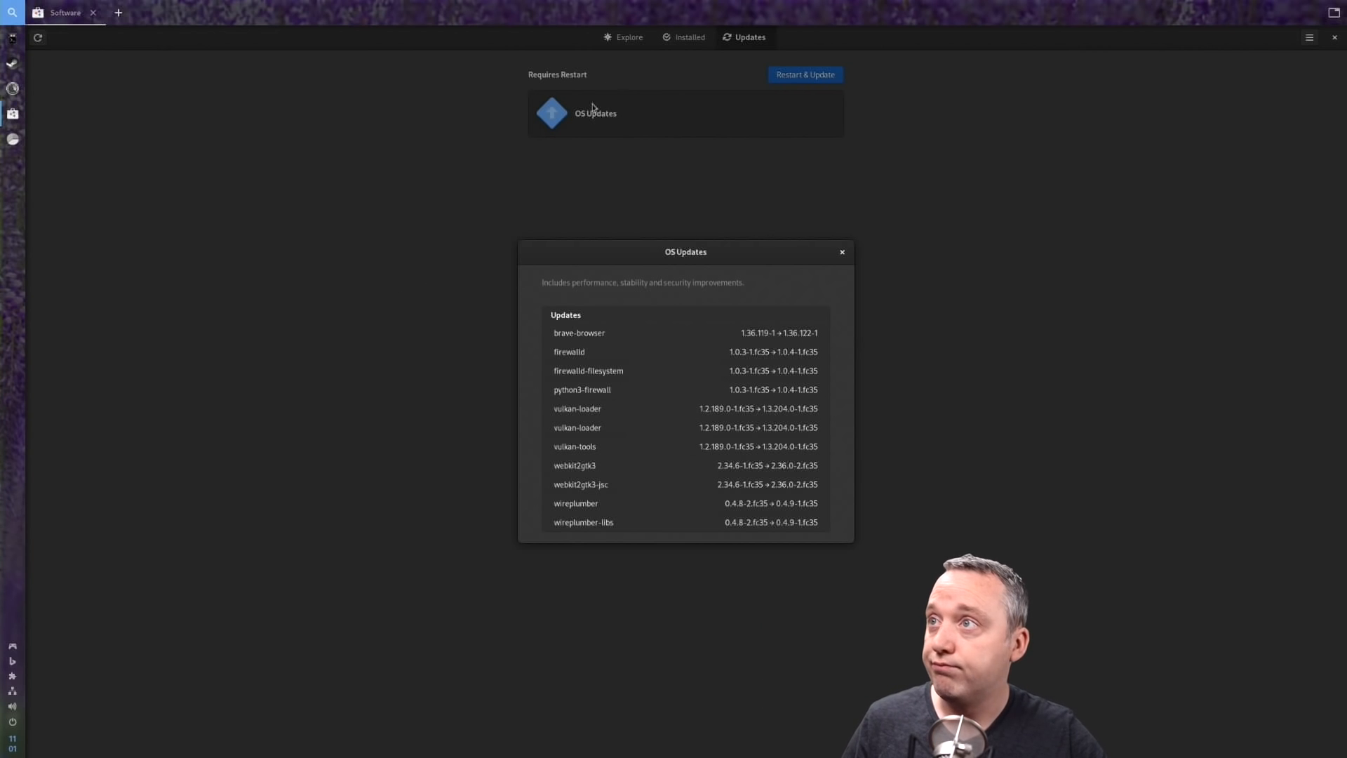
pyautogui.moveTo(224, 136)
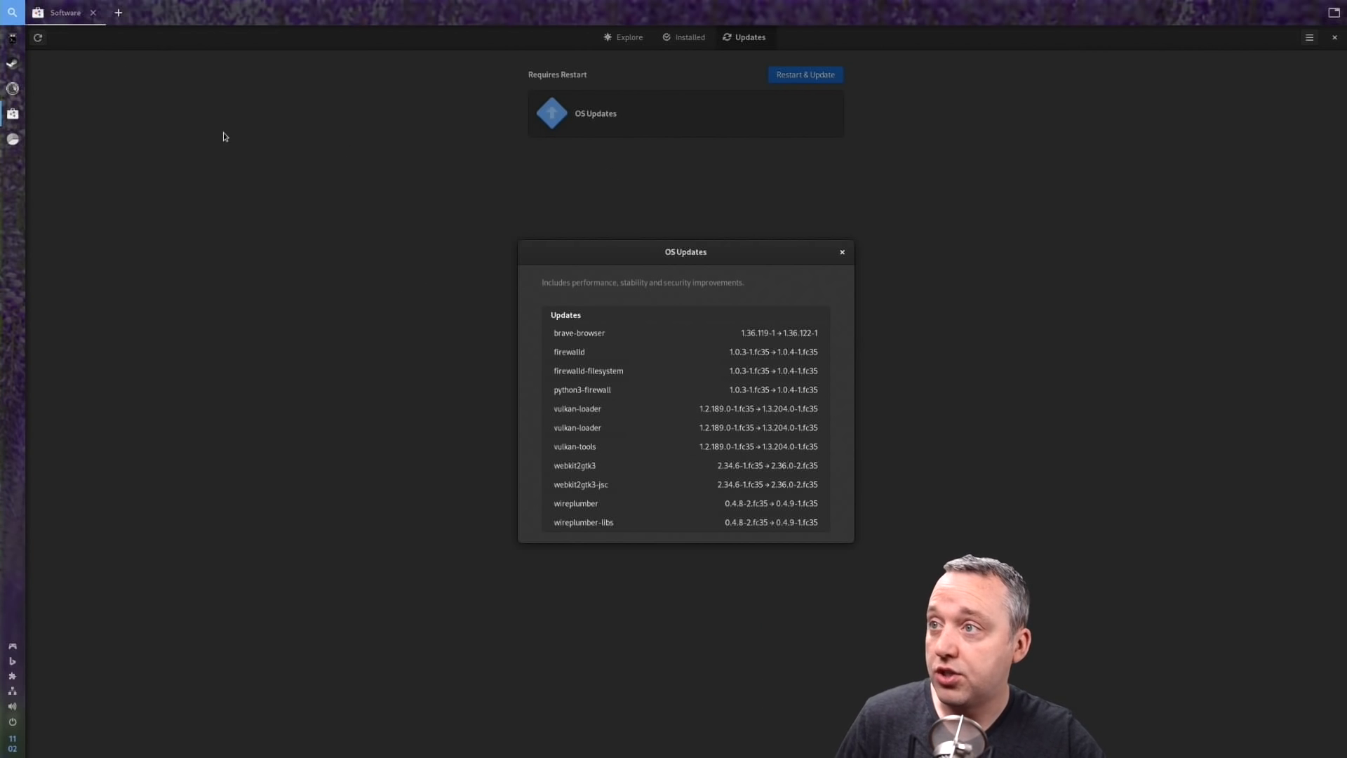
# Close the OS Updates details and return to the Explore page of featured apps
pyautogui.click(841, 251)
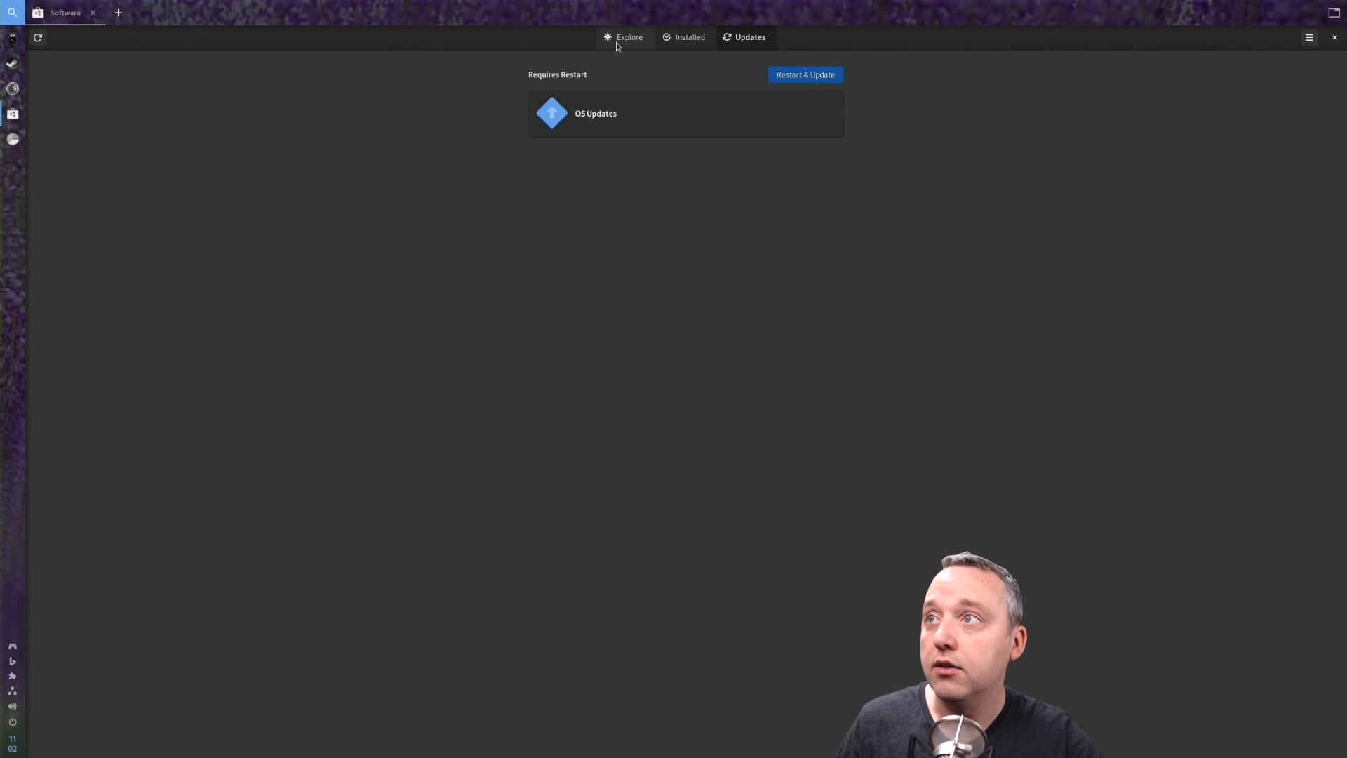
pyautogui.click(629, 37)
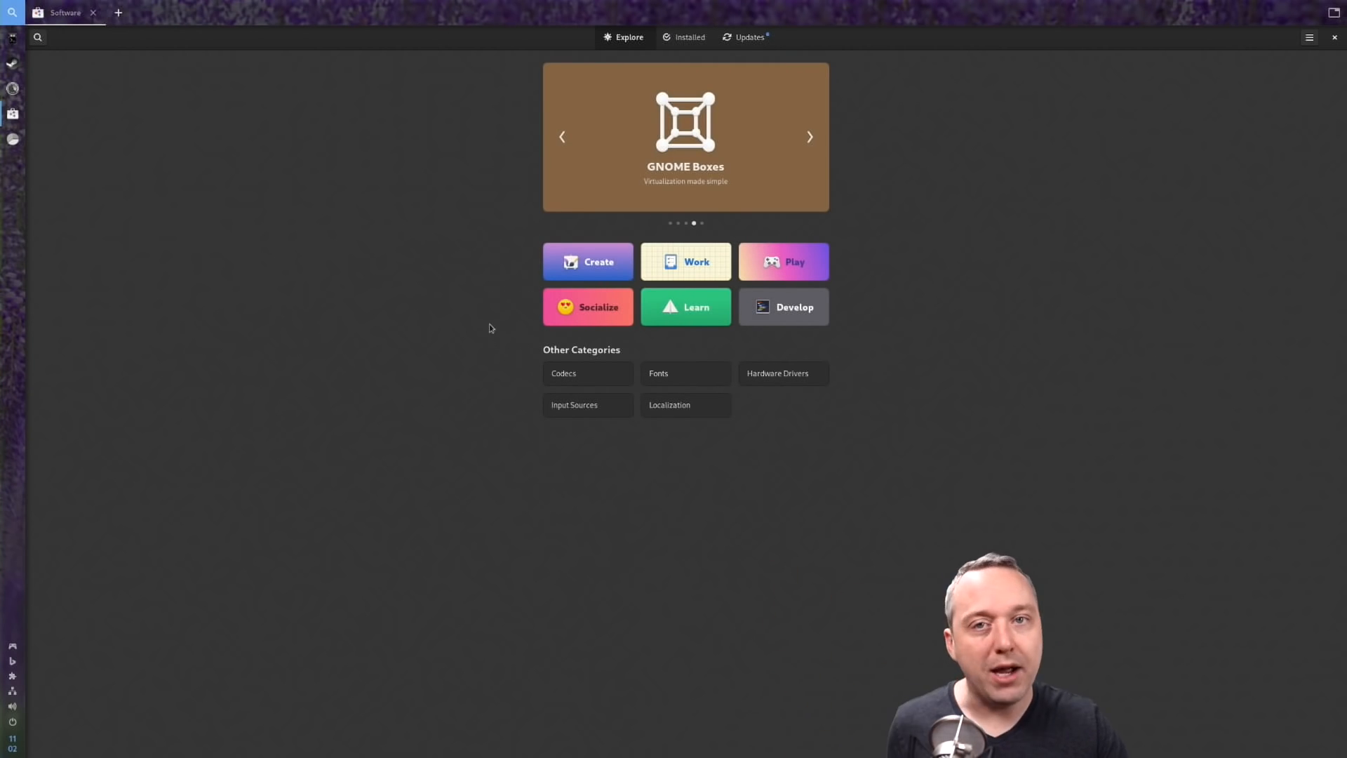
pyautogui.click(808, 136)
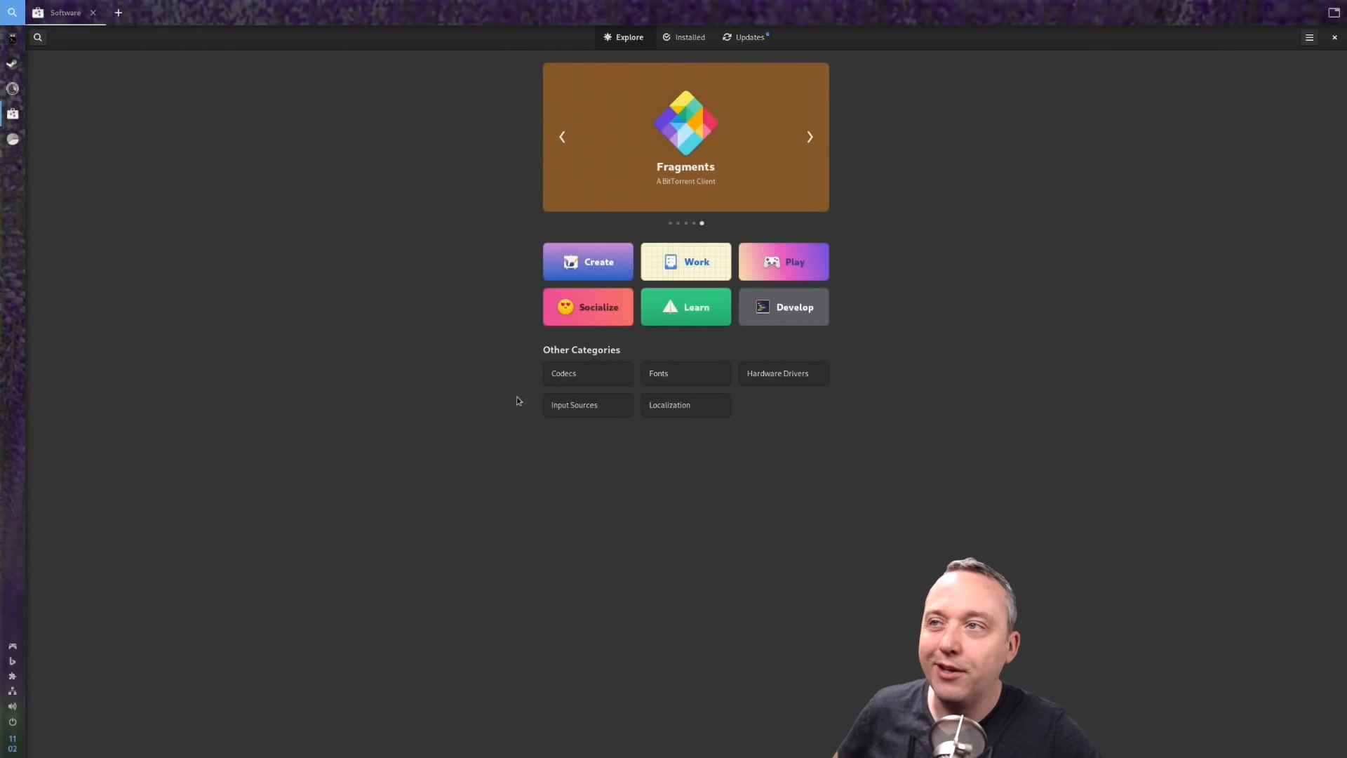
pyautogui.moveTo(539, 431)
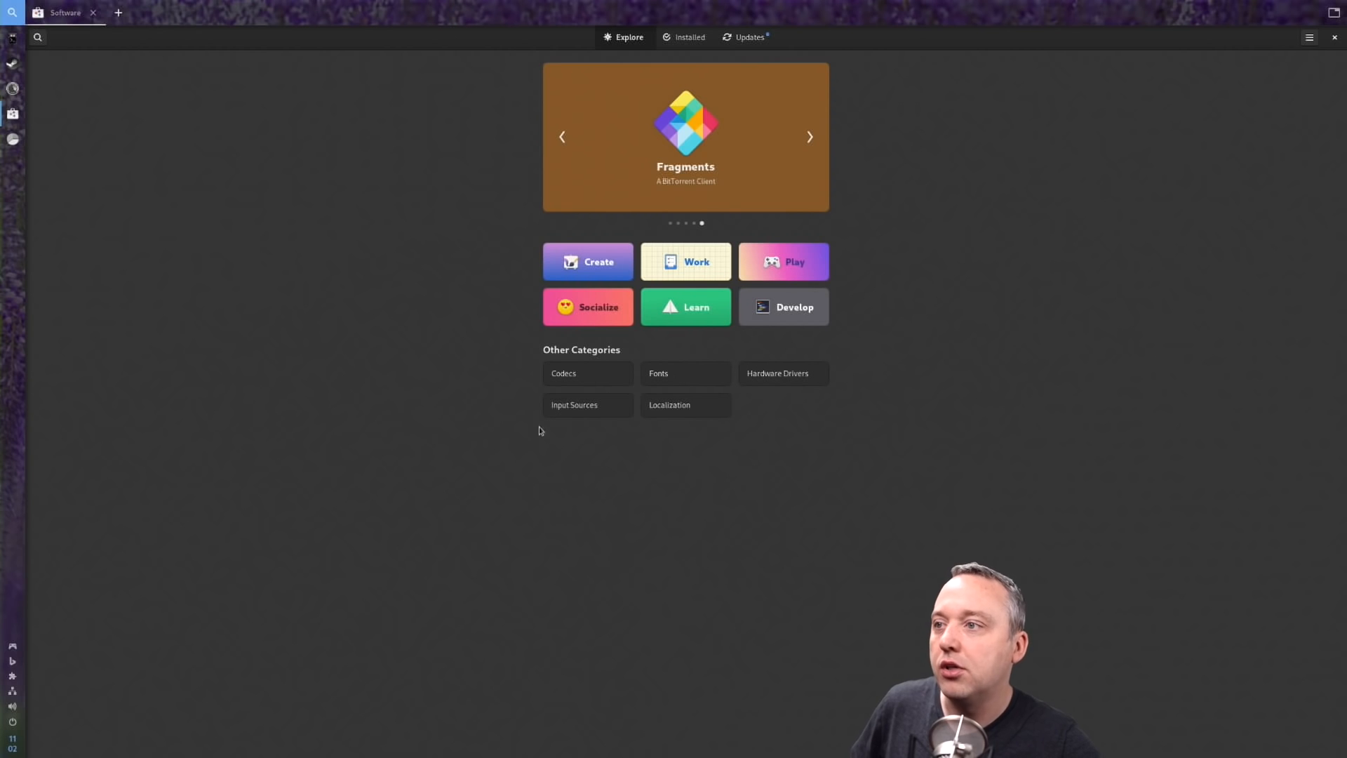
pyautogui.moveTo(744, 347)
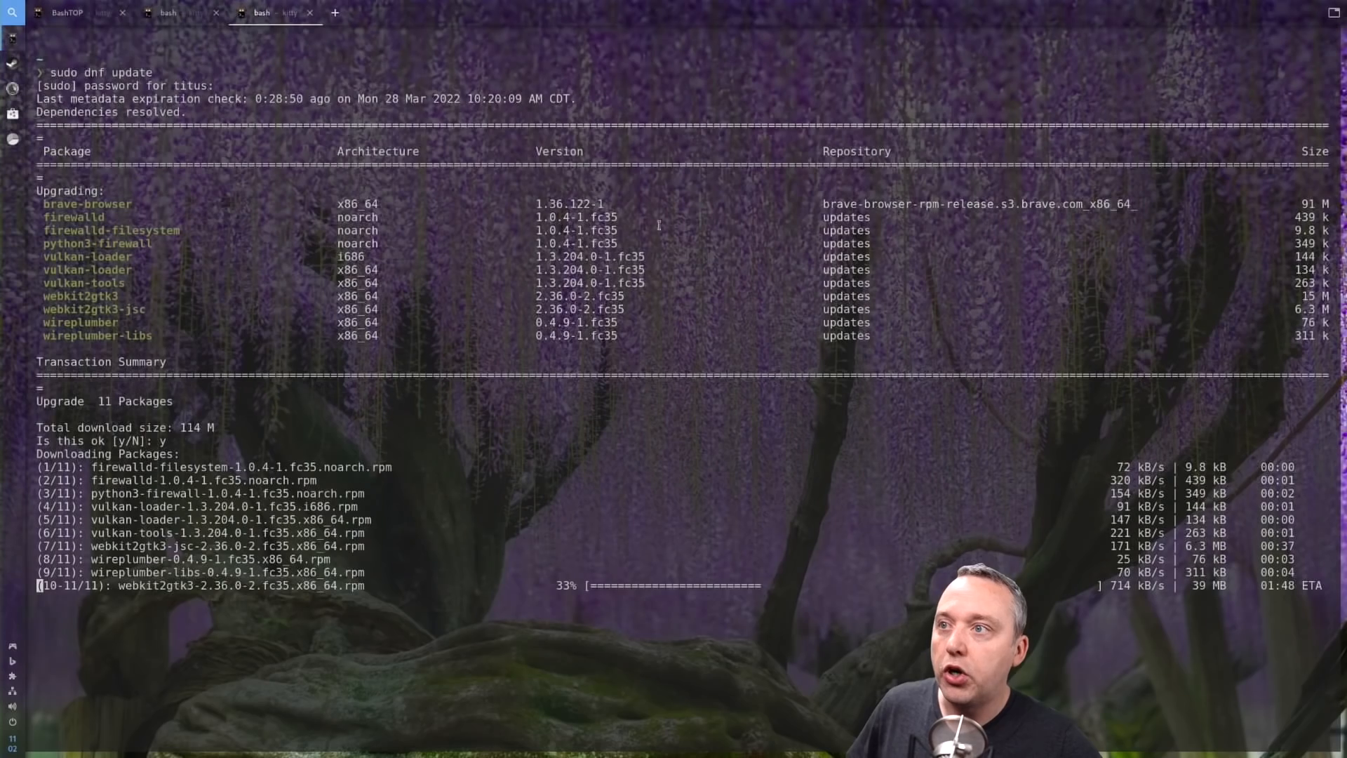
pyautogui.moveTo(504, 325)
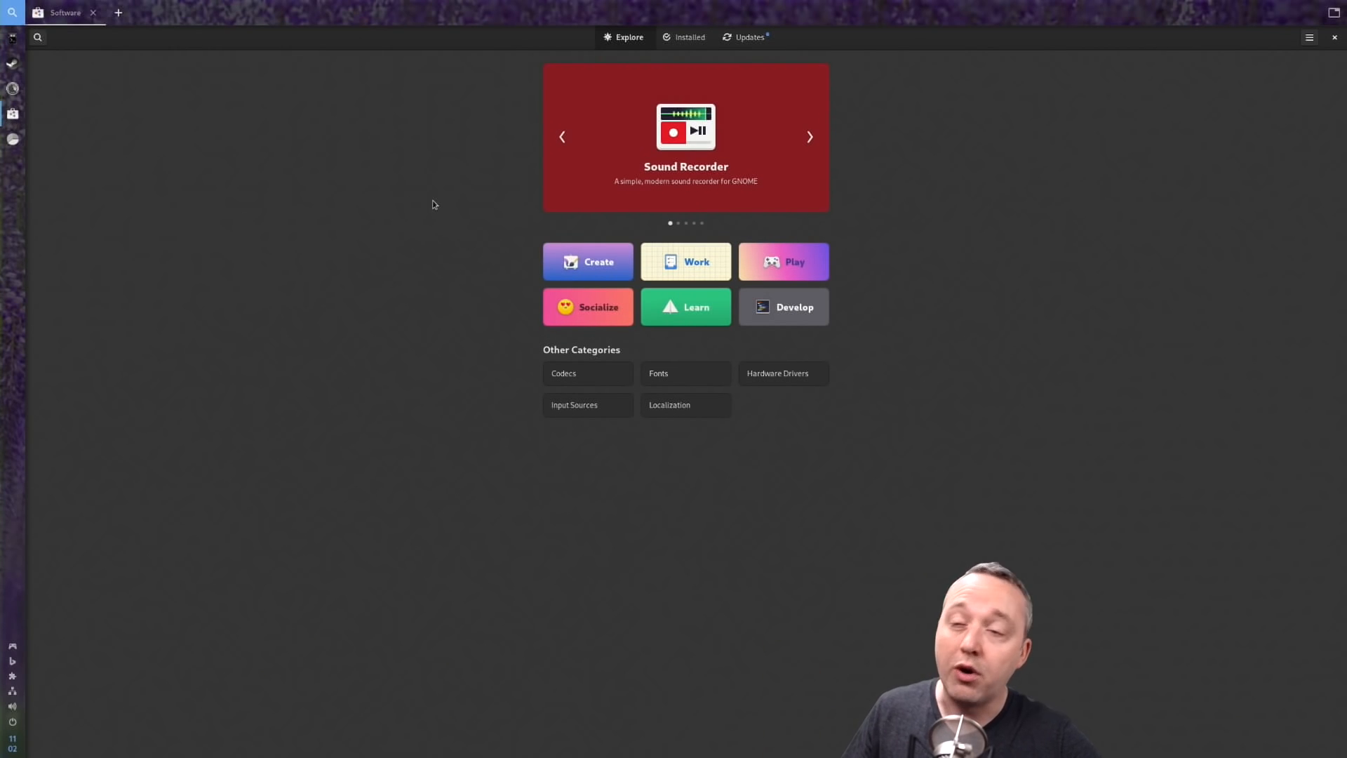
# Advance the Explore page's featured-app carousel
pyautogui.click(809, 136)
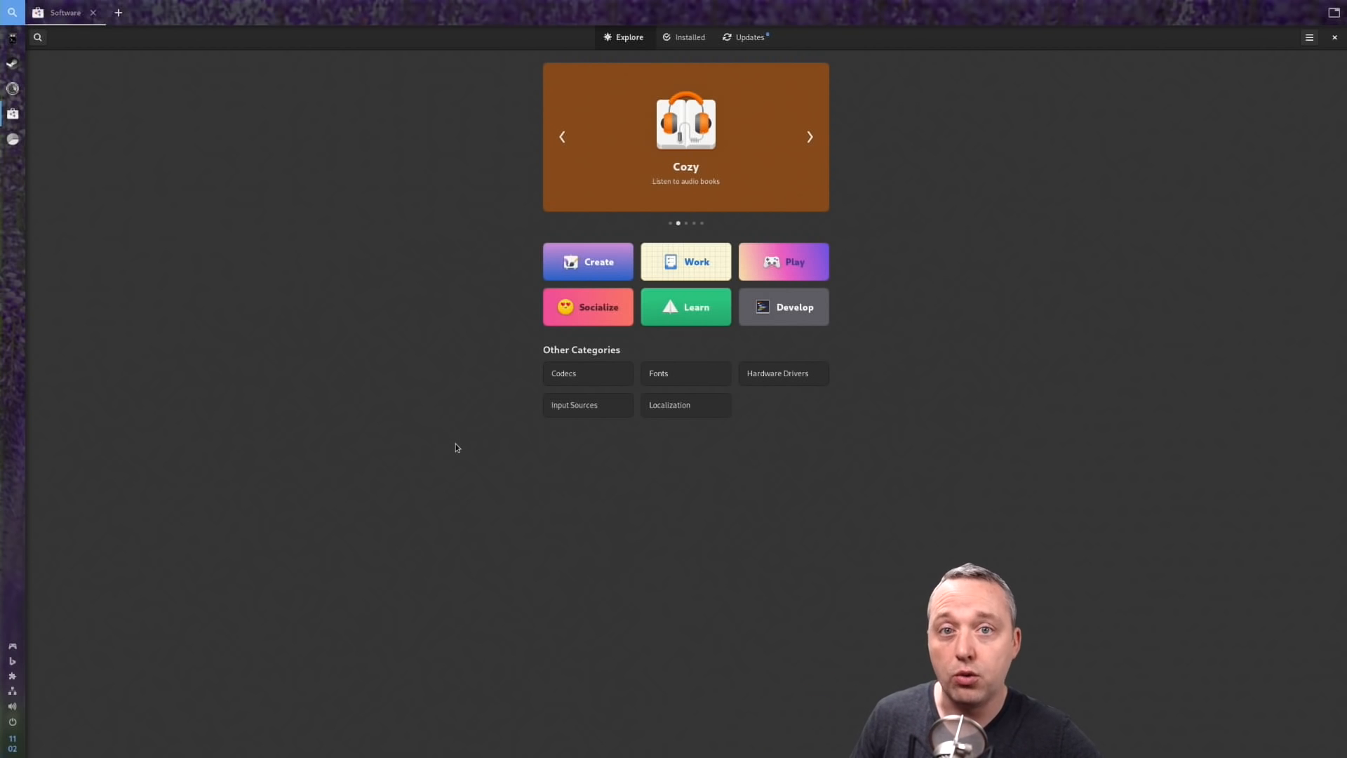
pyautogui.moveTo(525, 301)
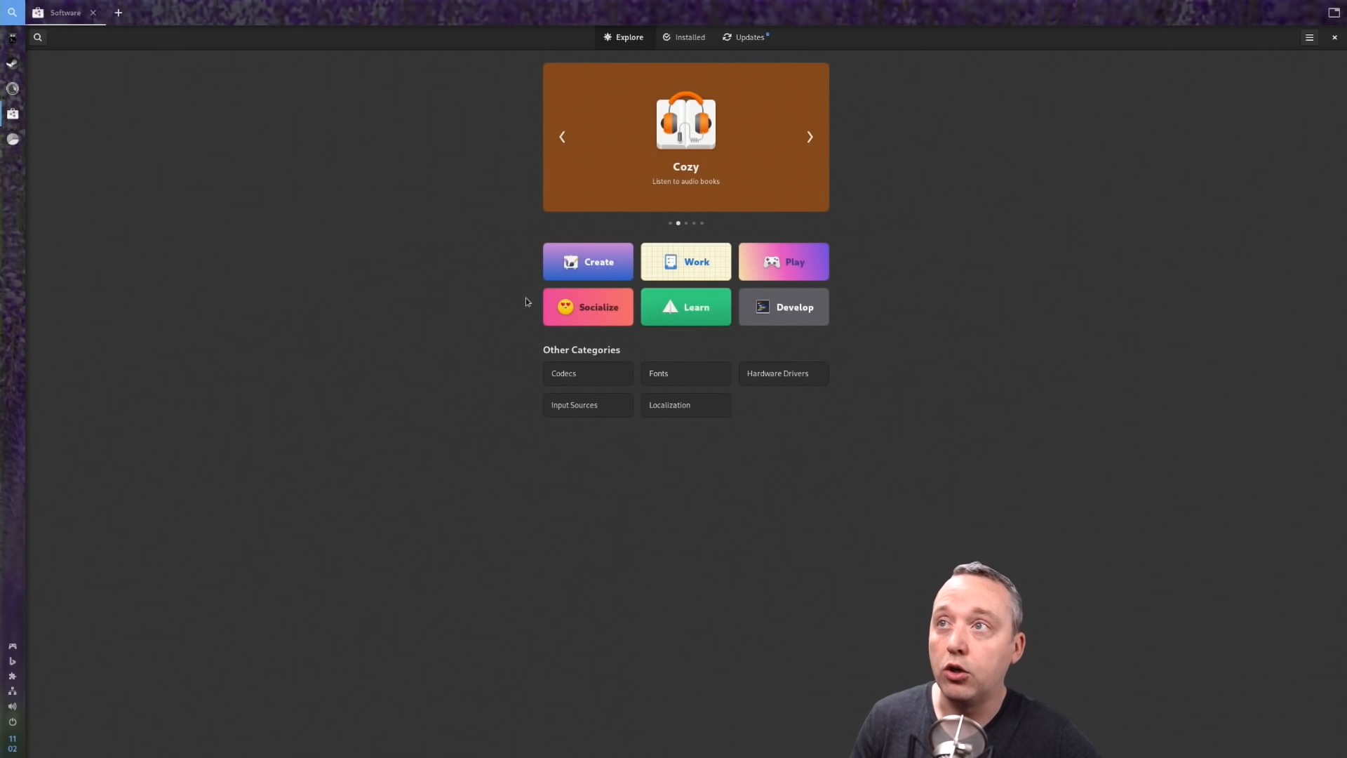
pyautogui.moveTo(335, 158)
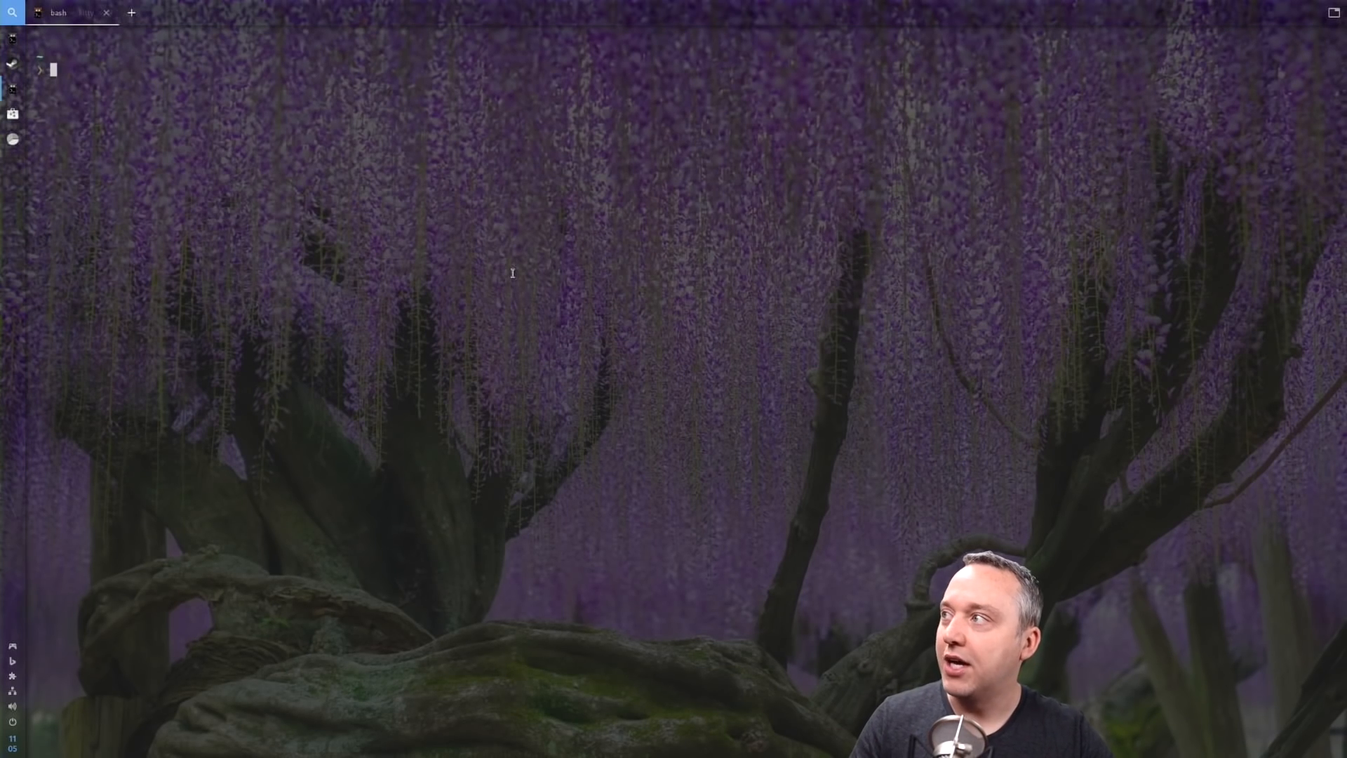
# Leave the empty kitty terminal and bring up the GNOME application grid
pyautogui.write('naui')
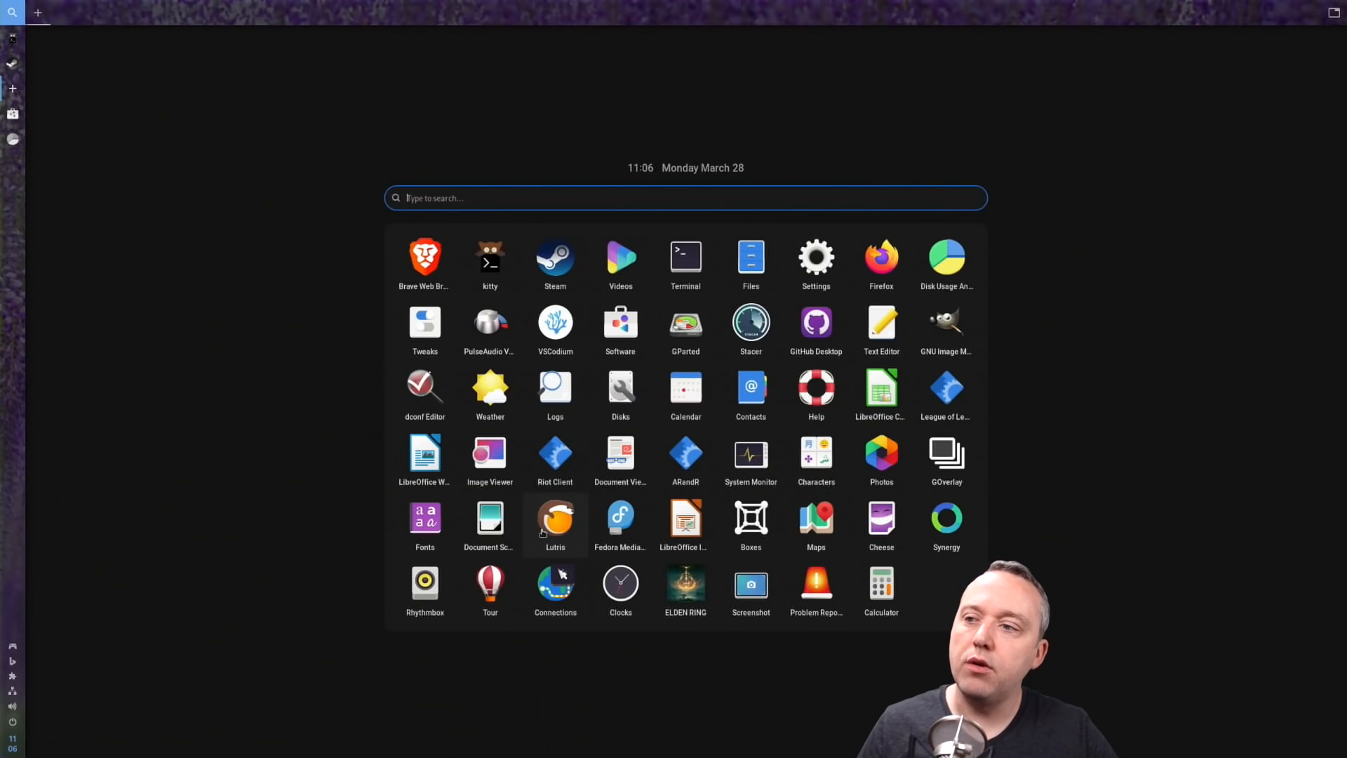
# Launch Lutris from the app grid, reopening it until its library shows League of Legends
pyautogui.click(555, 520)
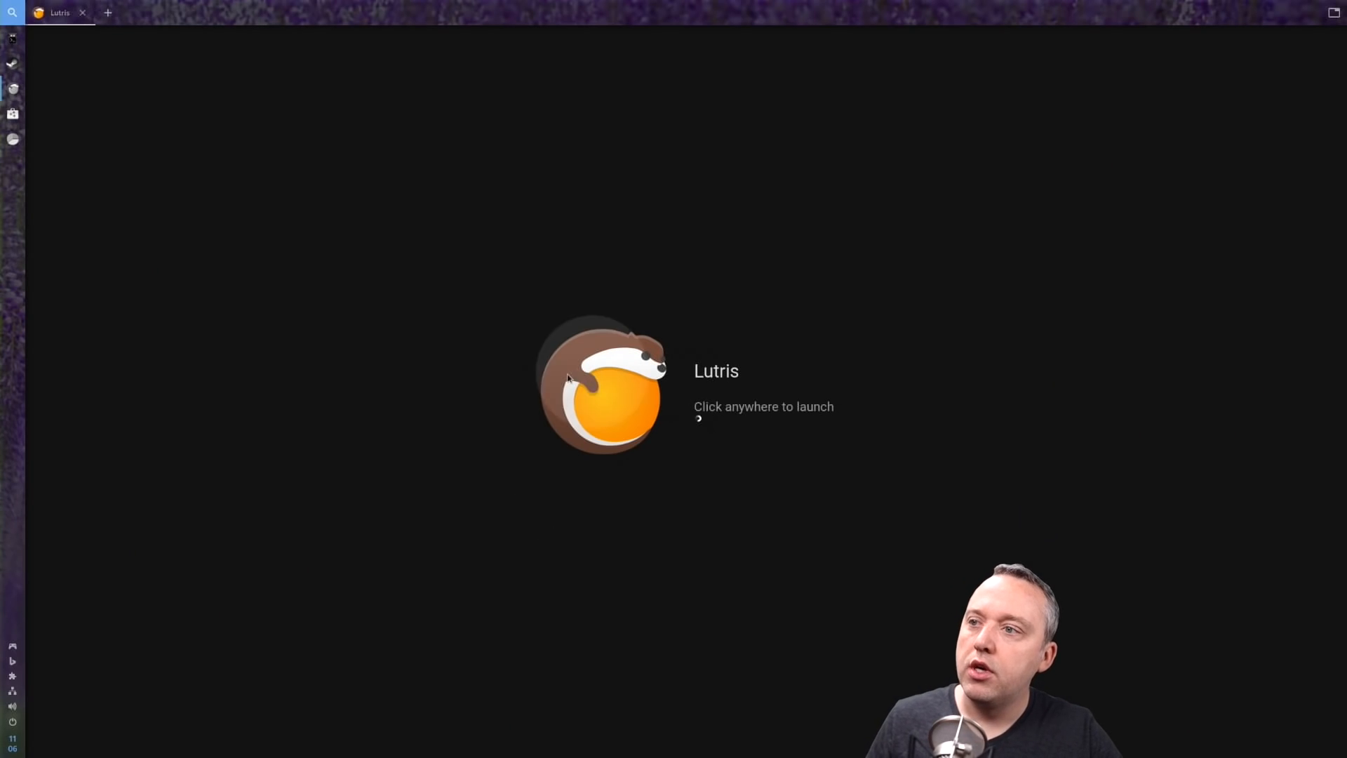
pyautogui.click(602, 385)
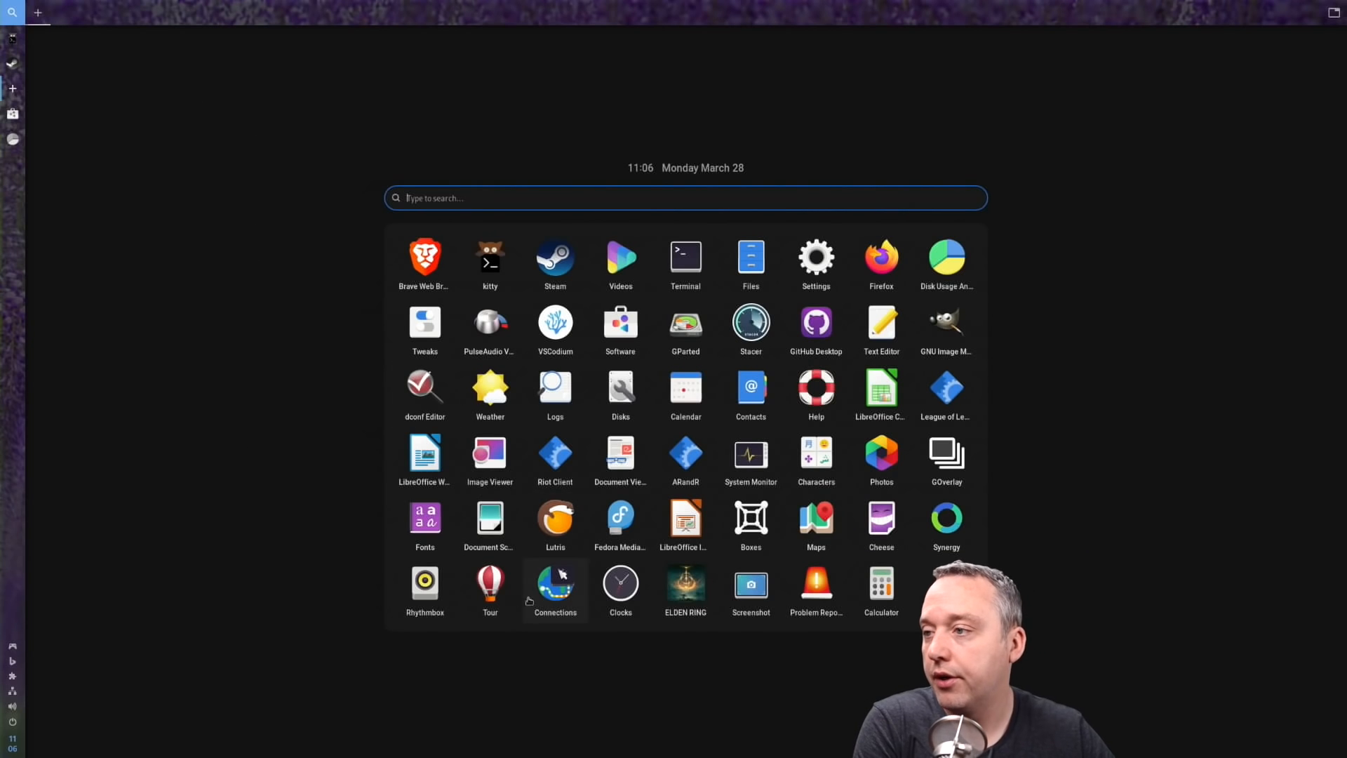
pyautogui.click(555, 519)
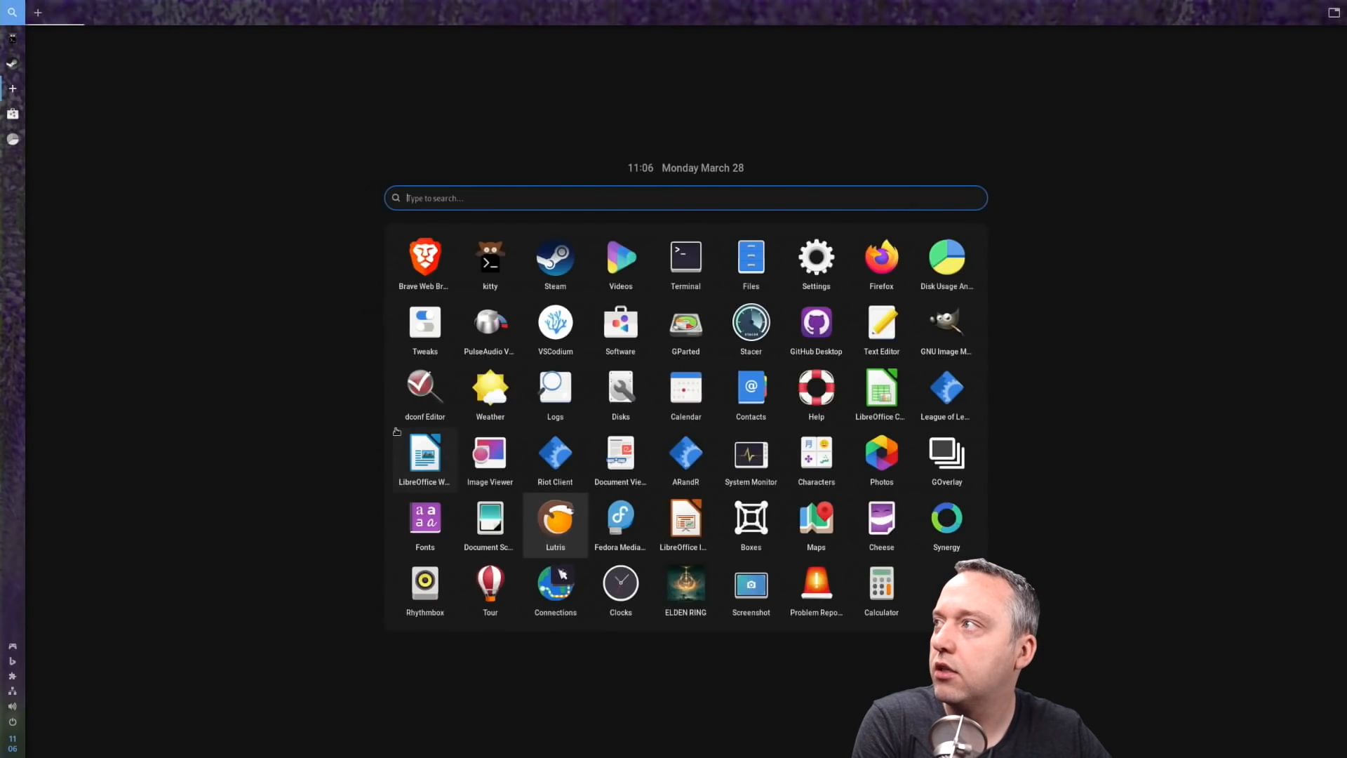
pyautogui.click(556, 520)
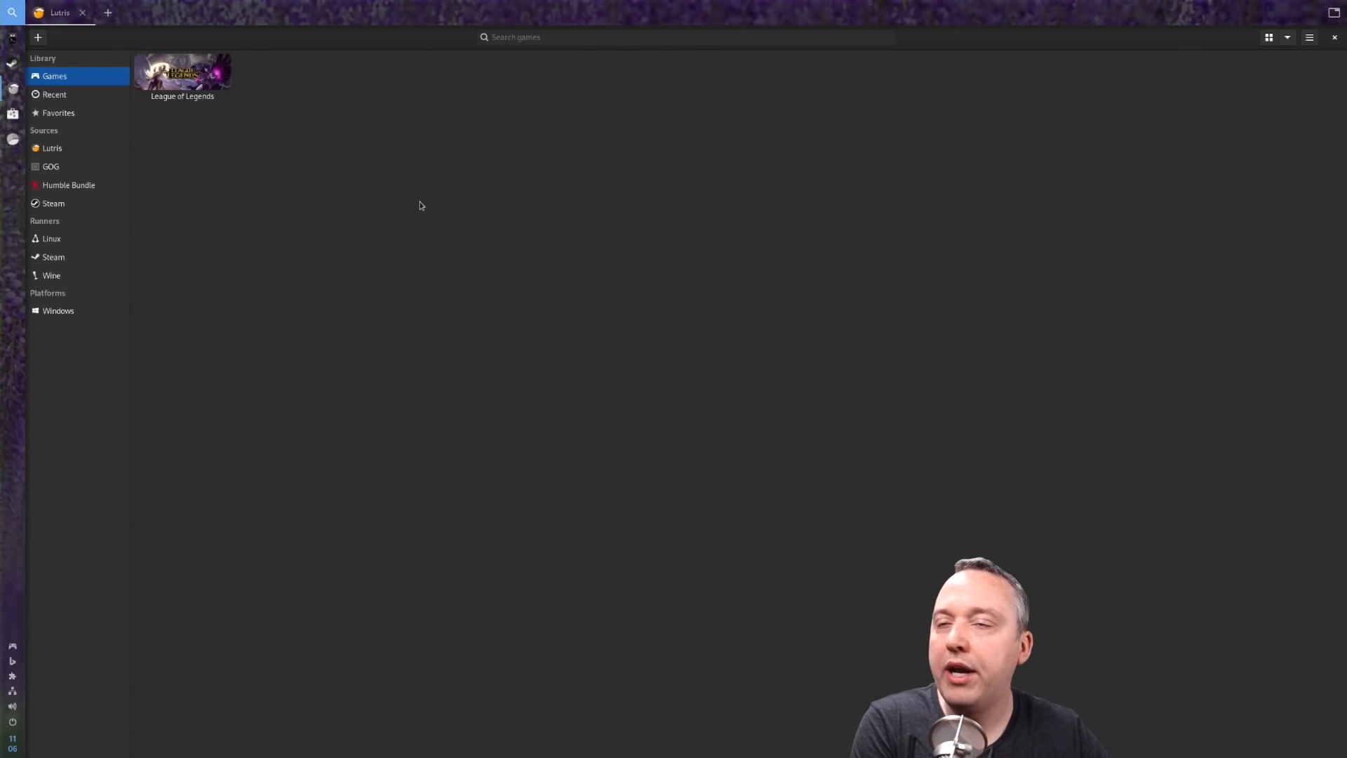
pyautogui.moveTo(327, 401)
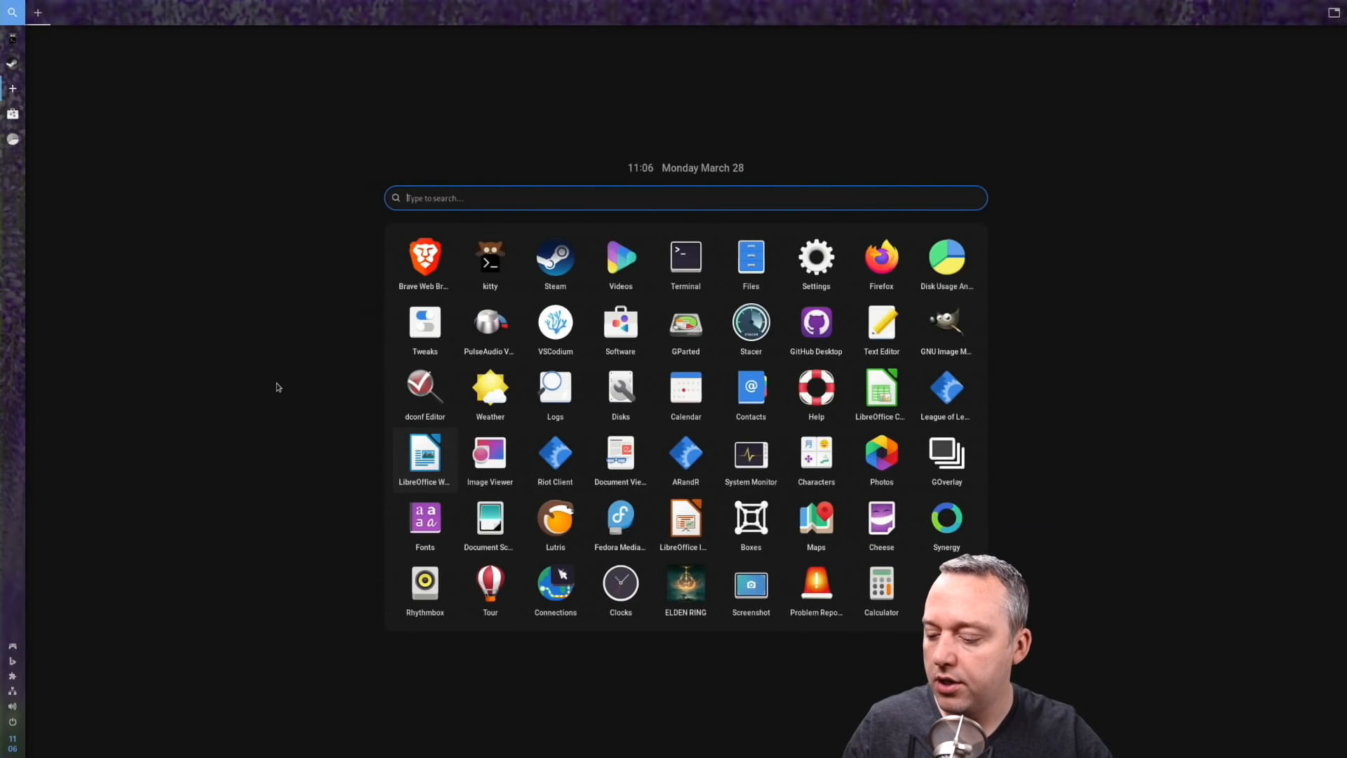
pyautogui.click(489, 262)
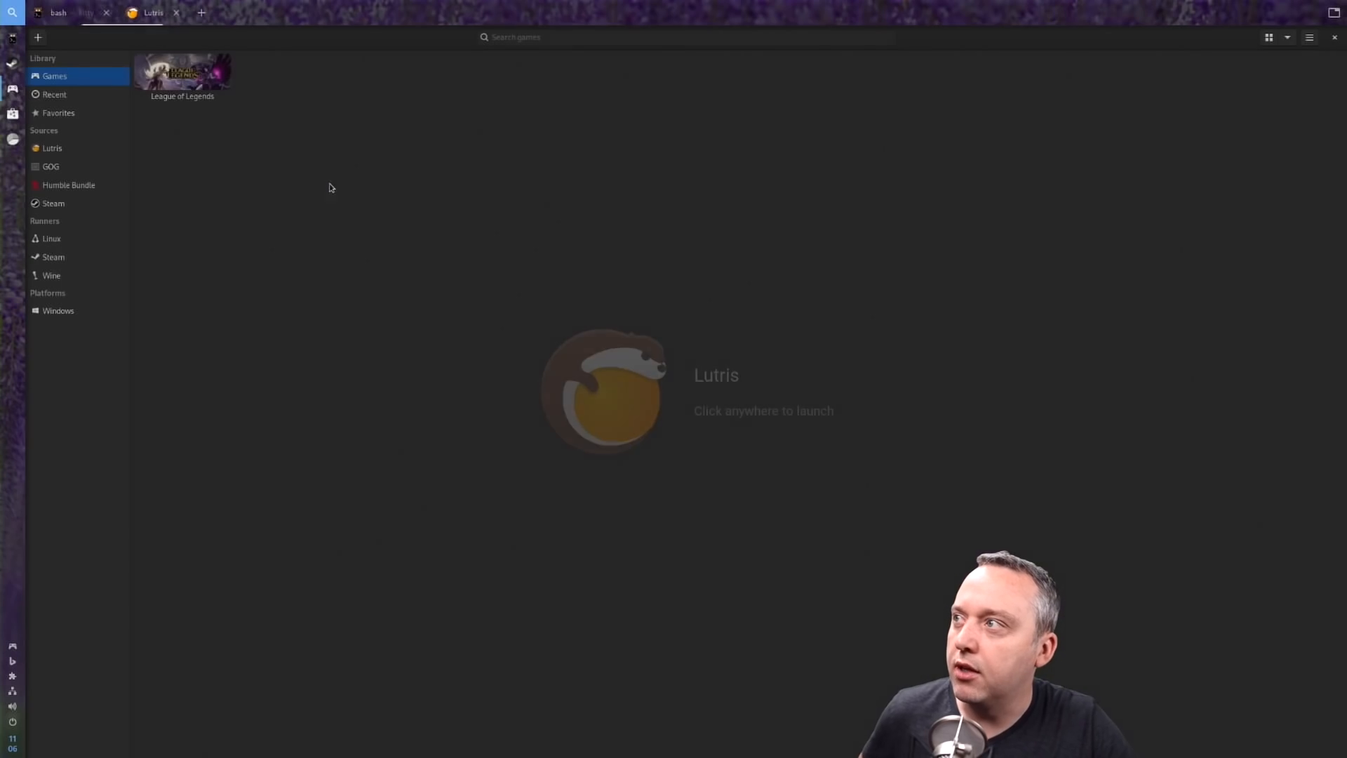
# Run lutris from the kitty bash tab, then return to the Lutris window
pyautogui.click(58, 12)
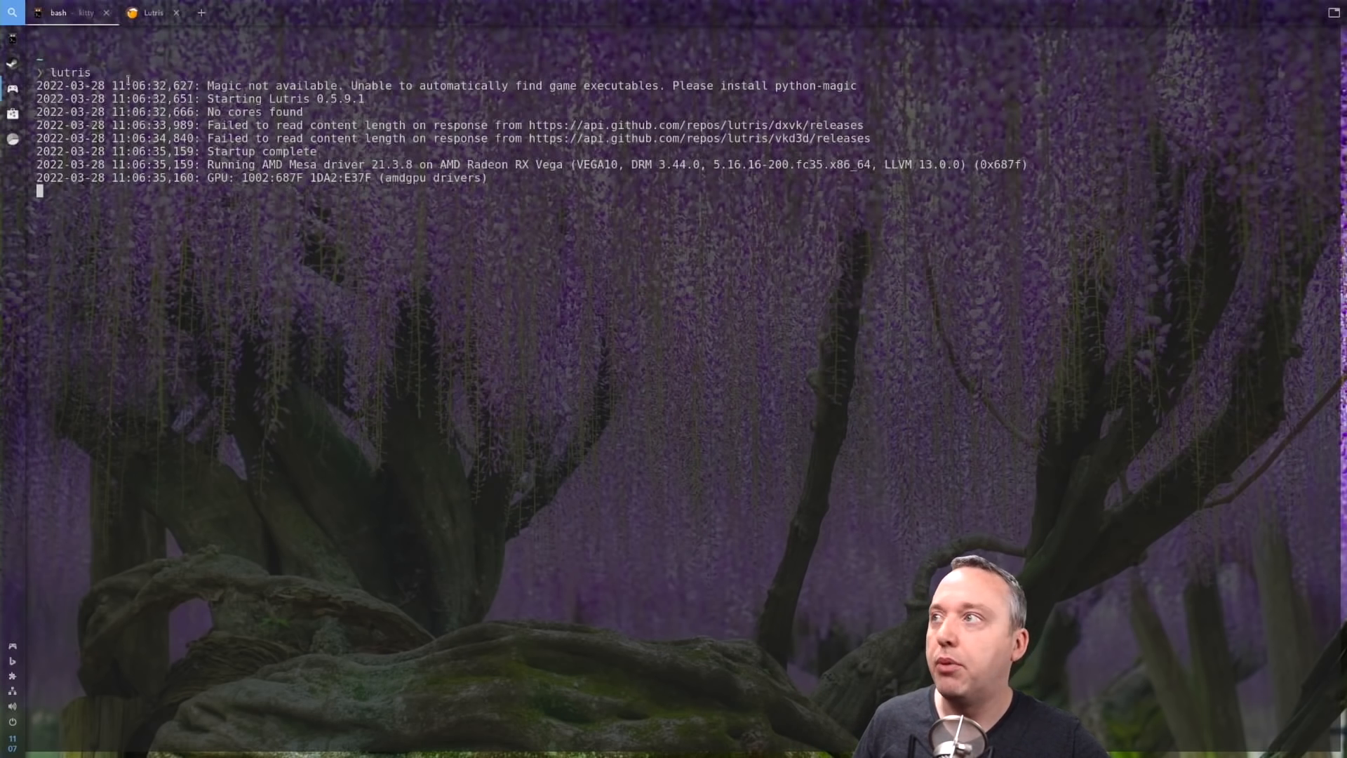
pyautogui.click(155, 12)
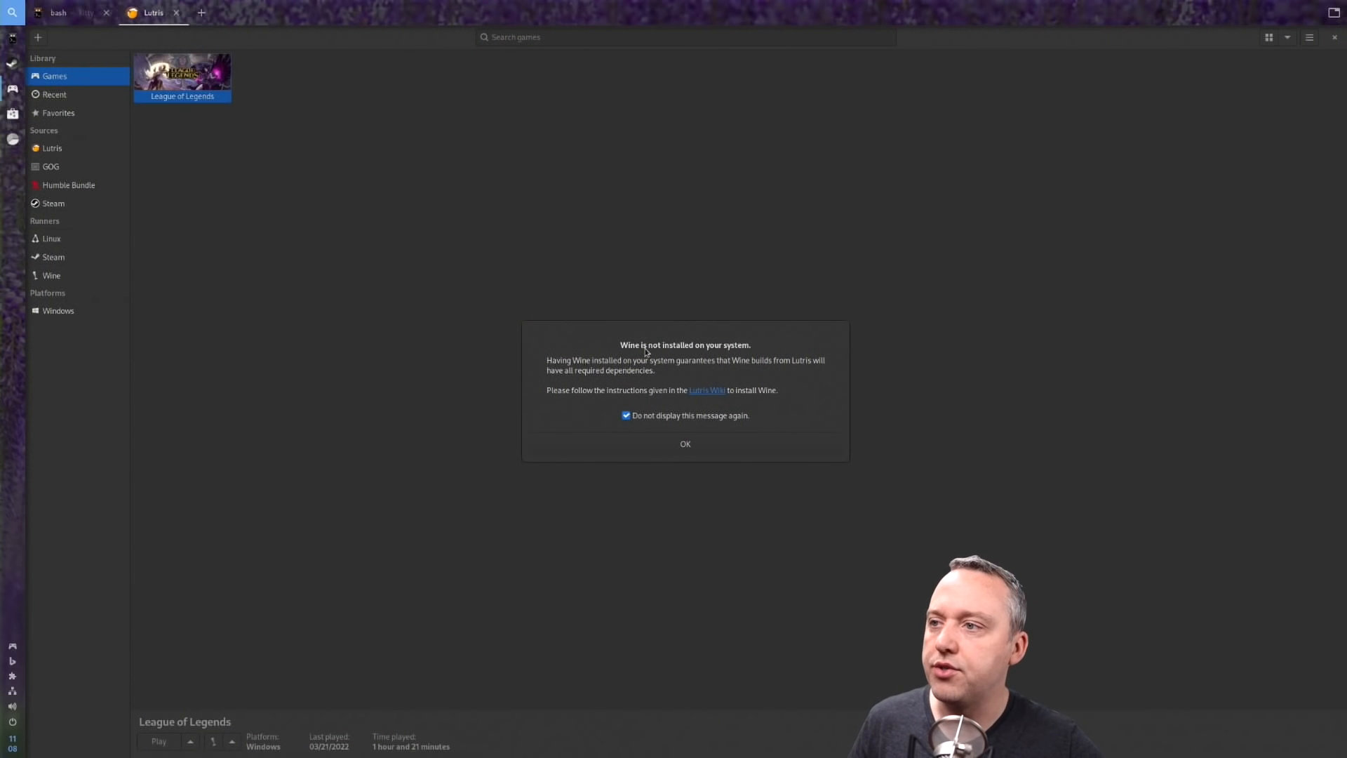
pyautogui.moveTo(554, 387)
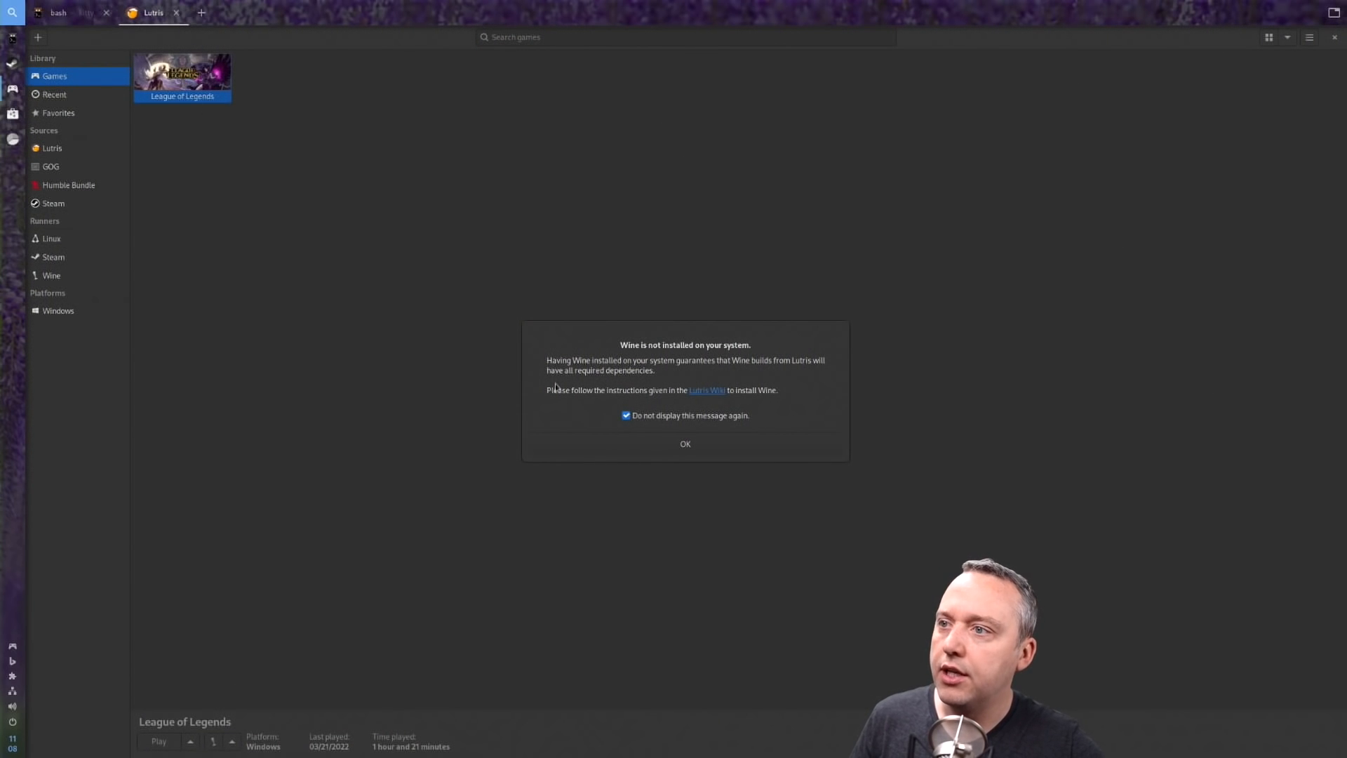
# Dismiss the 'Wine is not installed' warning so League of Legends starts launching
pyautogui.click(685, 443)
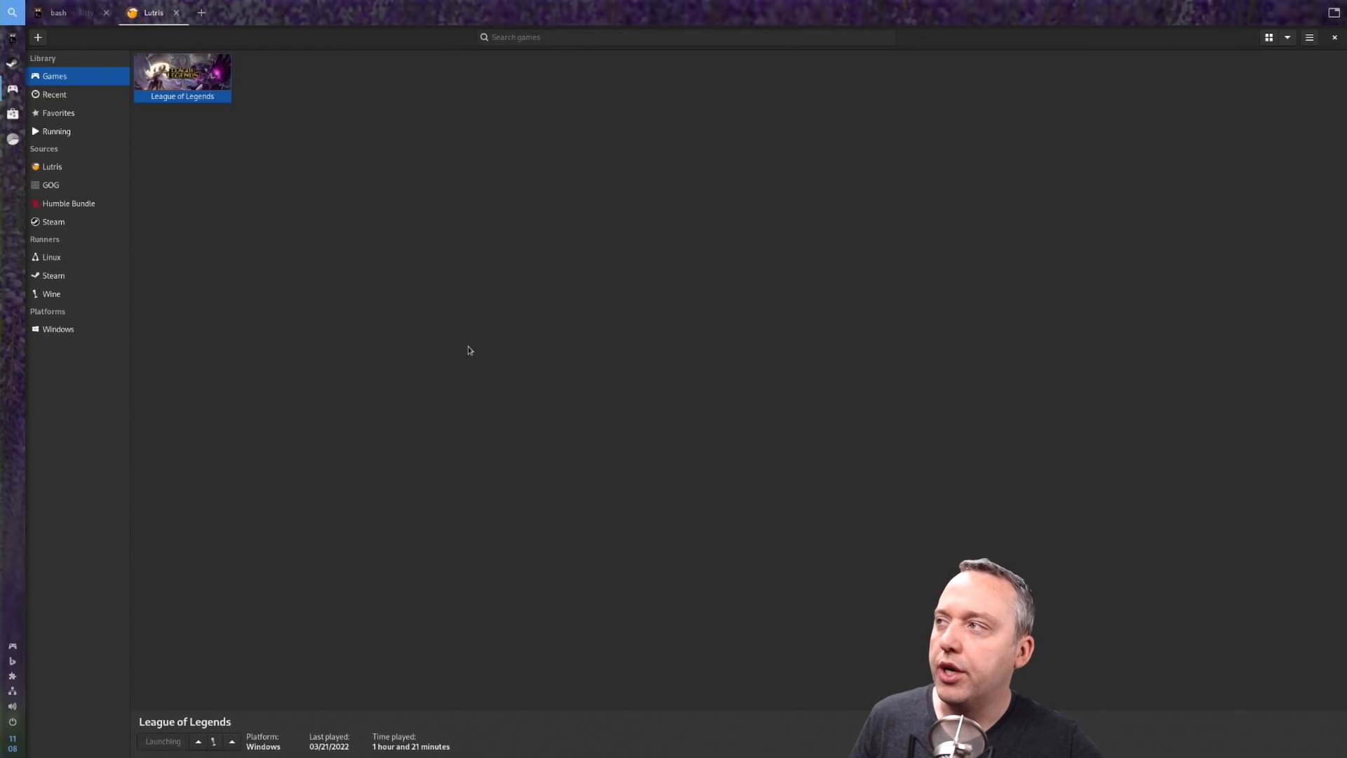
pyautogui.moveTo(302, 239)
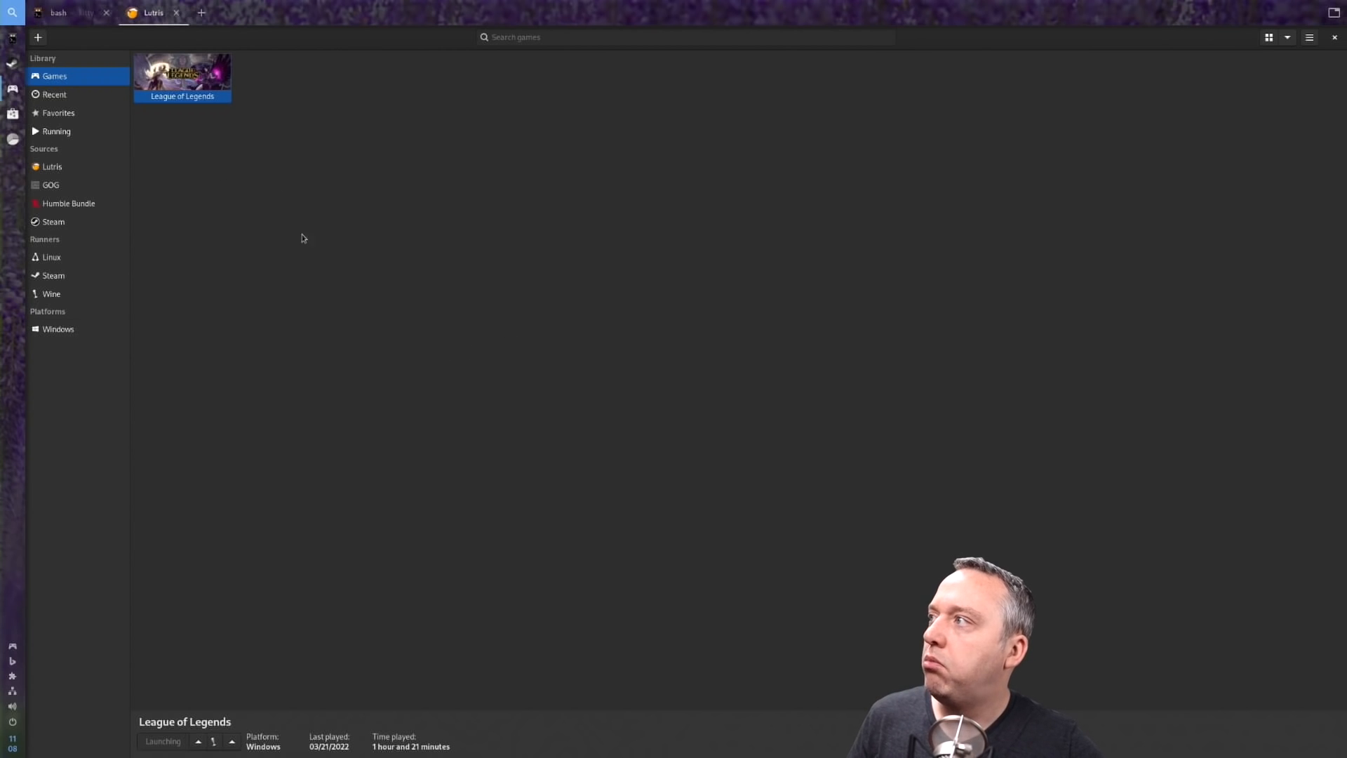
pyautogui.moveTo(369, 271)
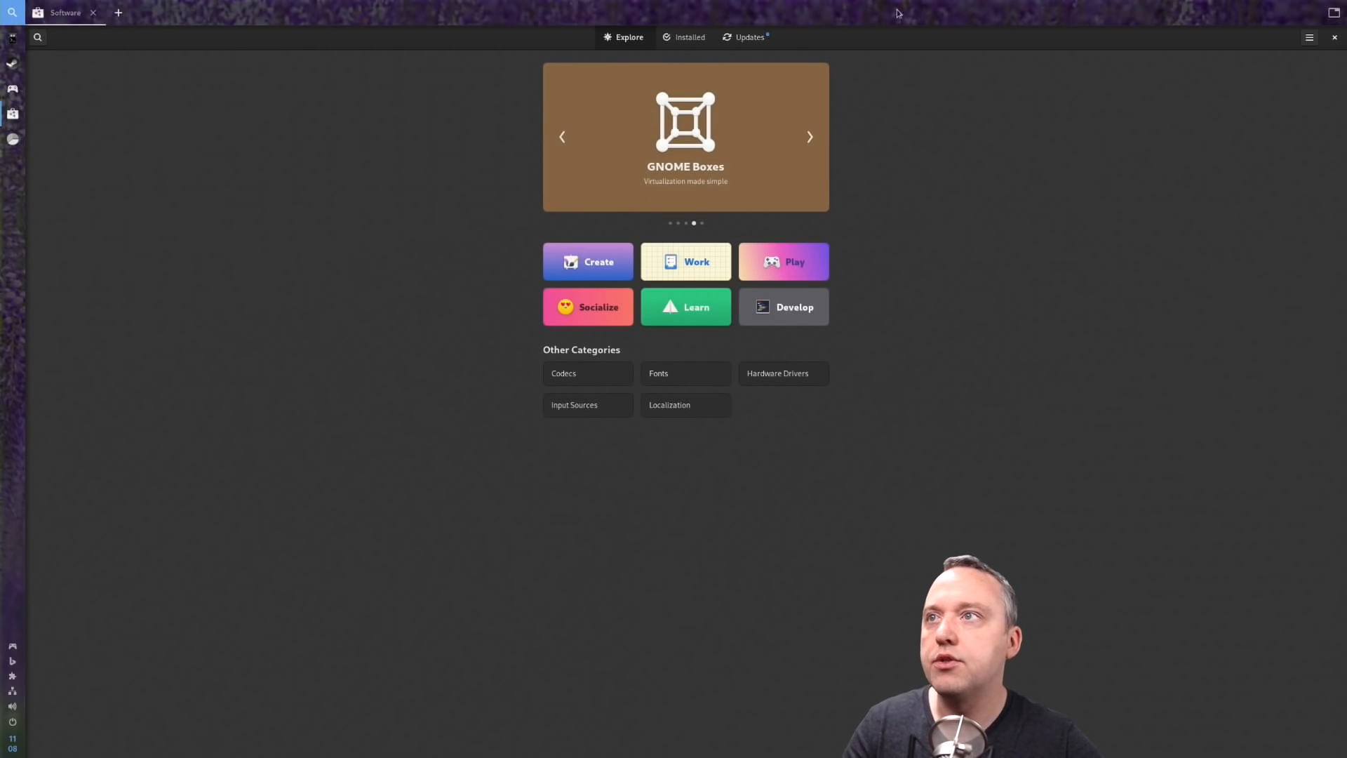
# Search for wine, look over the Wine details page, and go back to the overview
pyautogui.write('wine')
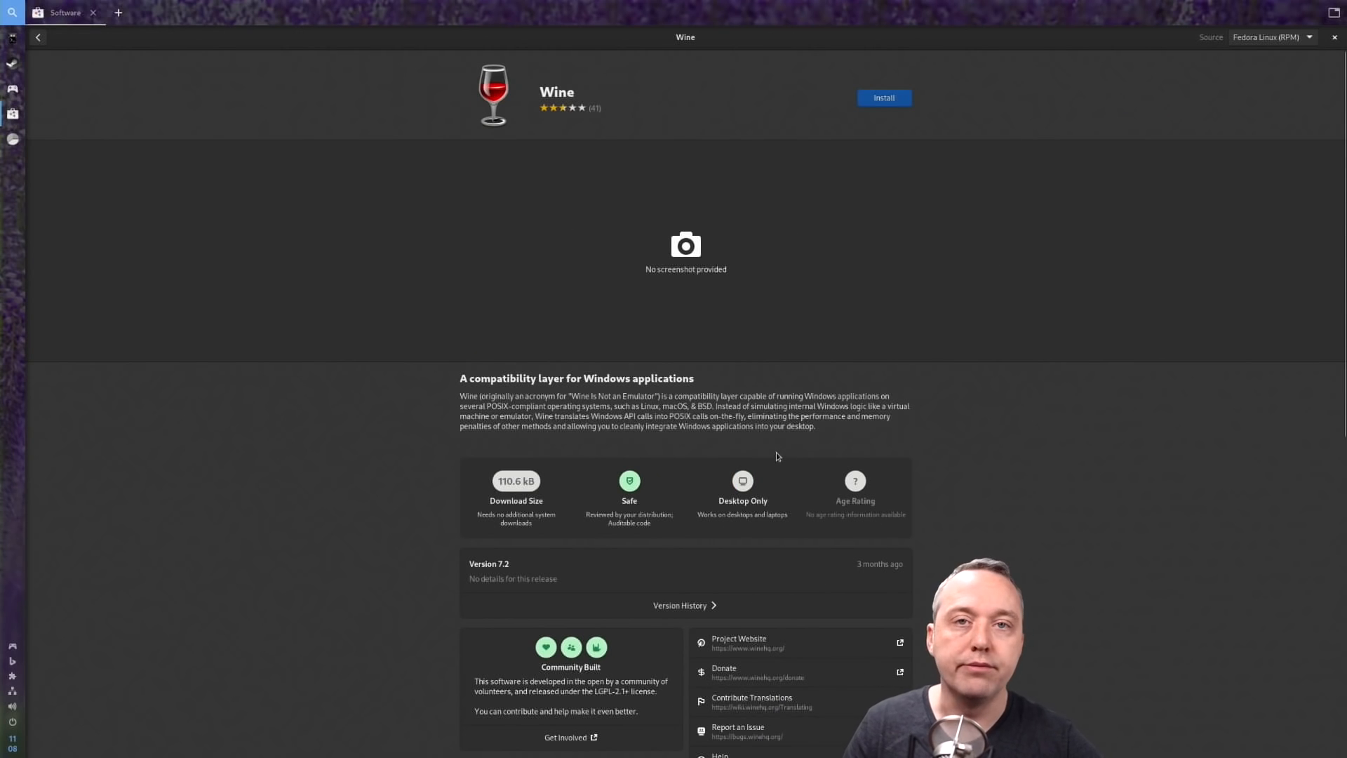
pyautogui.scroll(-3)
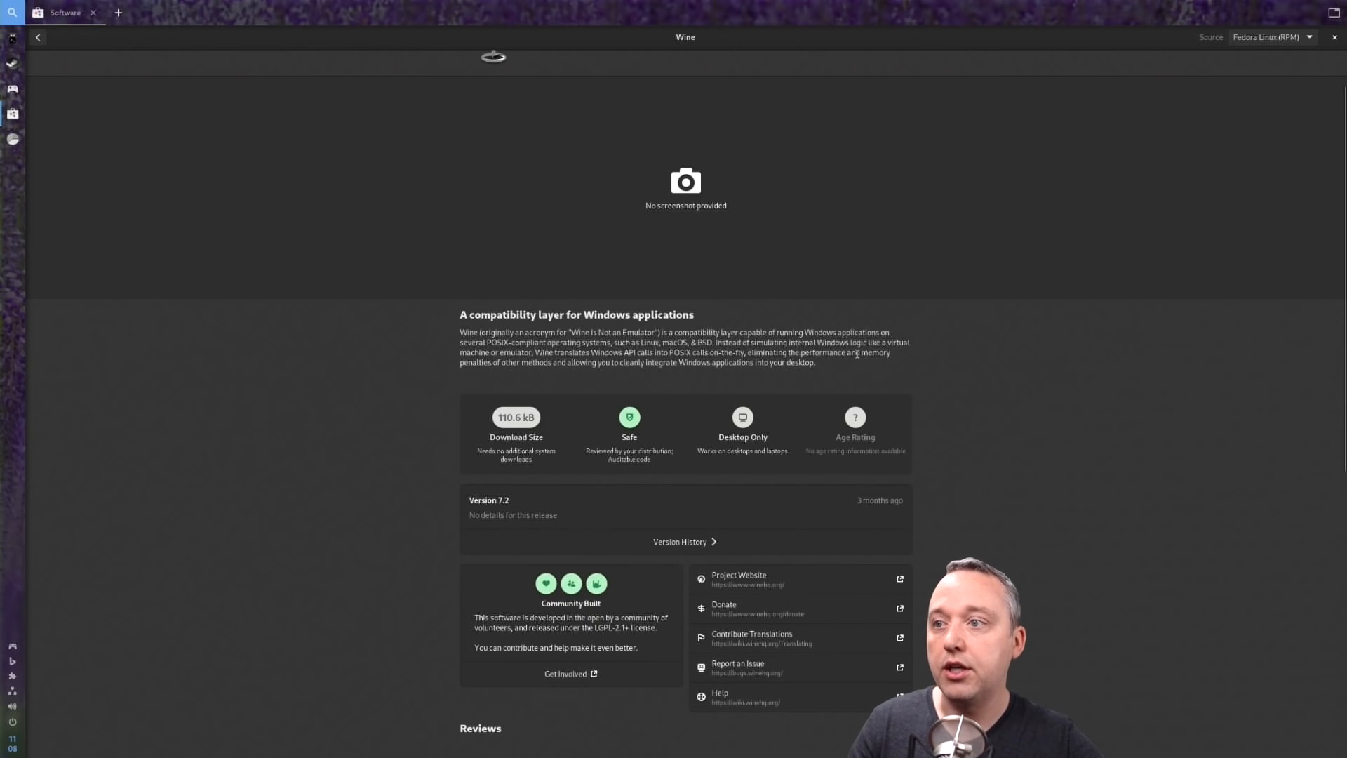
pyautogui.scroll(-3)
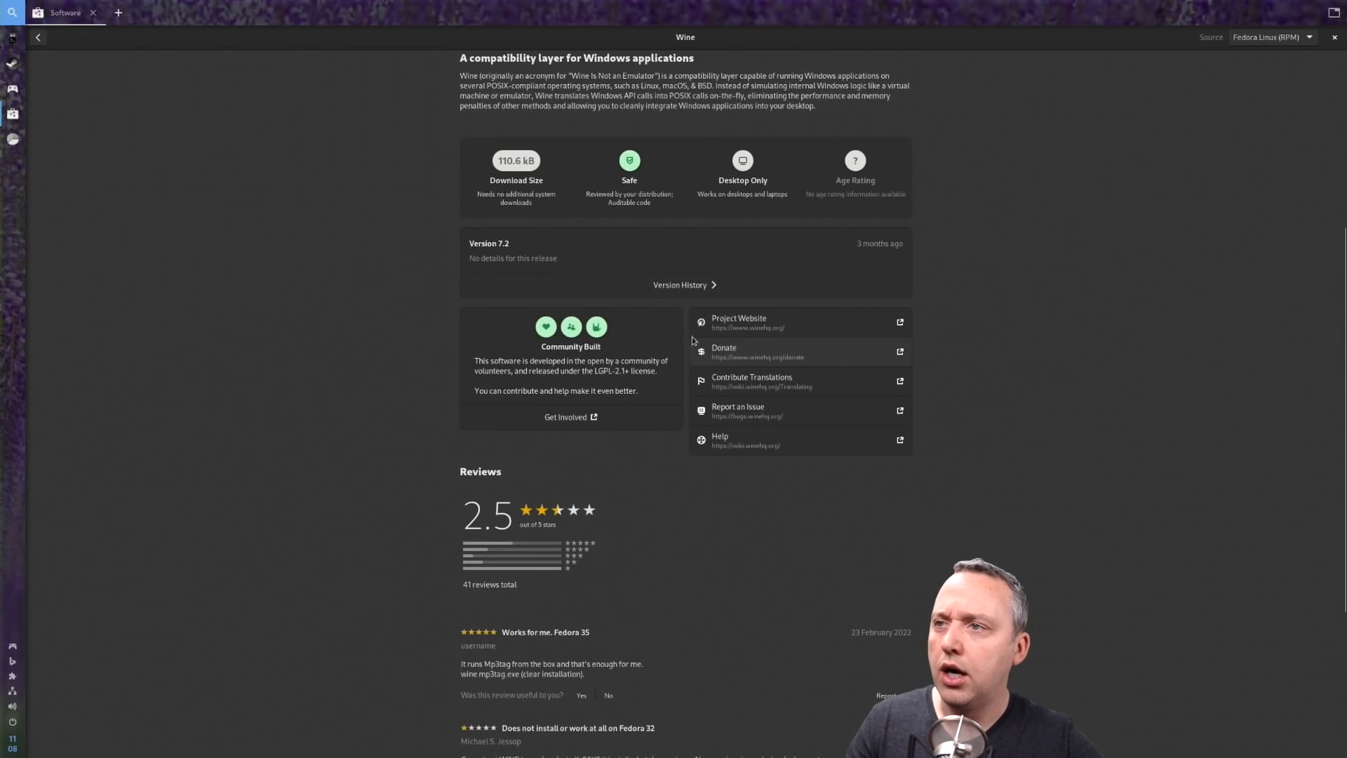
pyautogui.scroll(3)
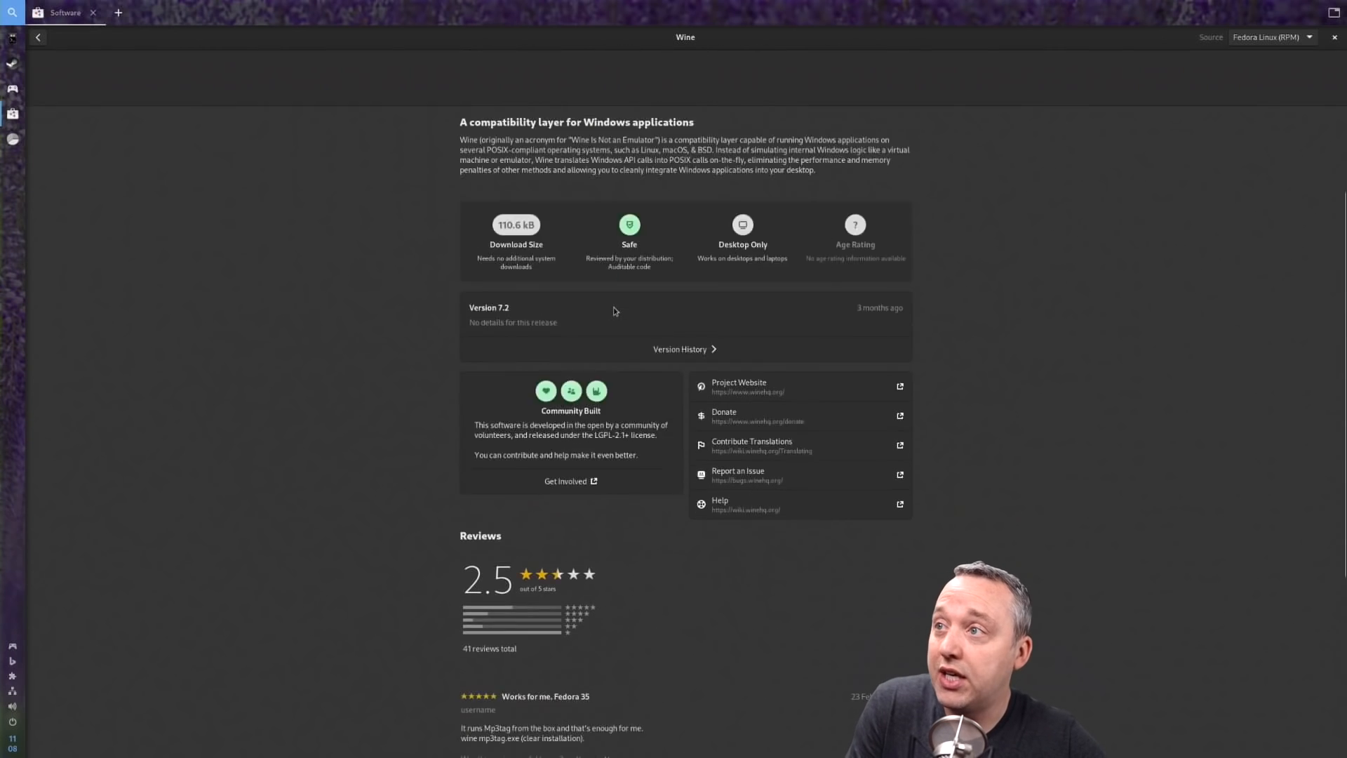
pyautogui.click(38, 37)
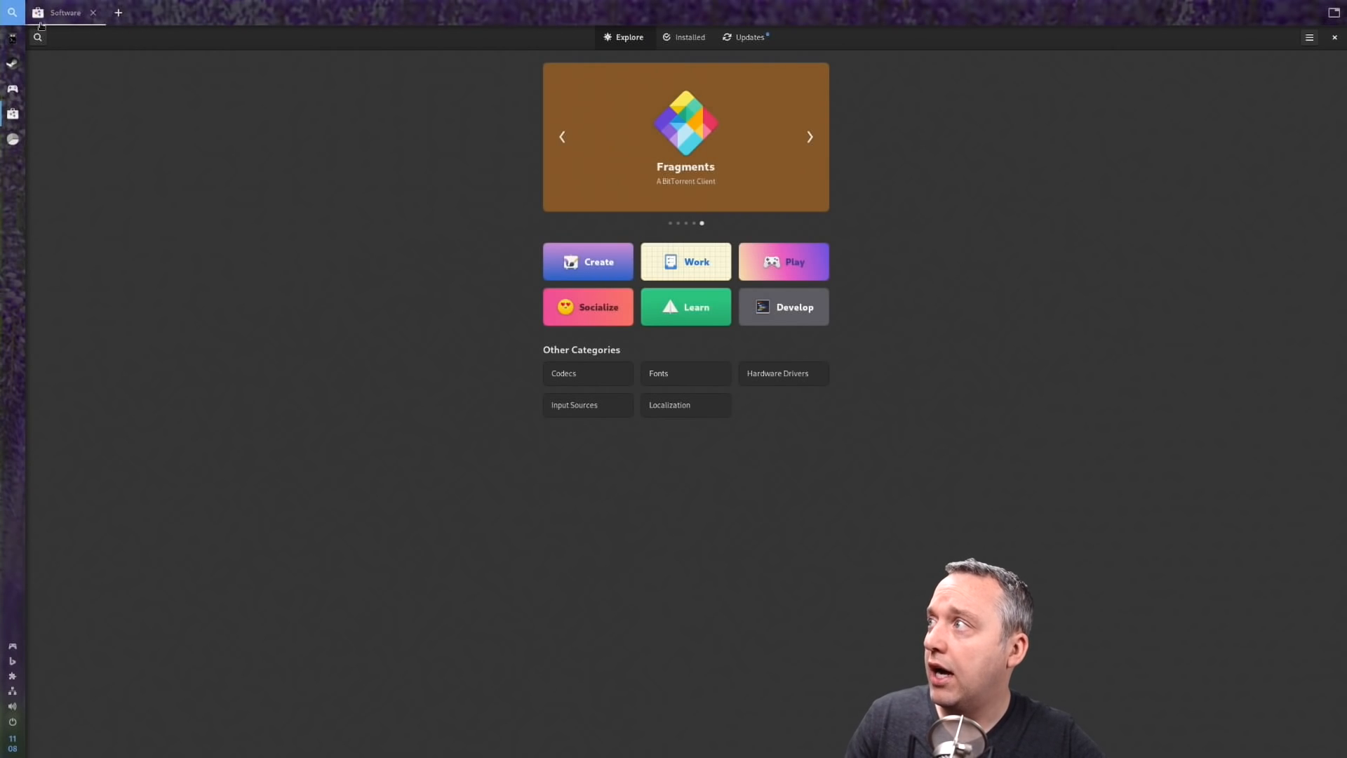
# Search the catalogue for dxvk and find no matching application
pyautogui.click(37, 36)
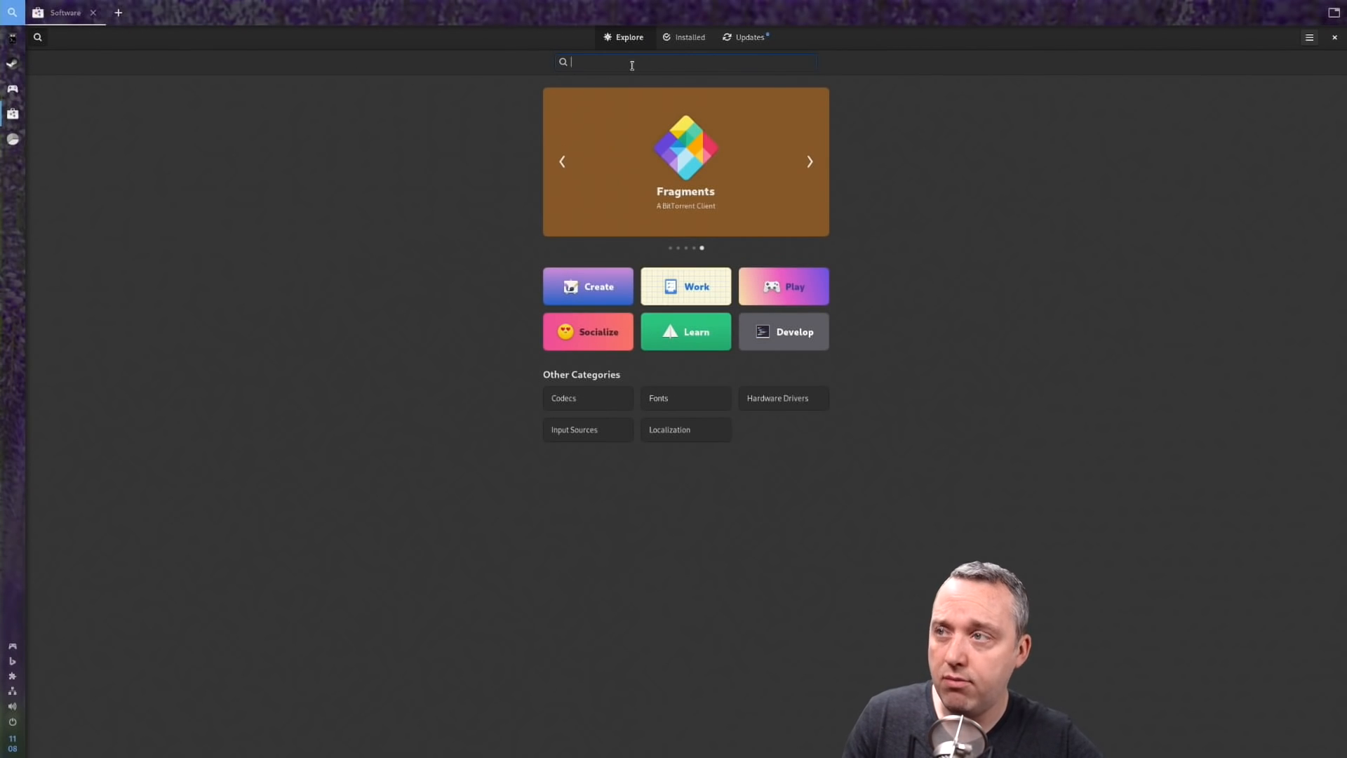
pyautogui.write('dxvk')
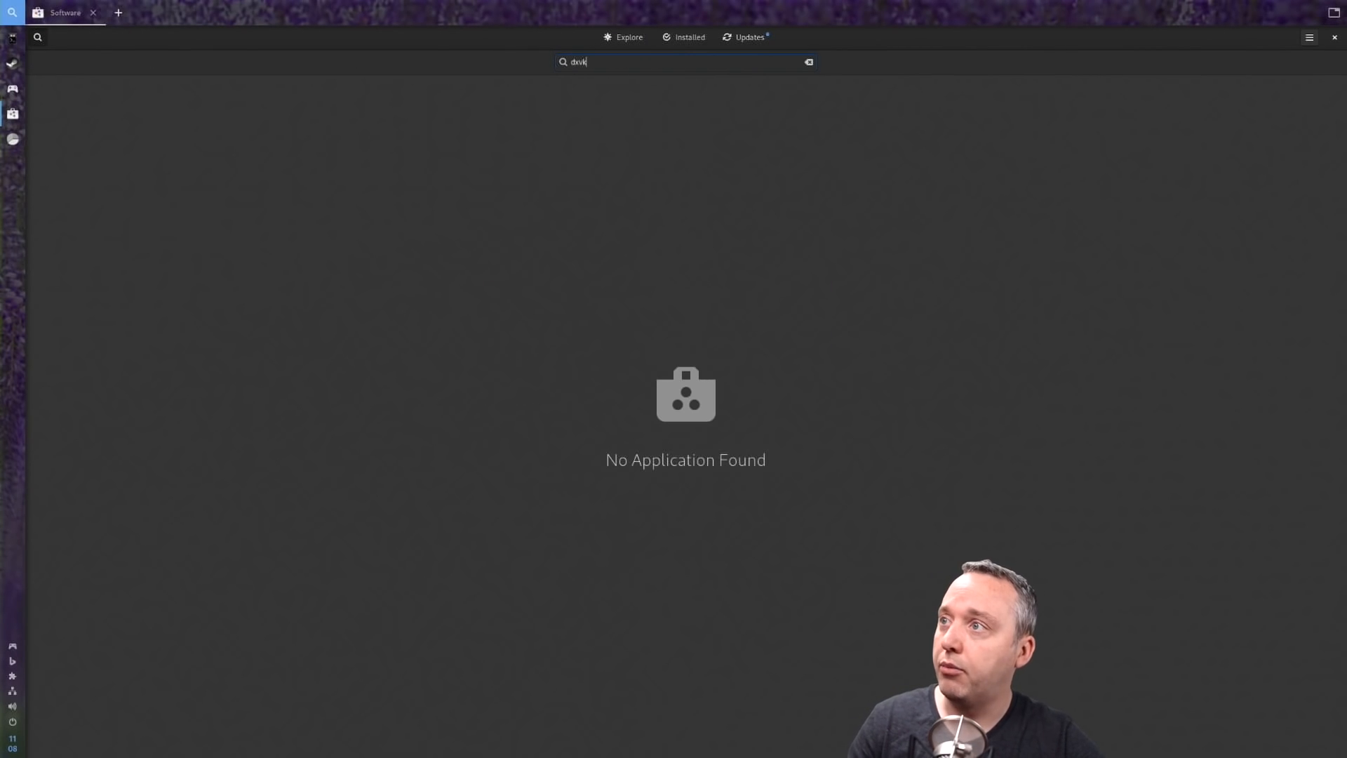
pyautogui.moveTo(561, 101)
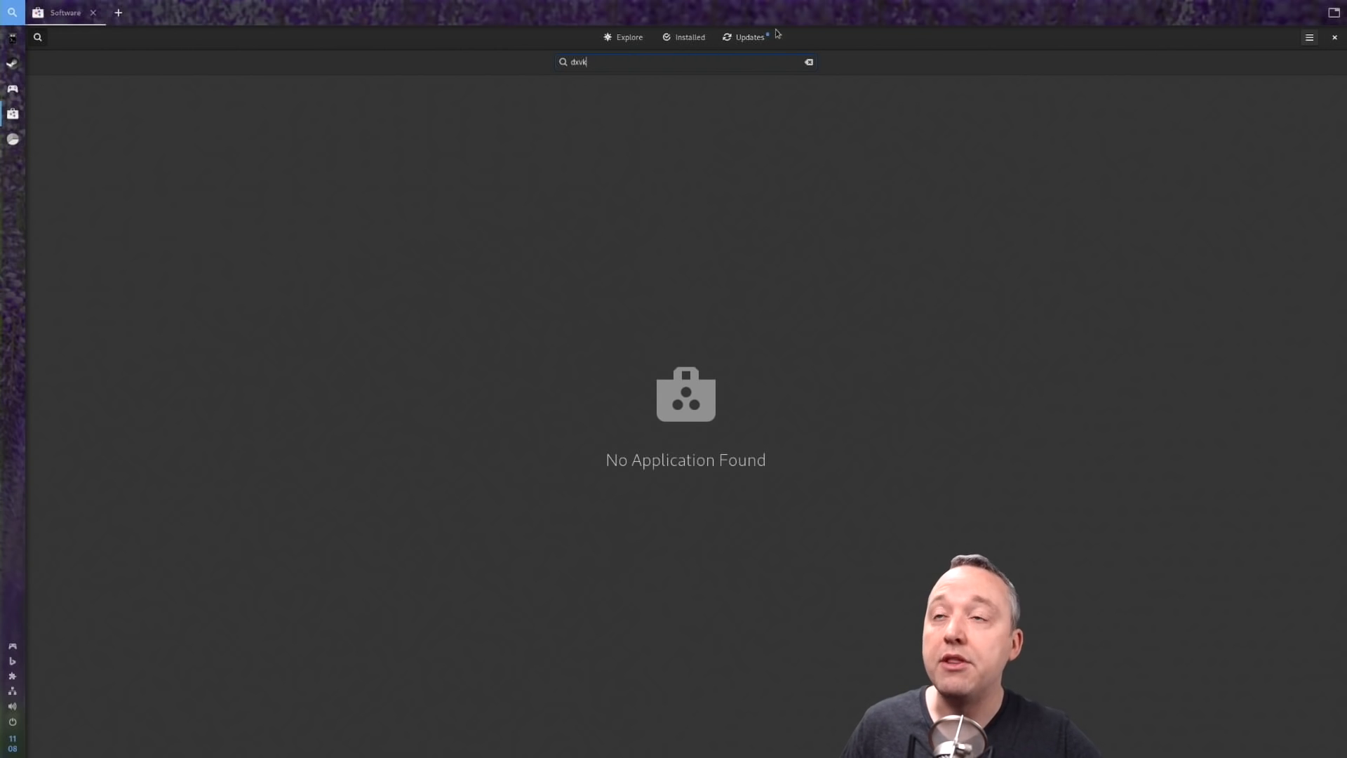
pyautogui.click(748, 36)
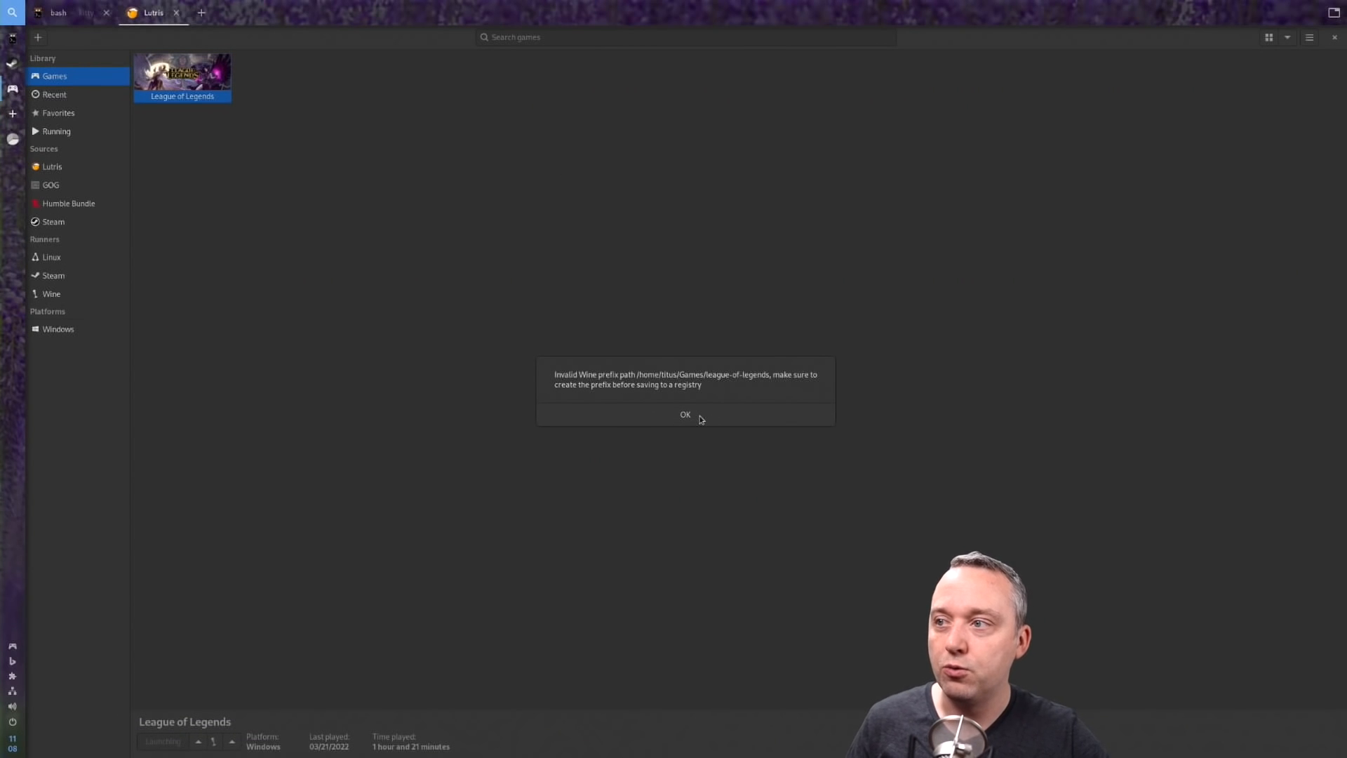
# Dismiss the 'Invalid Wine prefix path' error, abandoning the launch so Lutris shuts down
pyautogui.click(685, 414)
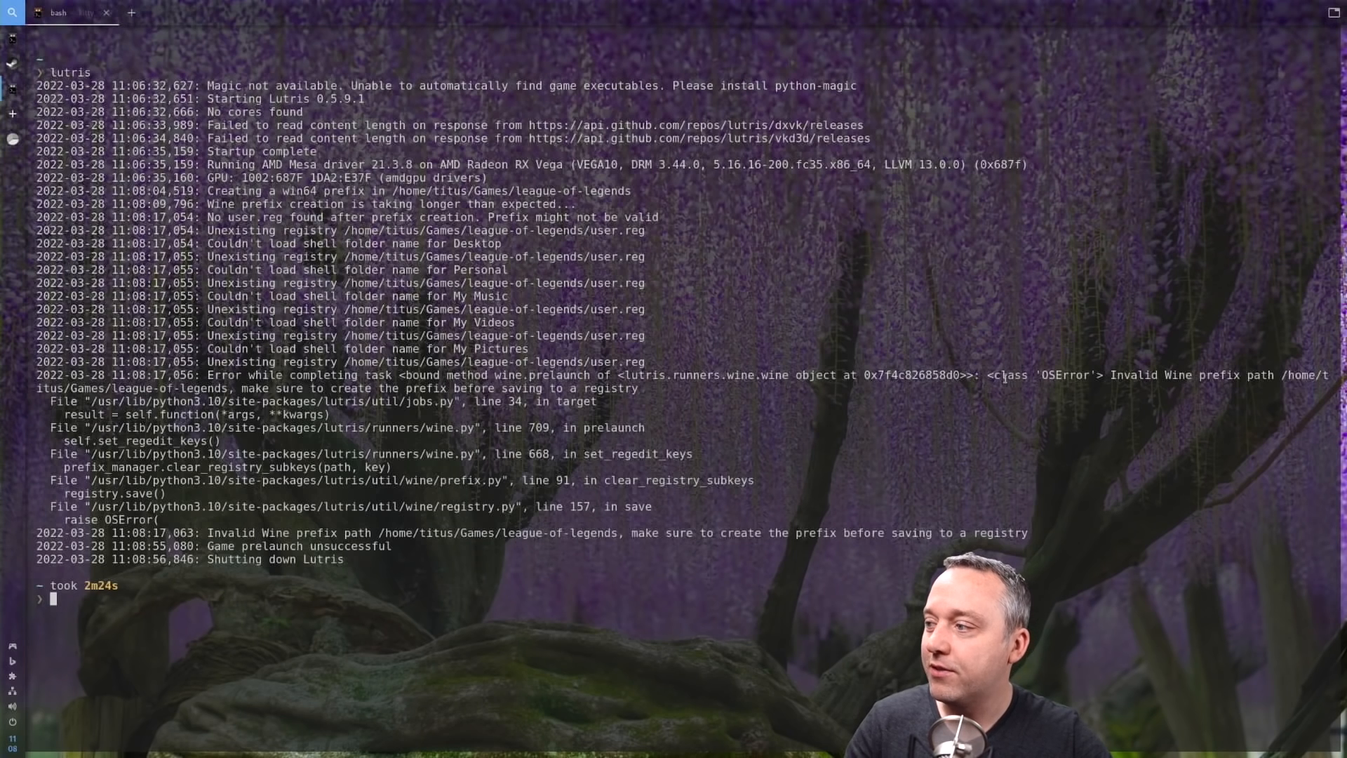
# Run sudo dnf install wine, review the 128-package Wine 7.2 transaction and answer n to abort
pyautogui.write('sudo d')
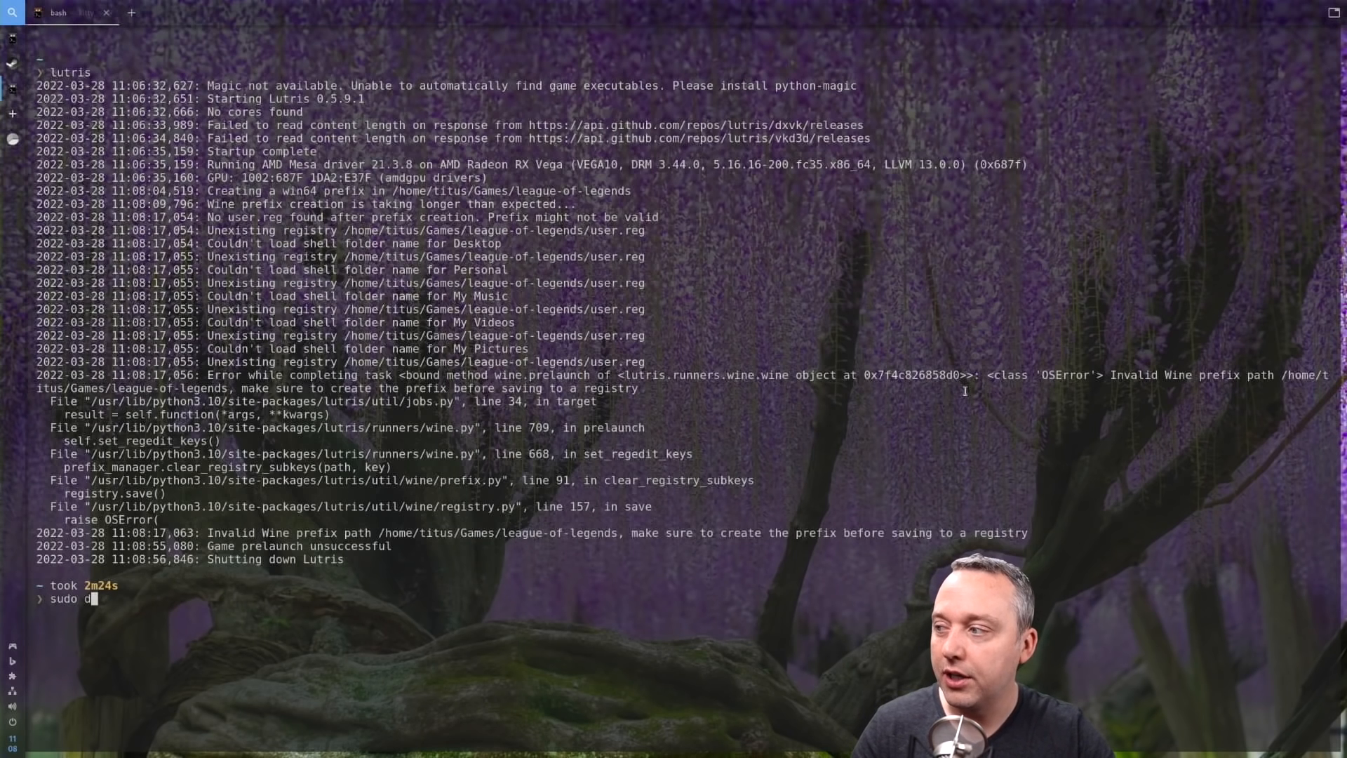
pyautogui.press('Return')
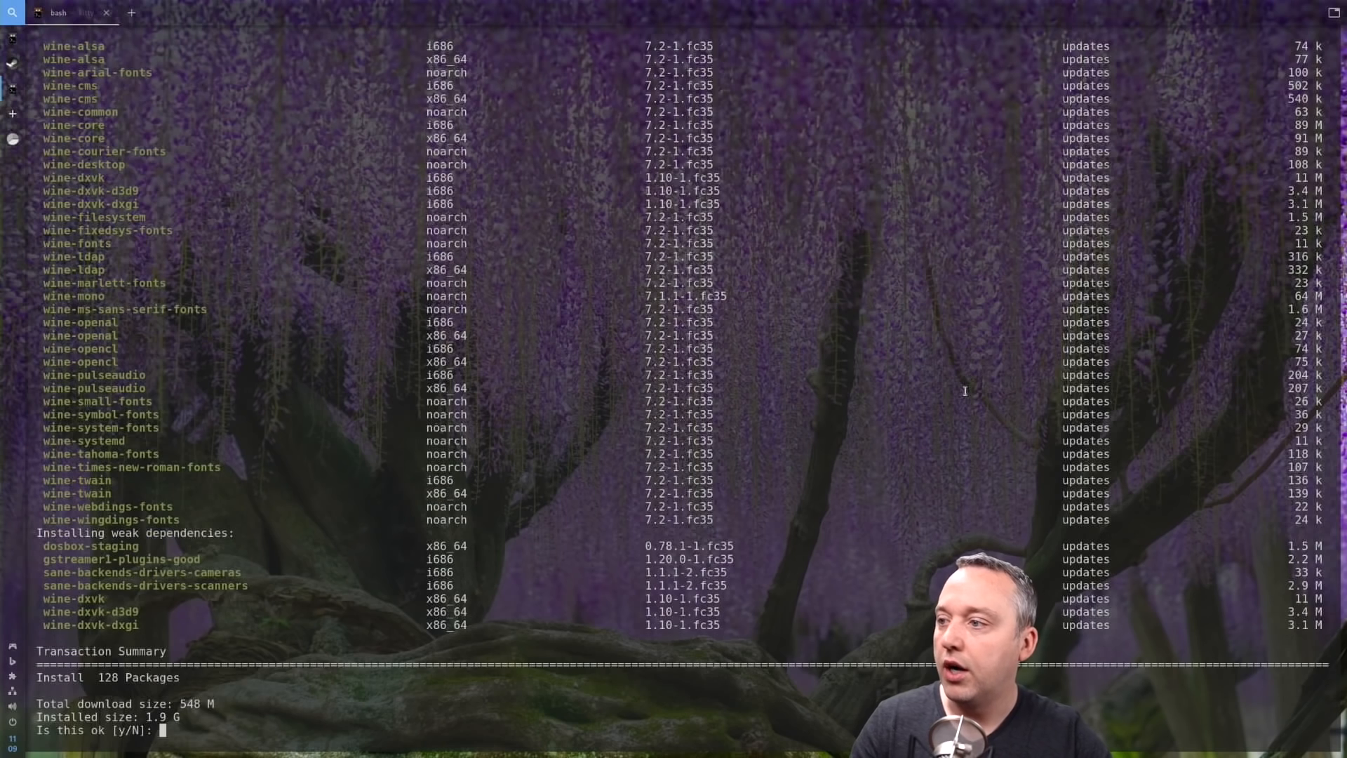
pyautogui.scroll(3)
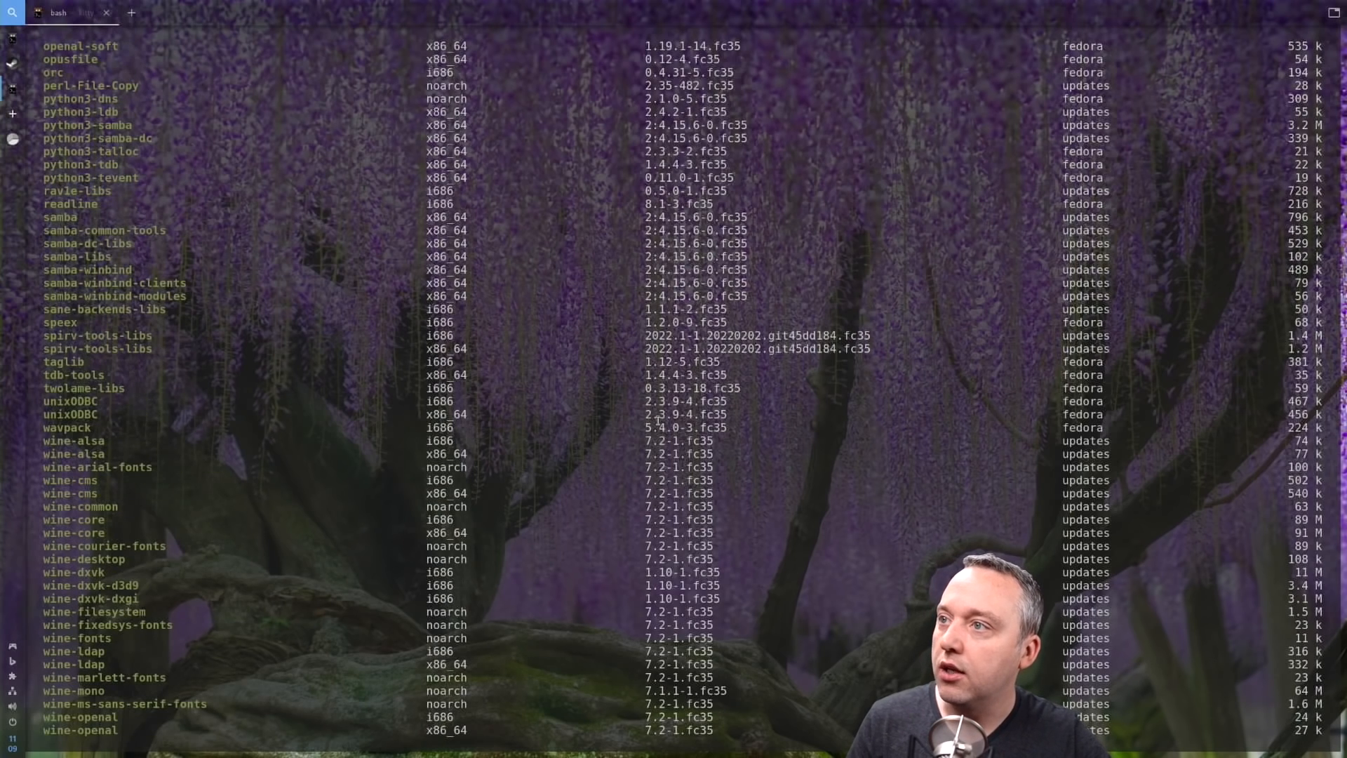
pyautogui.scroll(-3)
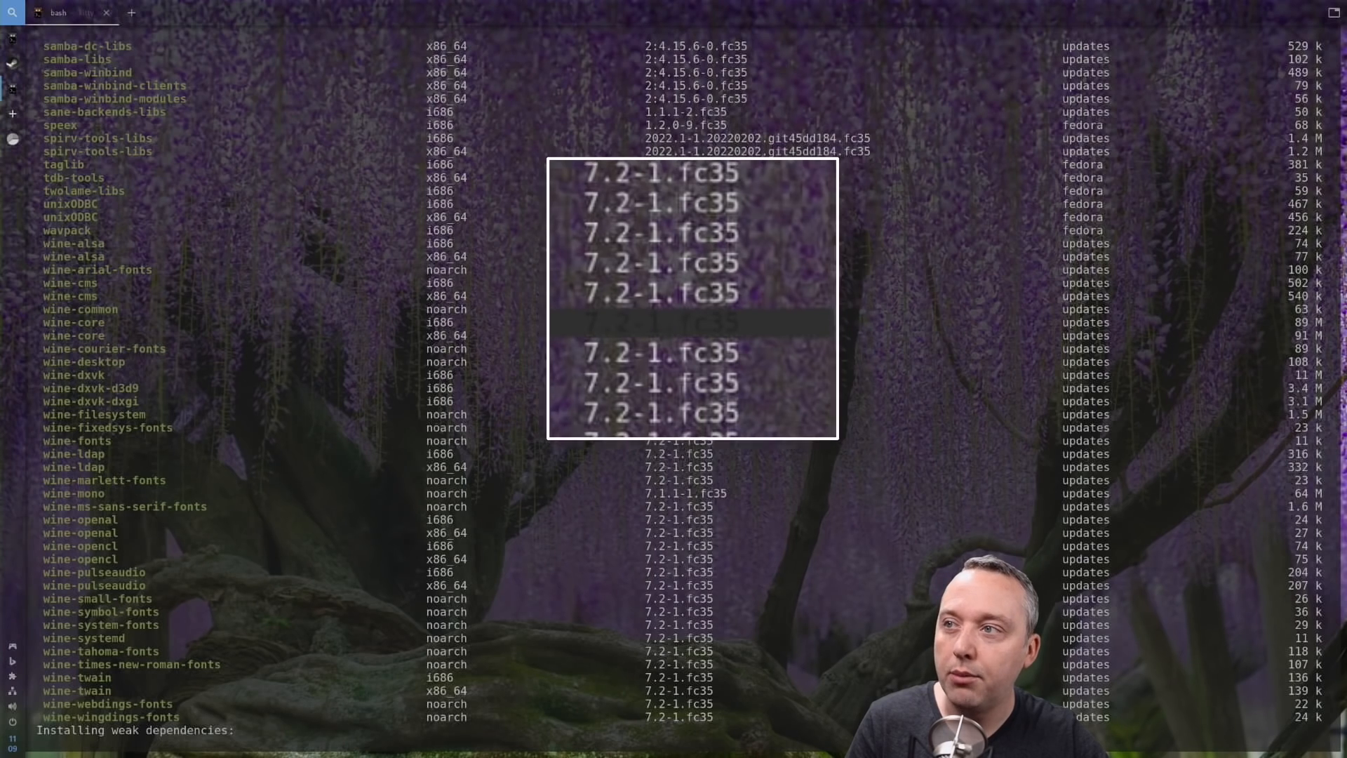
pyautogui.scroll(-3)
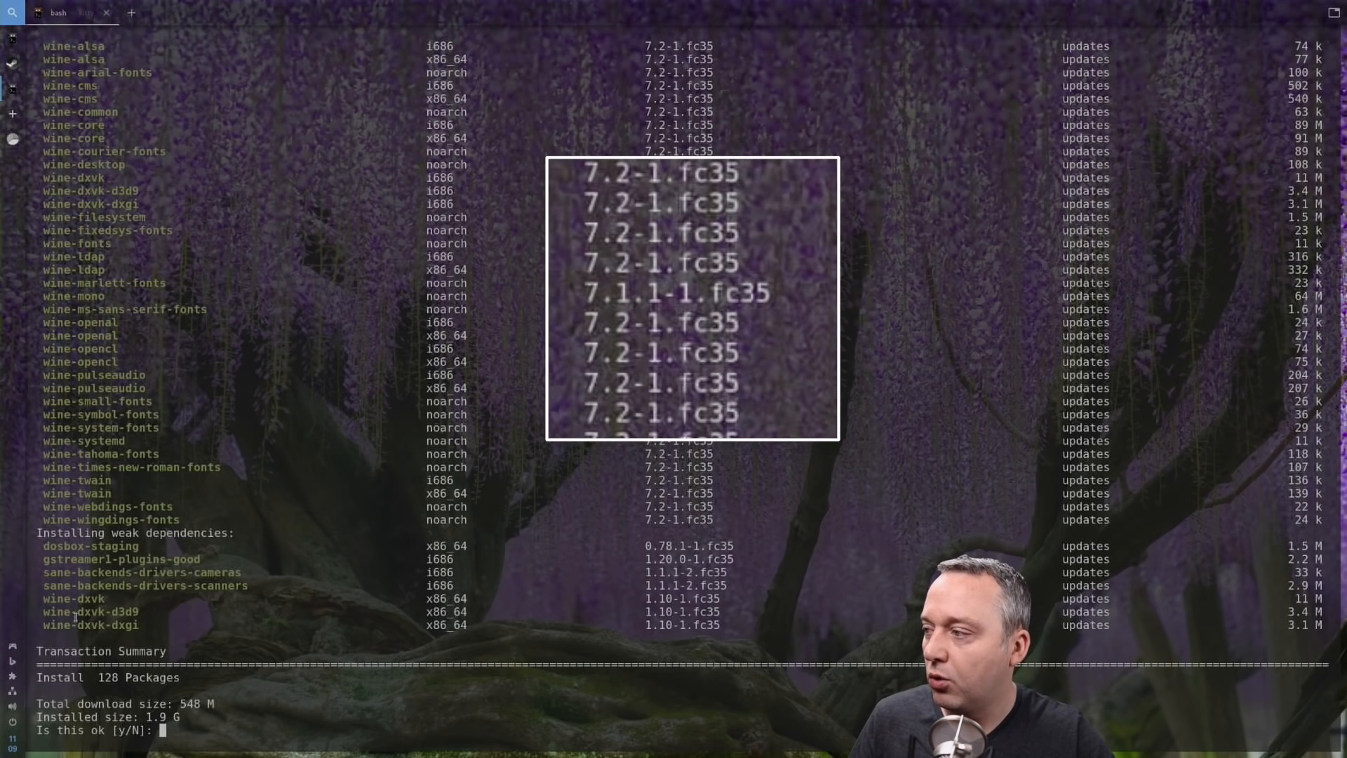
pyautogui.scroll(3)
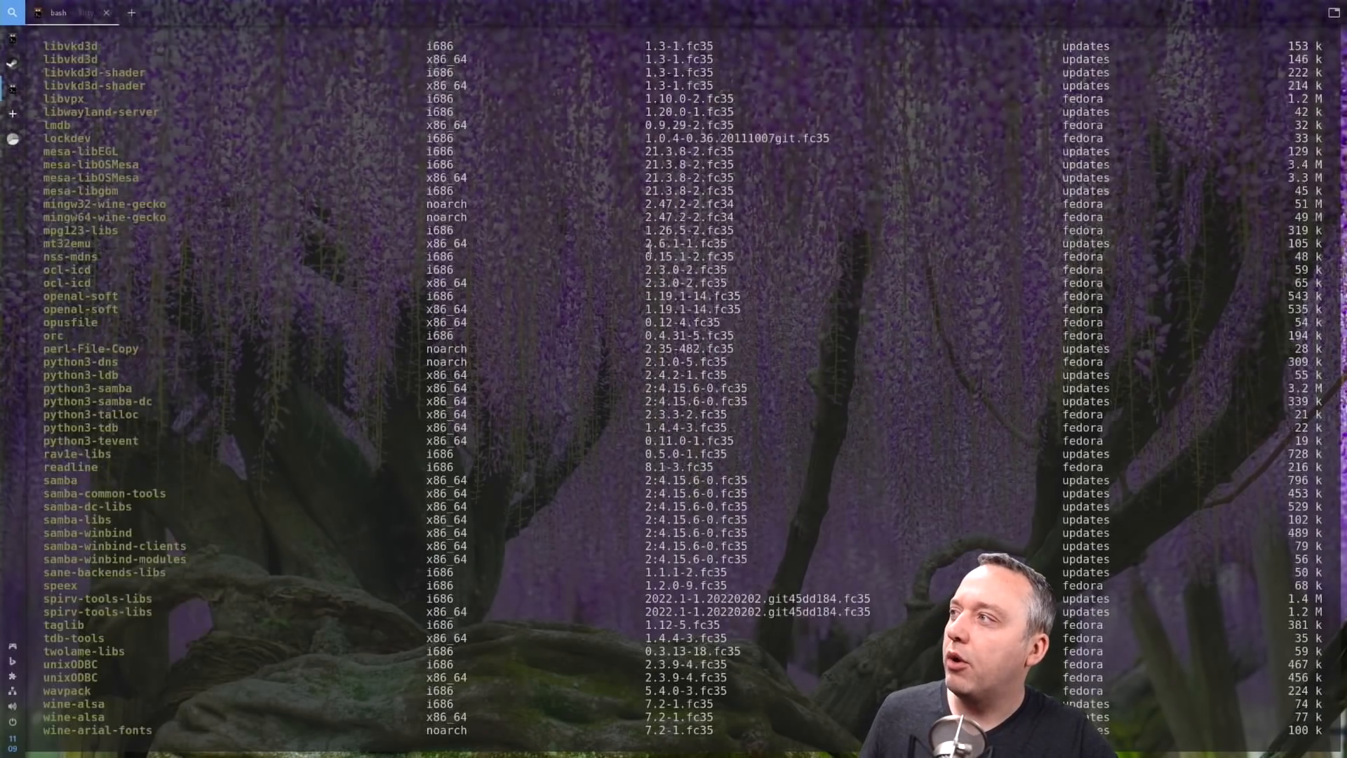
pyautogui.scroll(-3)
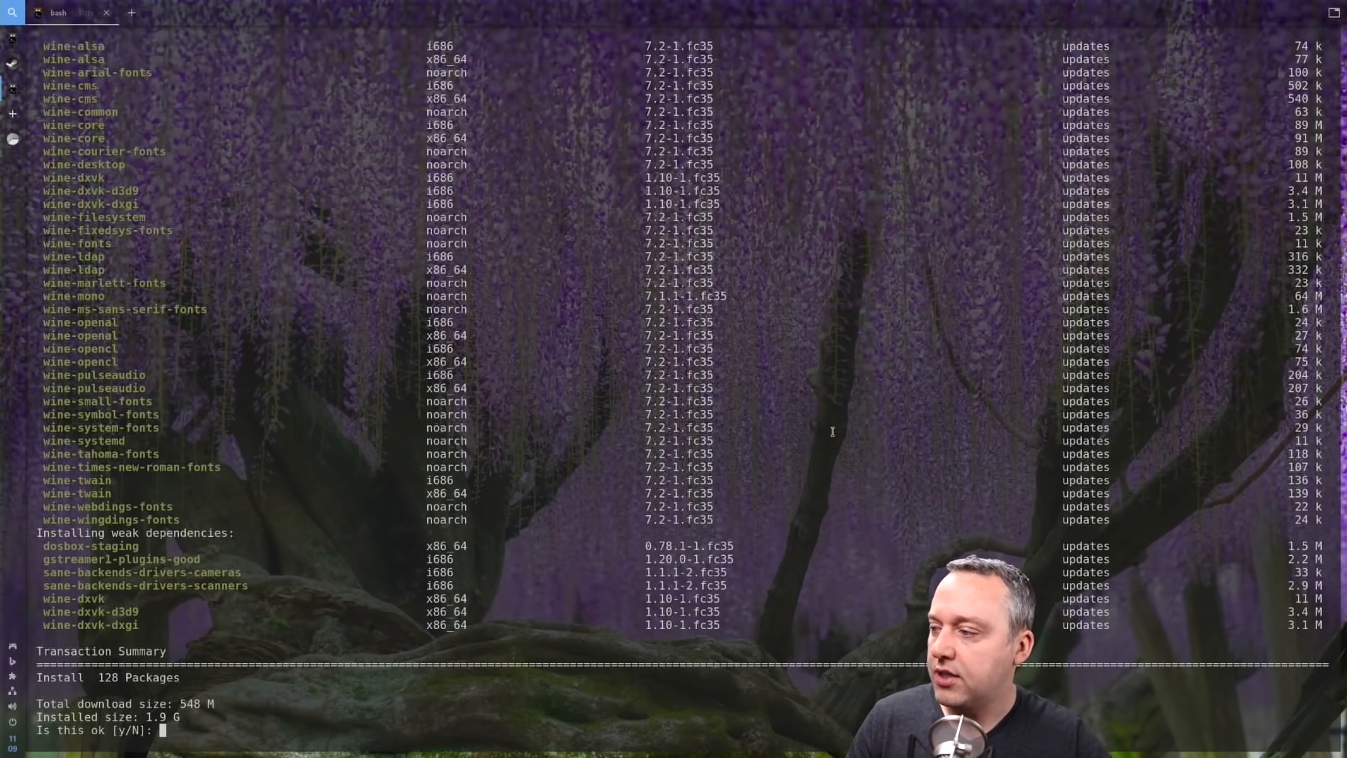
pyautogui.write('n')
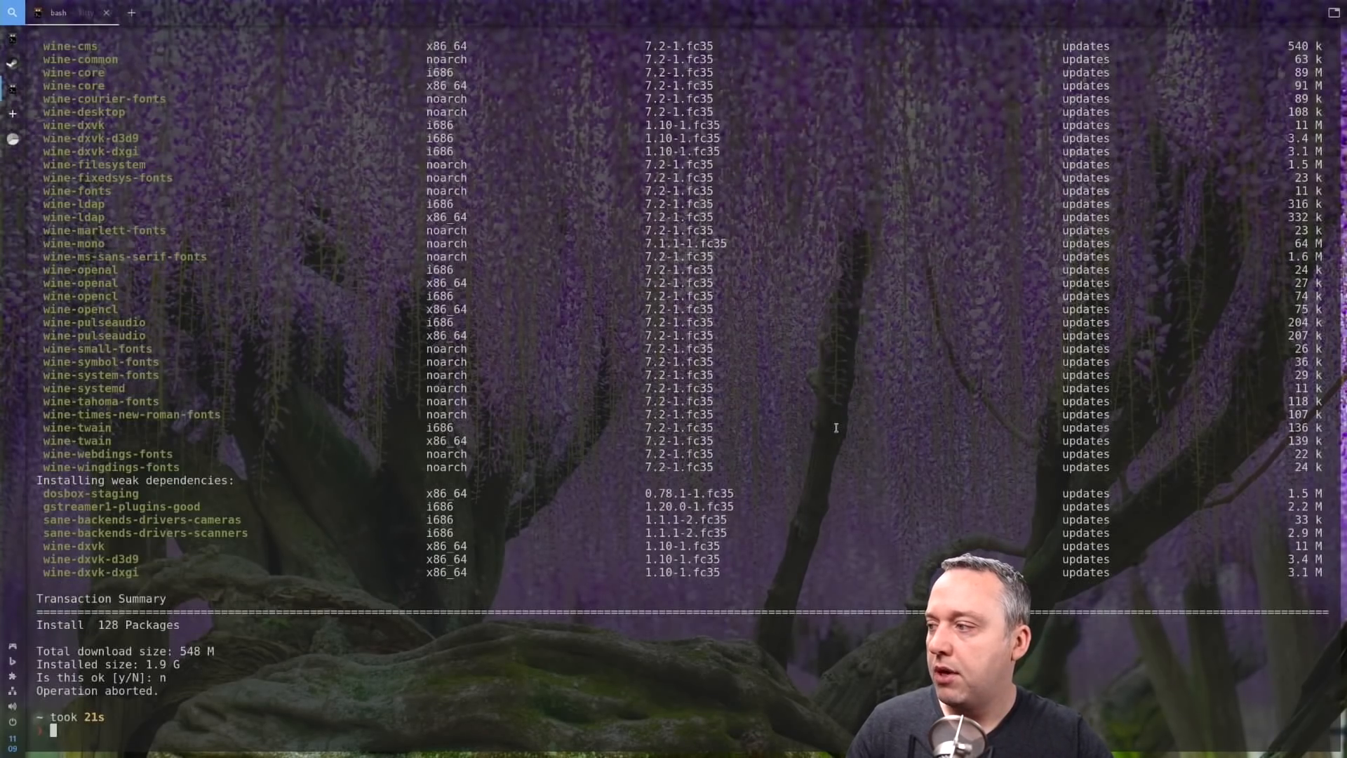
# Re-enter sudo dnf install wine to start the command again
pyautogui.write('sudo dnf install wine')
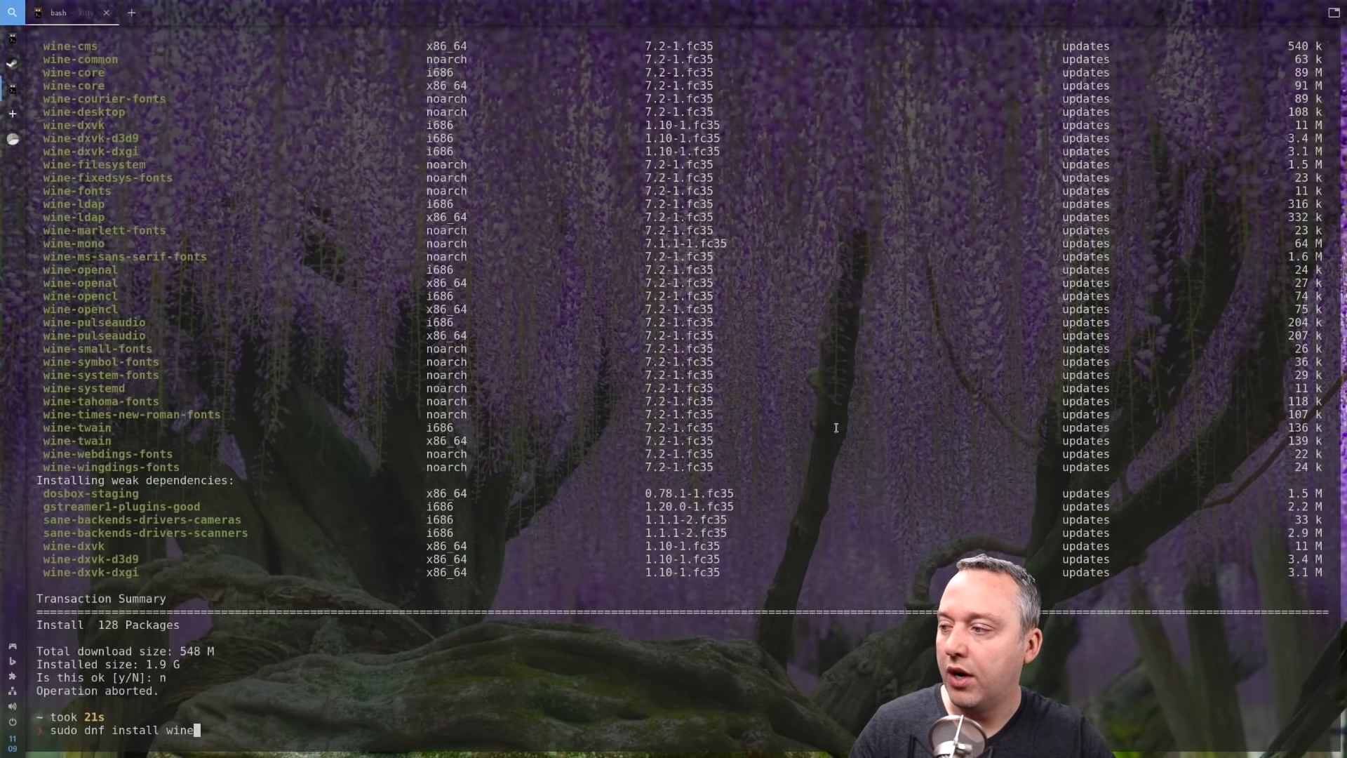
pyautogui.press('Return')
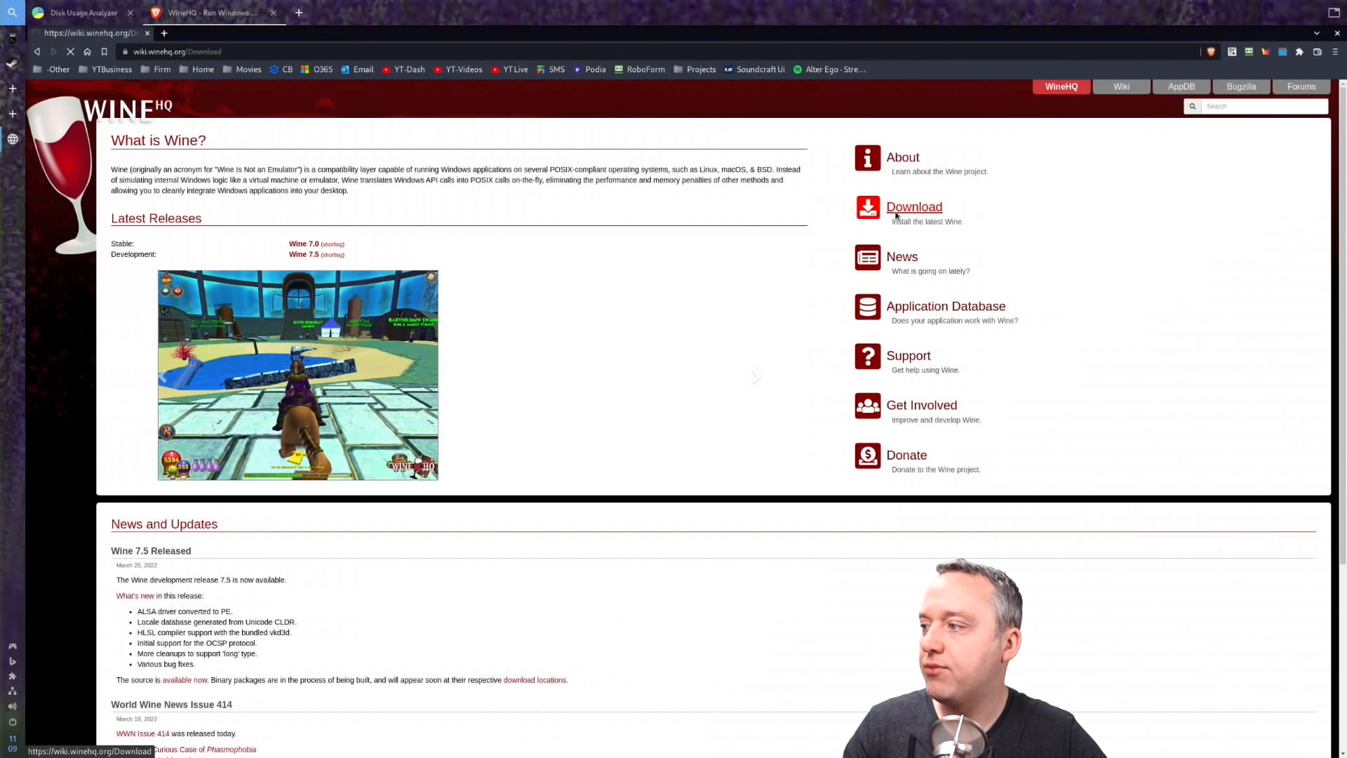
# Go to WineHQ's Fedora download instructions and select 'winehq-staging' to copy it
pyautogui.click(914, 206)
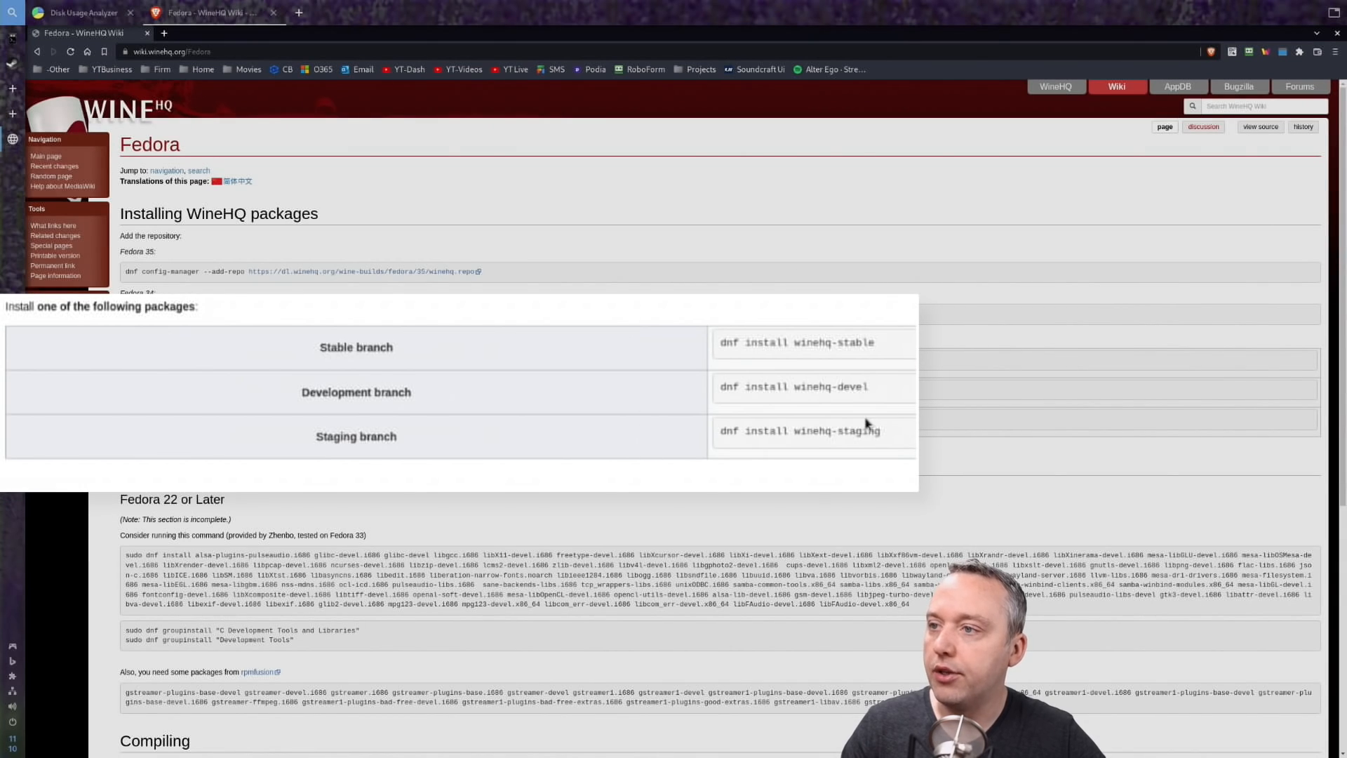
pyautogui.doubleClick(847, 431)
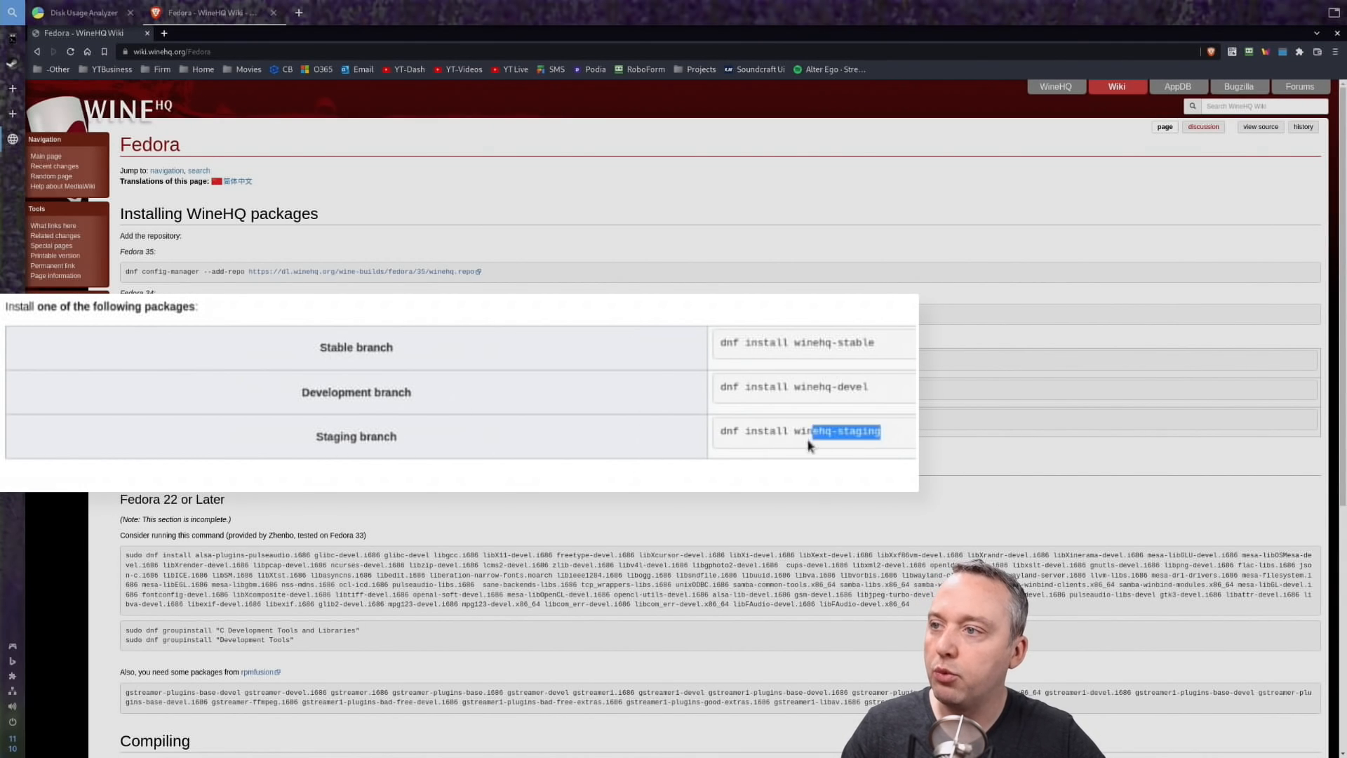
pyautogui.rightClick(798, 431)
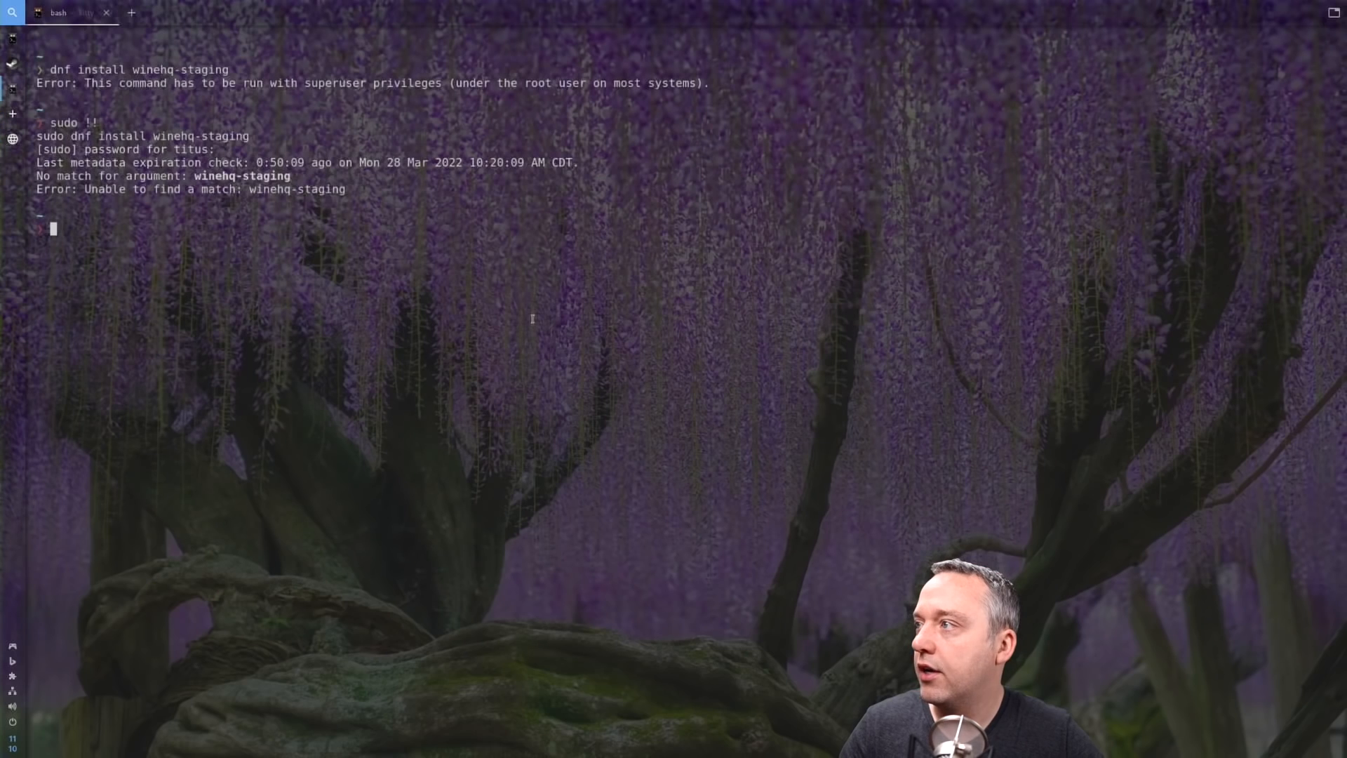
# Add the WineHQ Fedora repository with dnf config-manager --add-repo, rerun via sudo !!
pyautogui.press('Return')
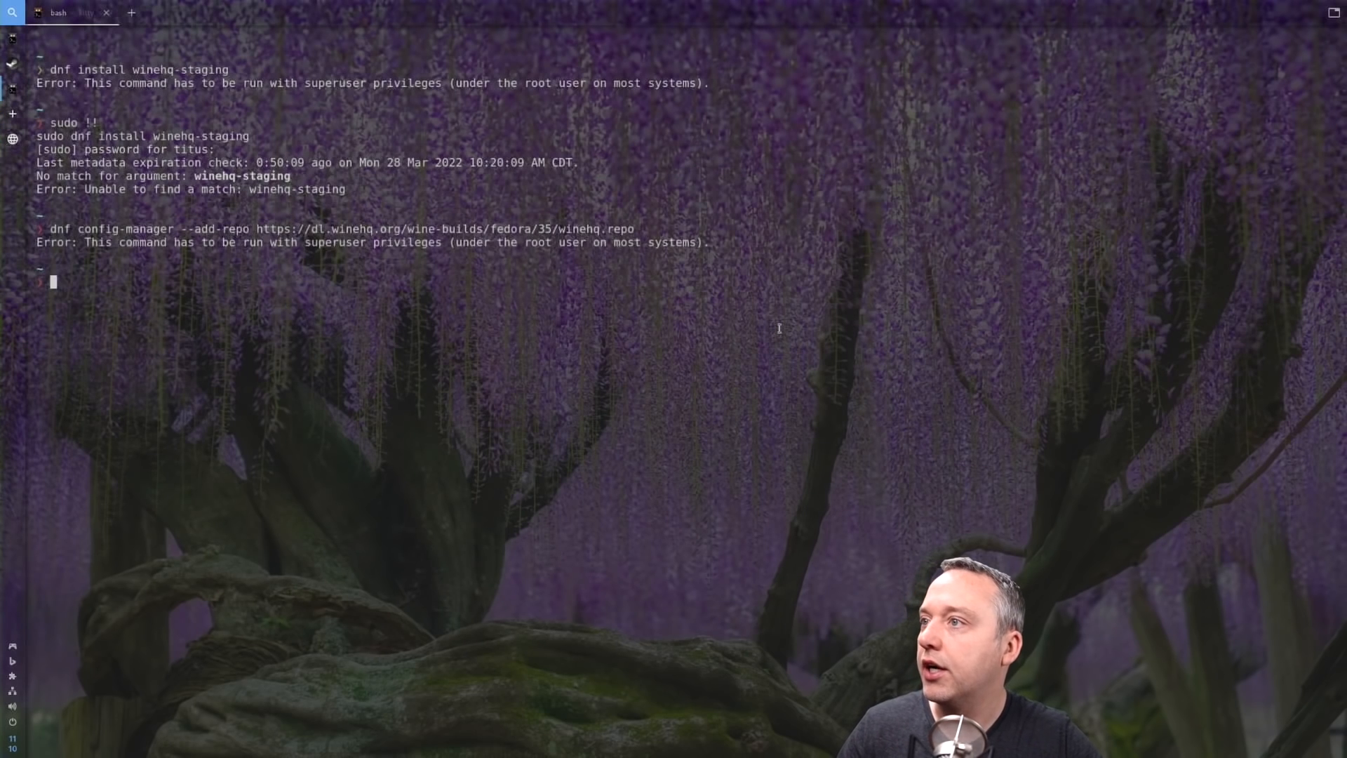
pyautogui.write('sudo !!')
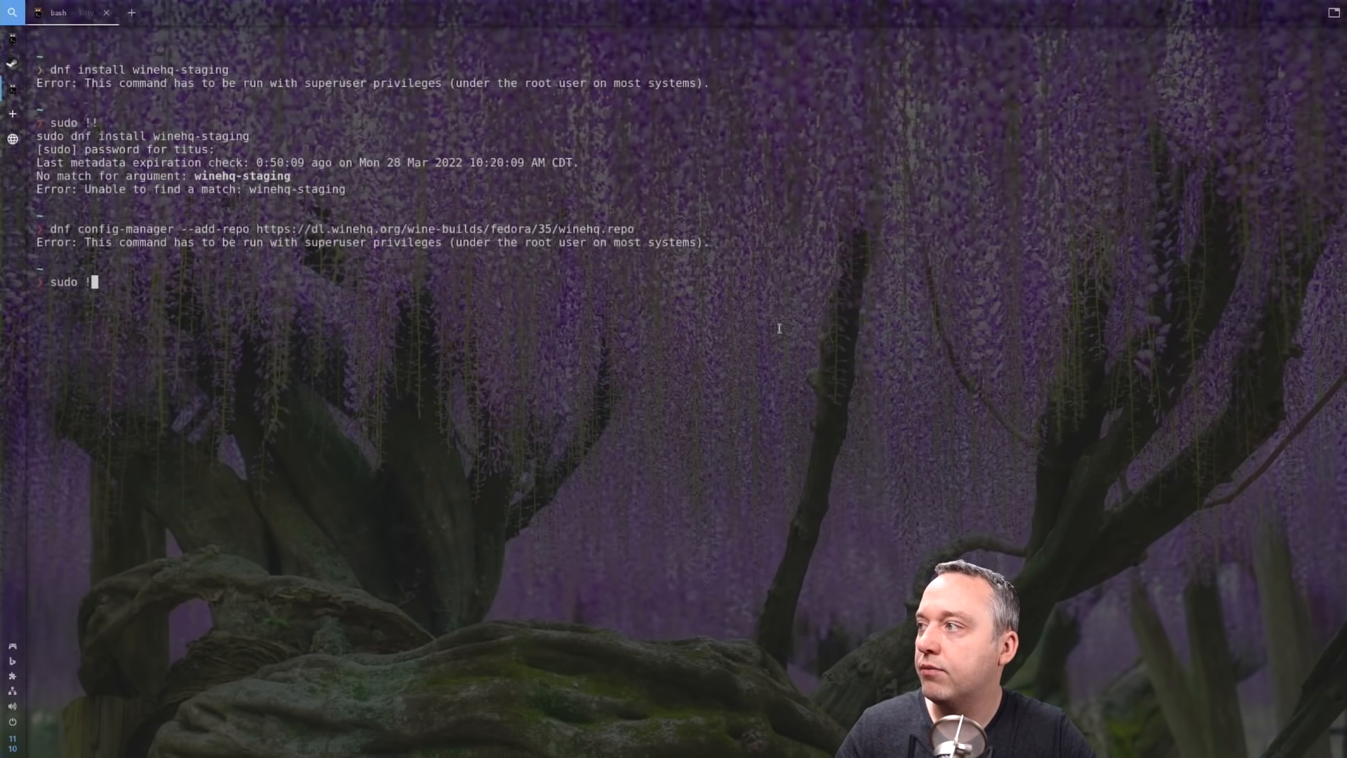
pyautogui.press('Return')
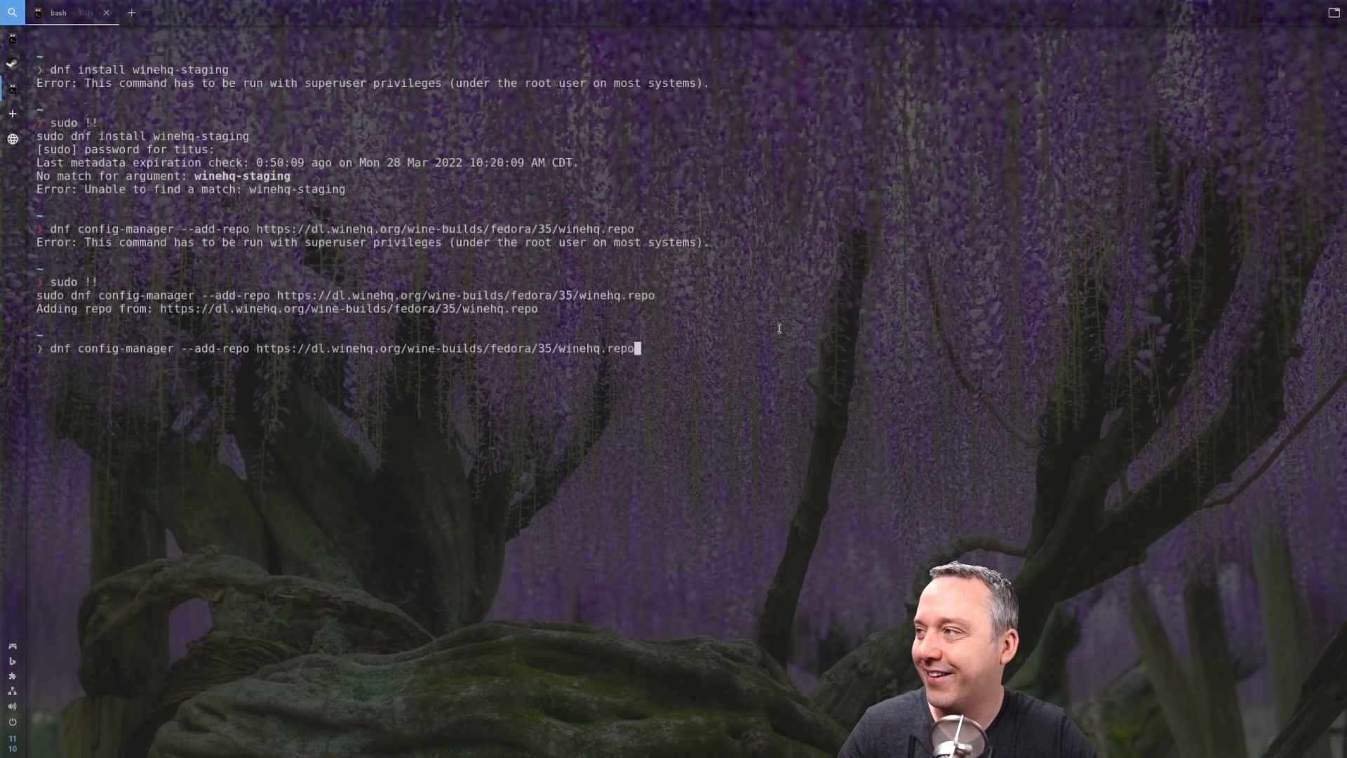
# Install winehq-staging 7.5, confirming the 46-package transaction with y
pyautogui.press('Return')
pyautogui.write('sudo dnf install winehq-staging')
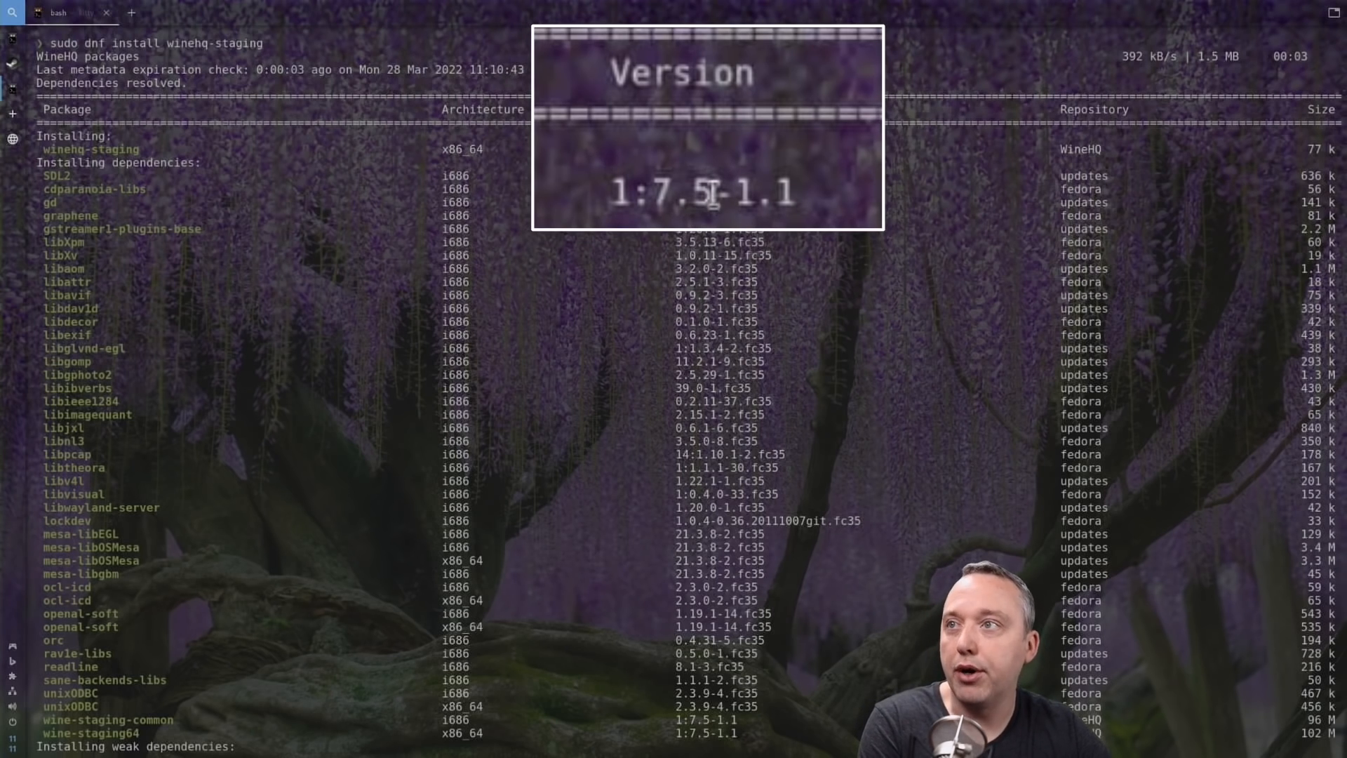
pyautogui.scroll(-3)
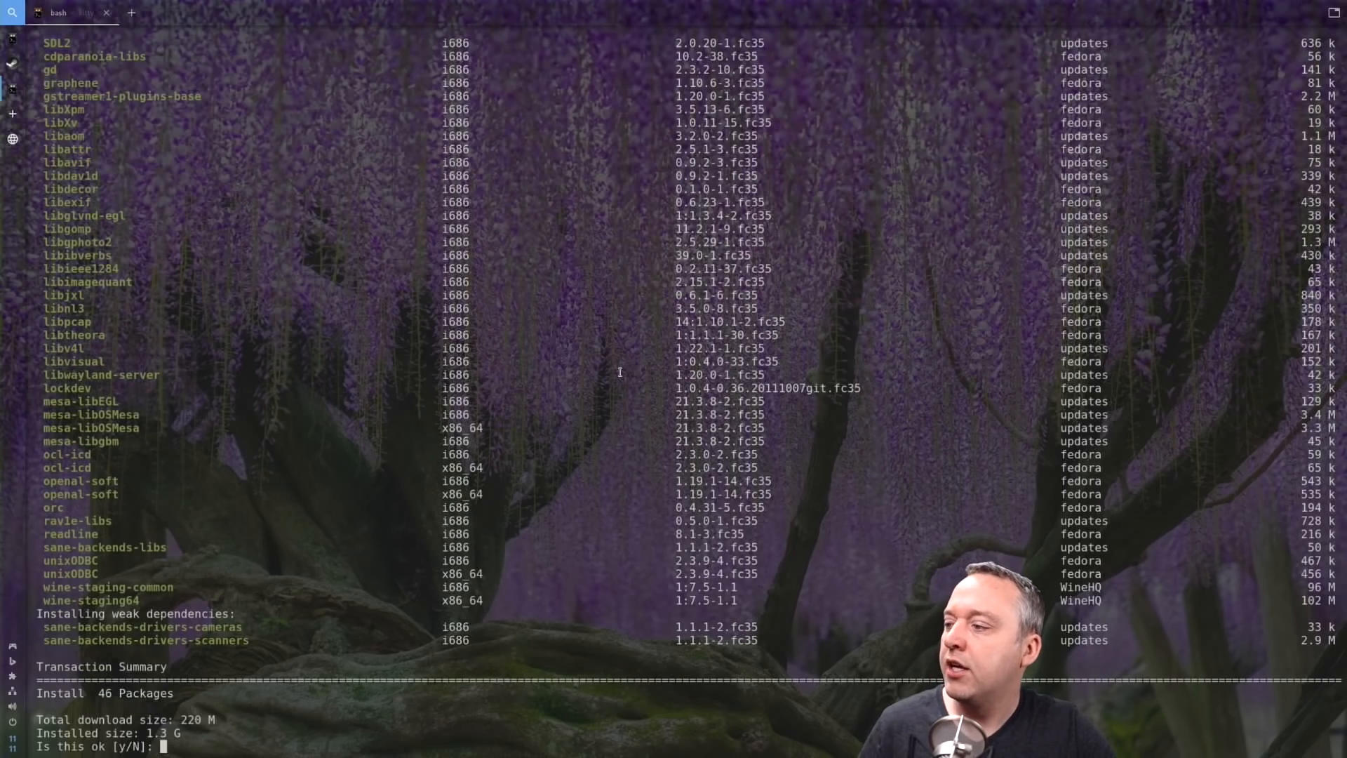
pyautogui.write('y')
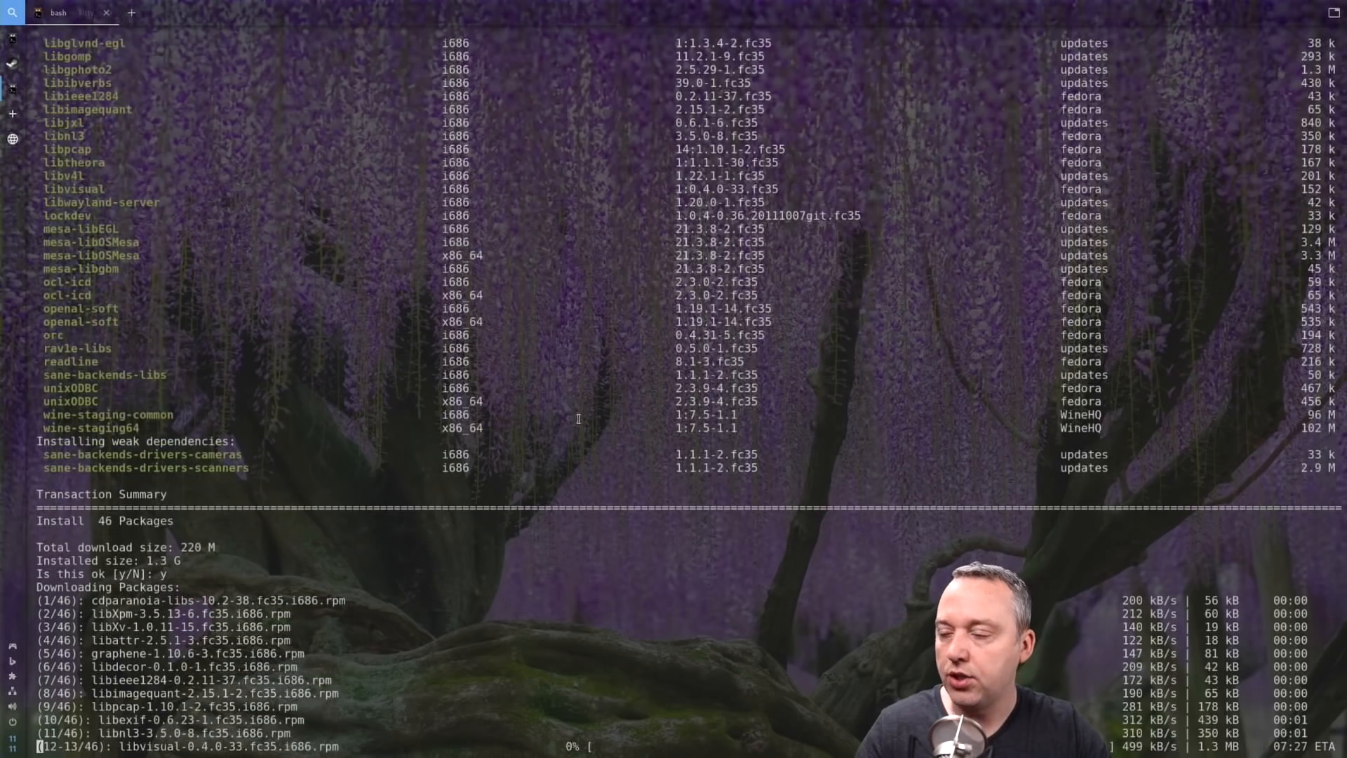
pyautogui.scroll(-3)
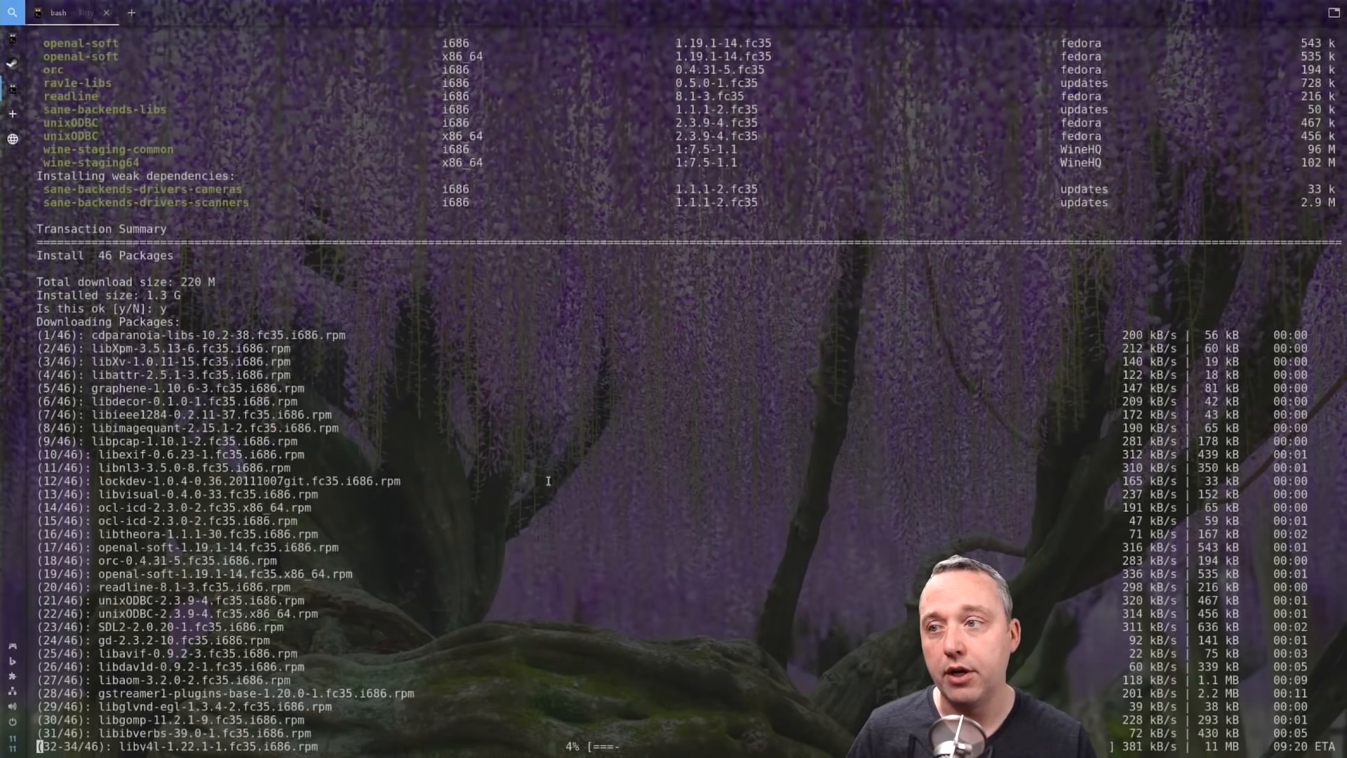
pyautogui.scroll(-3)
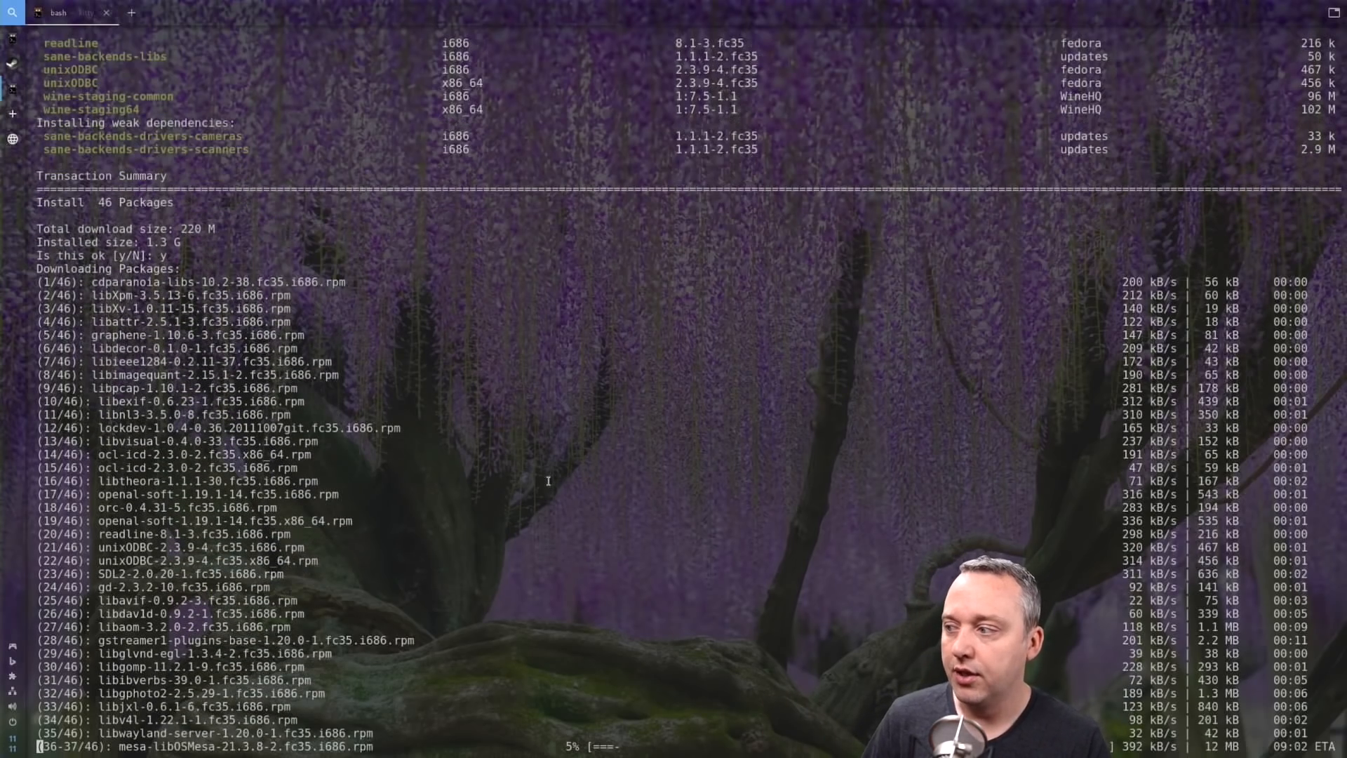